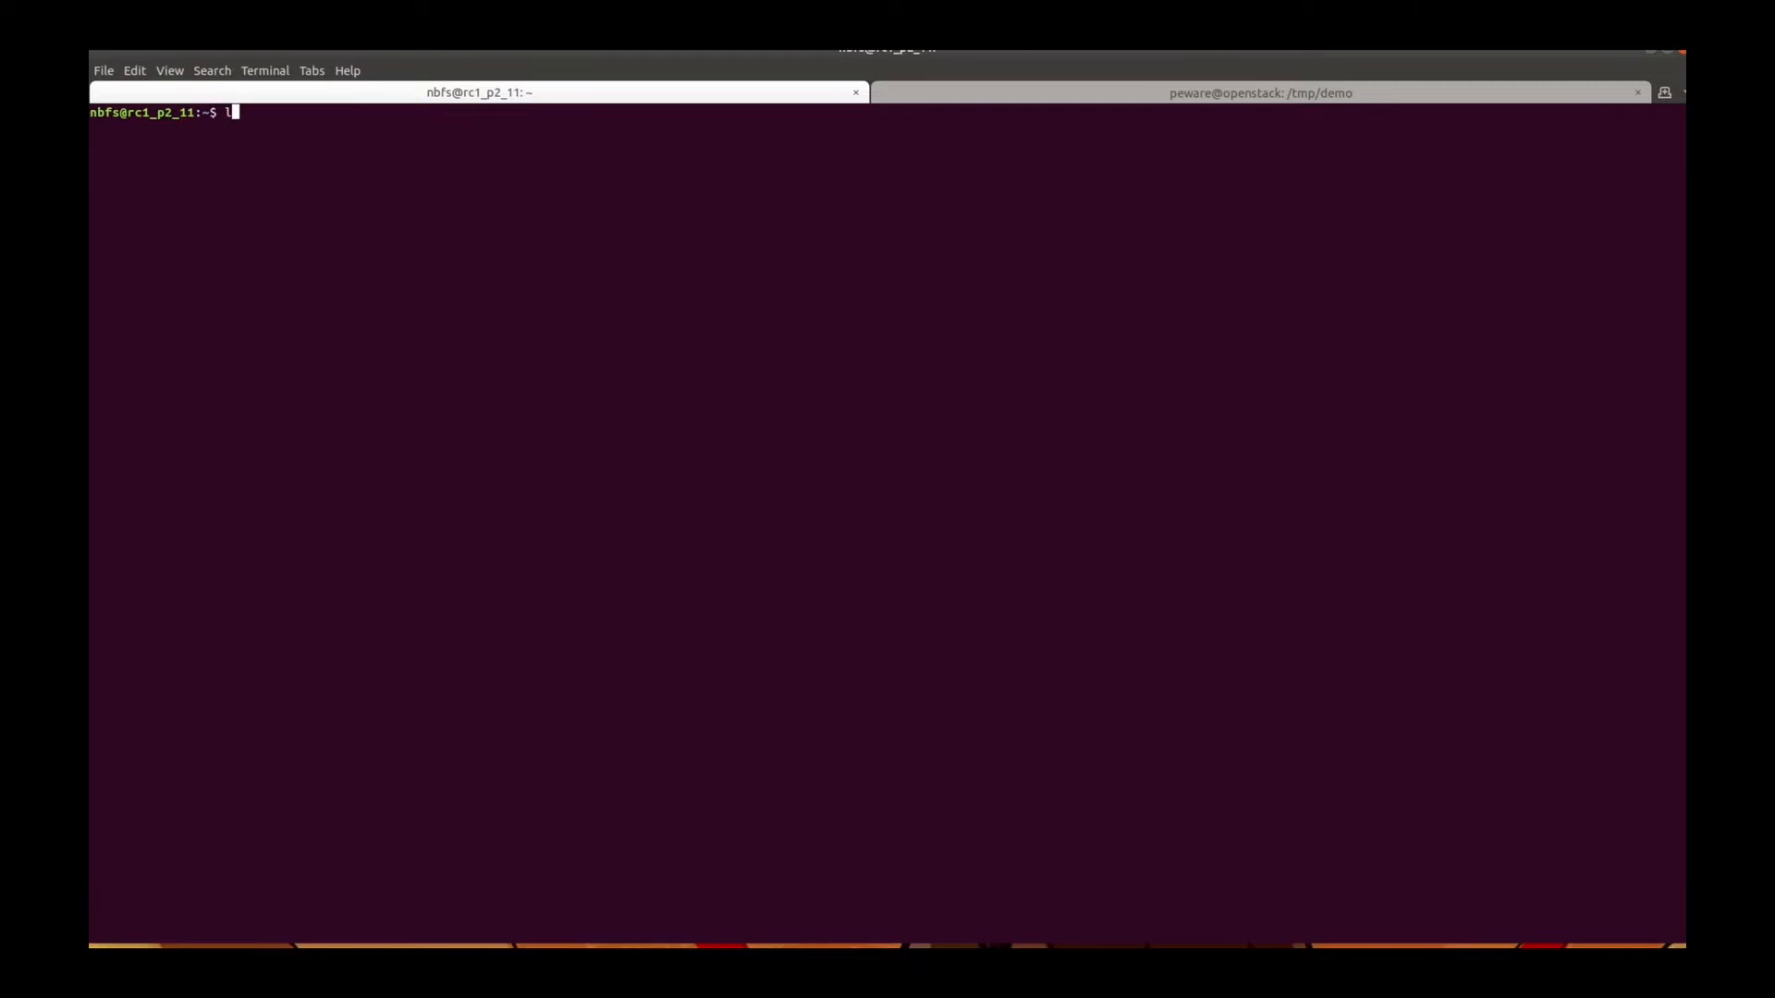
Show help for the lotus-miner storage-deals commands
{"action": "type", "text": "lotus-miner stora"}
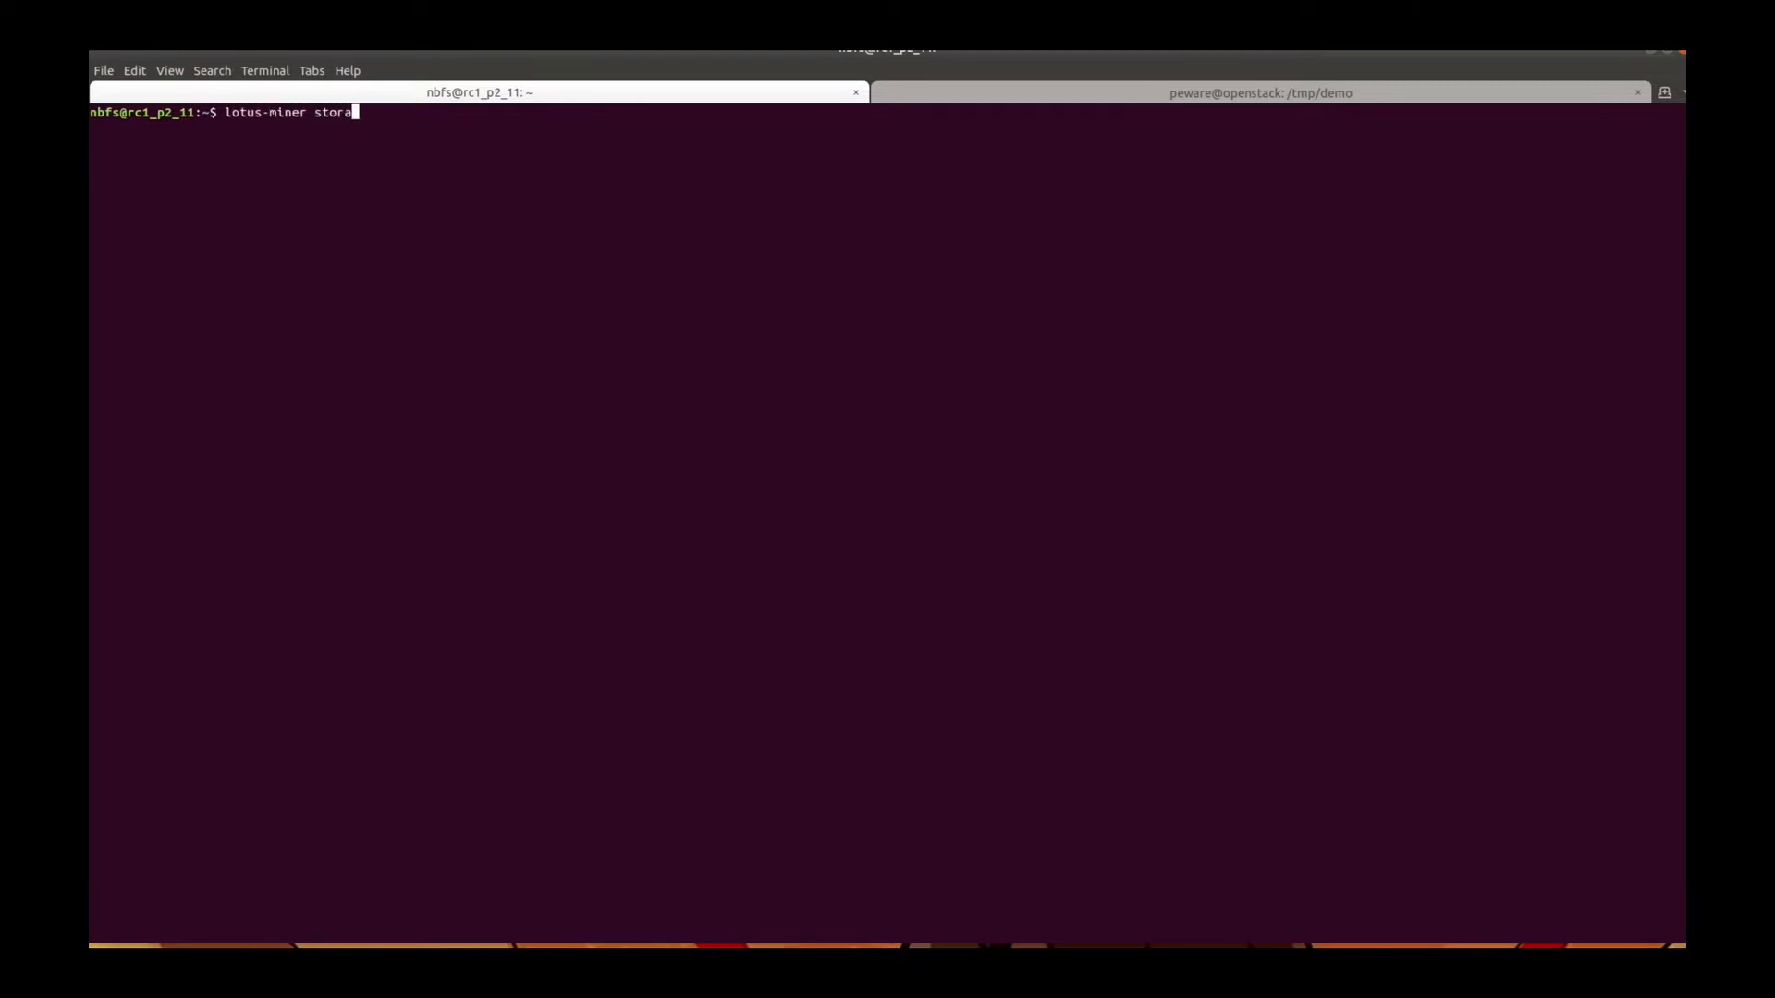
{"action": "type", "text": "ge-de"}
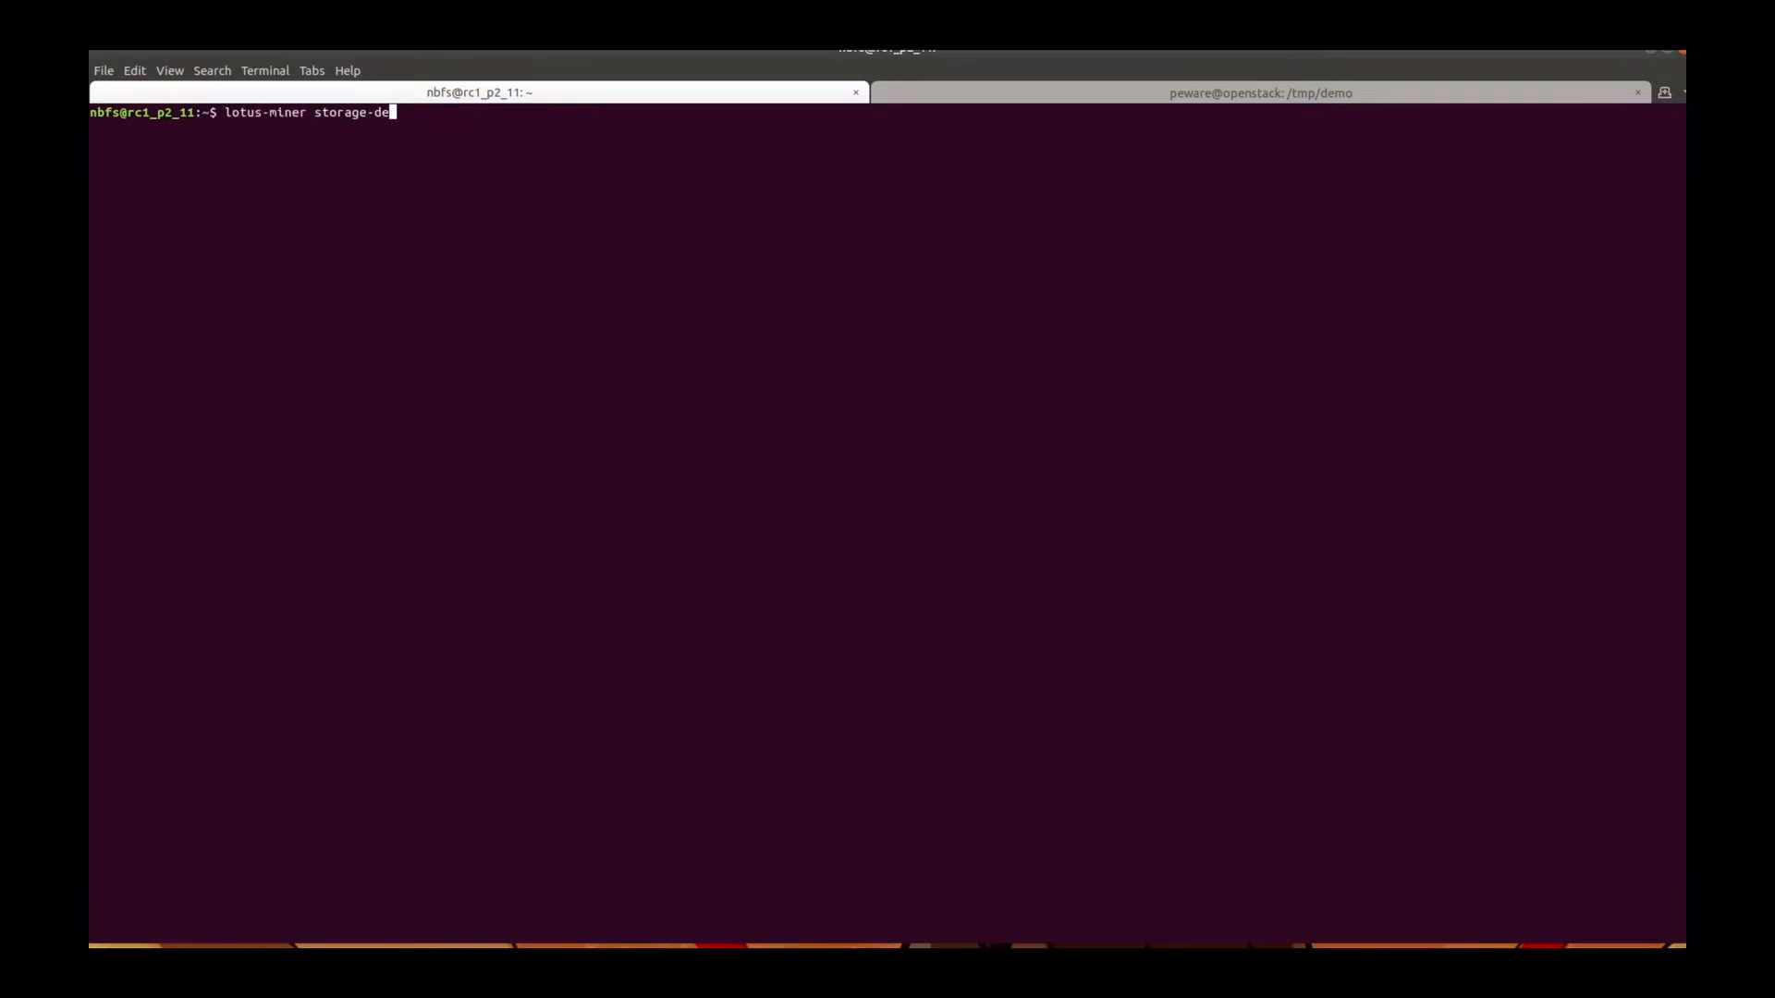
{"action": "type", "text": "als"}
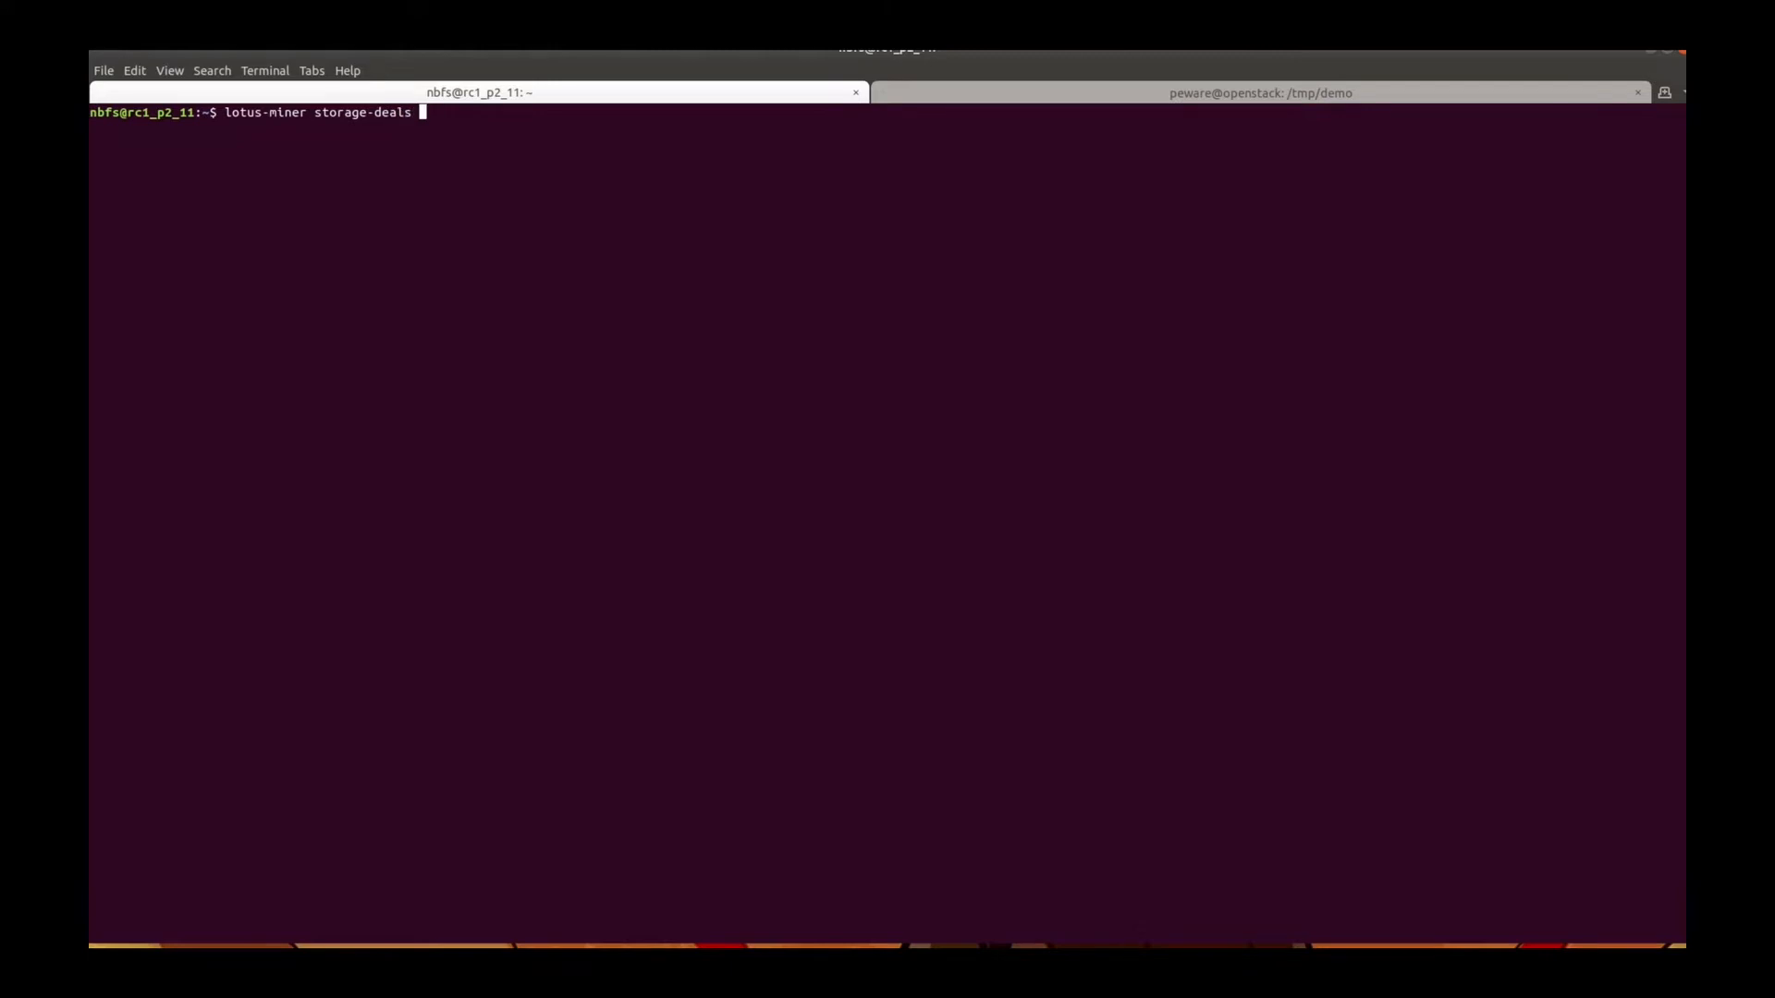
{"action": "key", "text": "Return"}
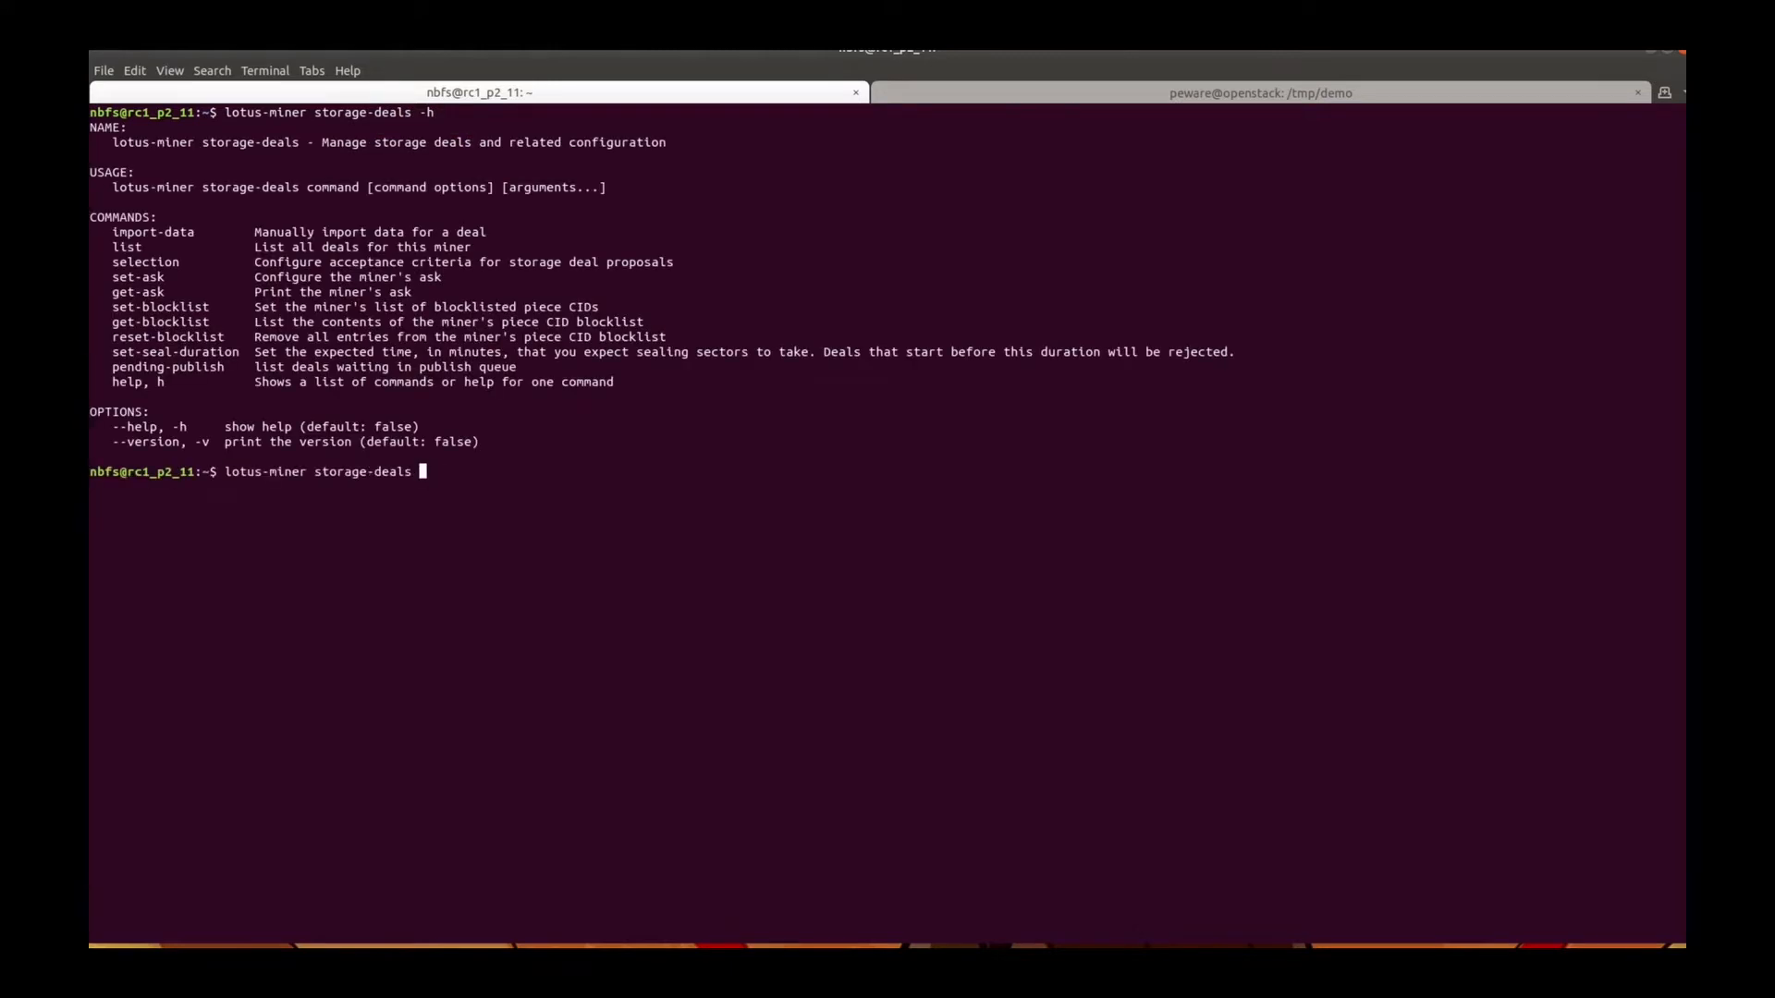
Show help for storage-deals set-ask, listing price, verified price and piece-size options
{"action": "double_click", "coordinate": [137, 291]}
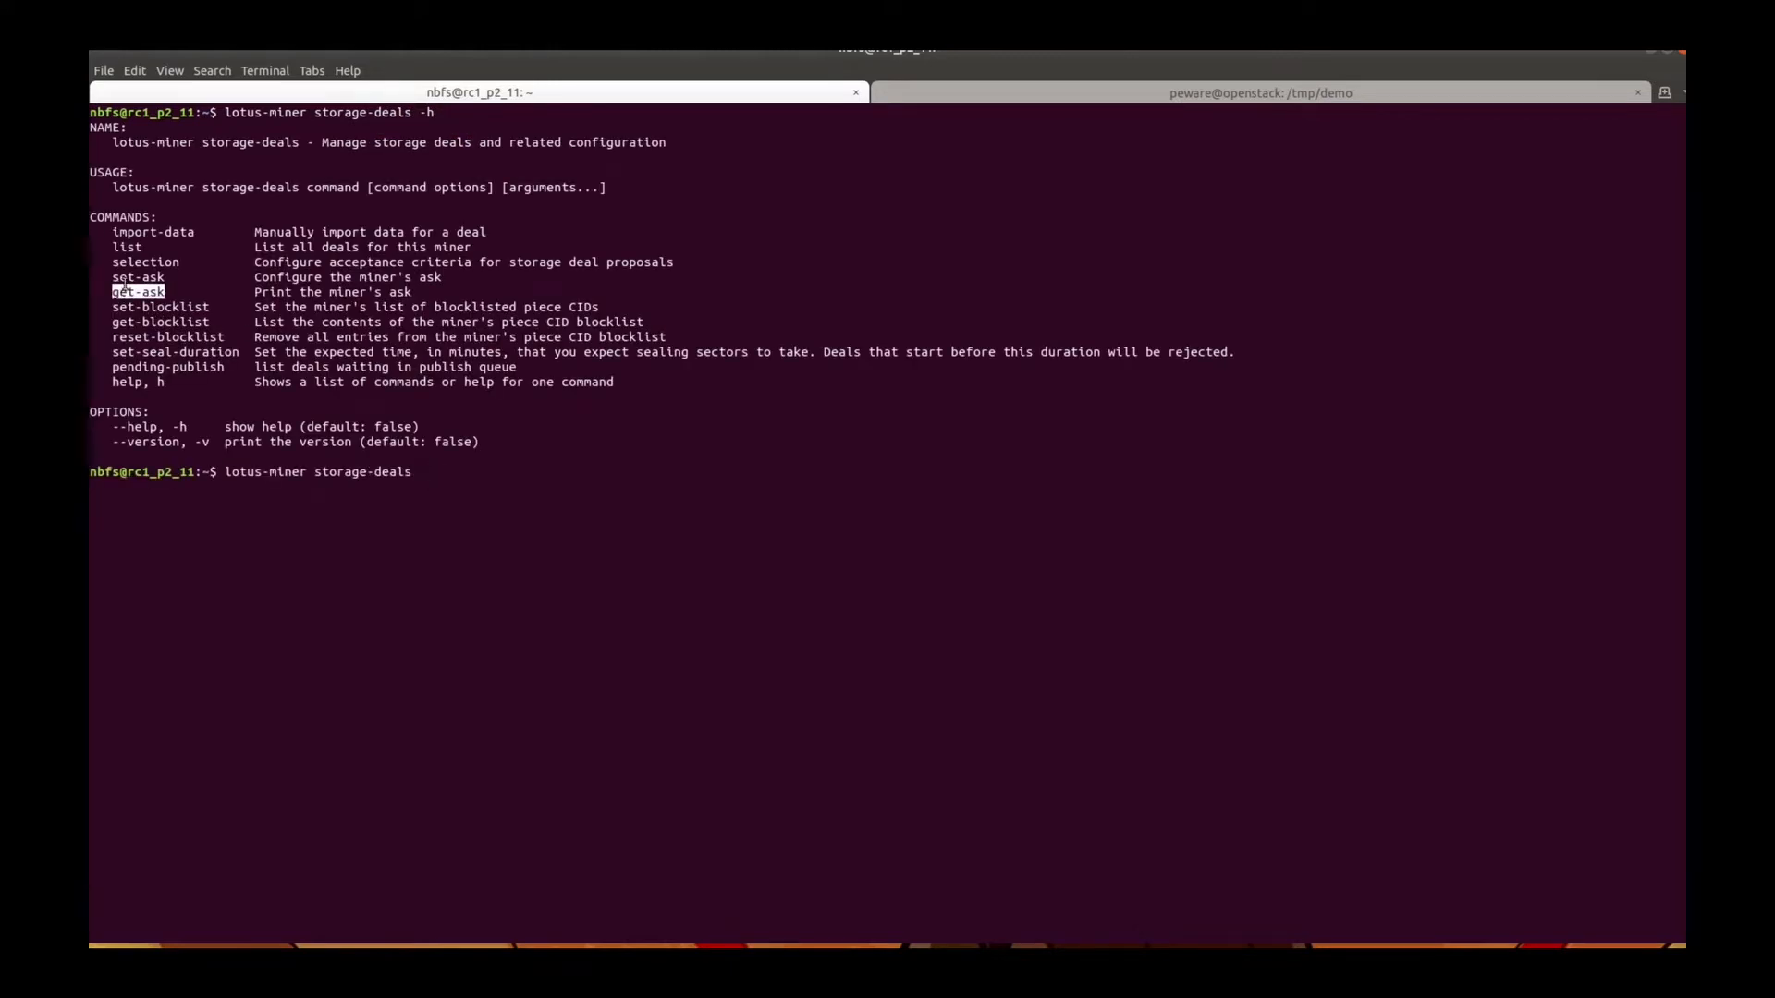
{"action": "type", "text": "set-ask"}
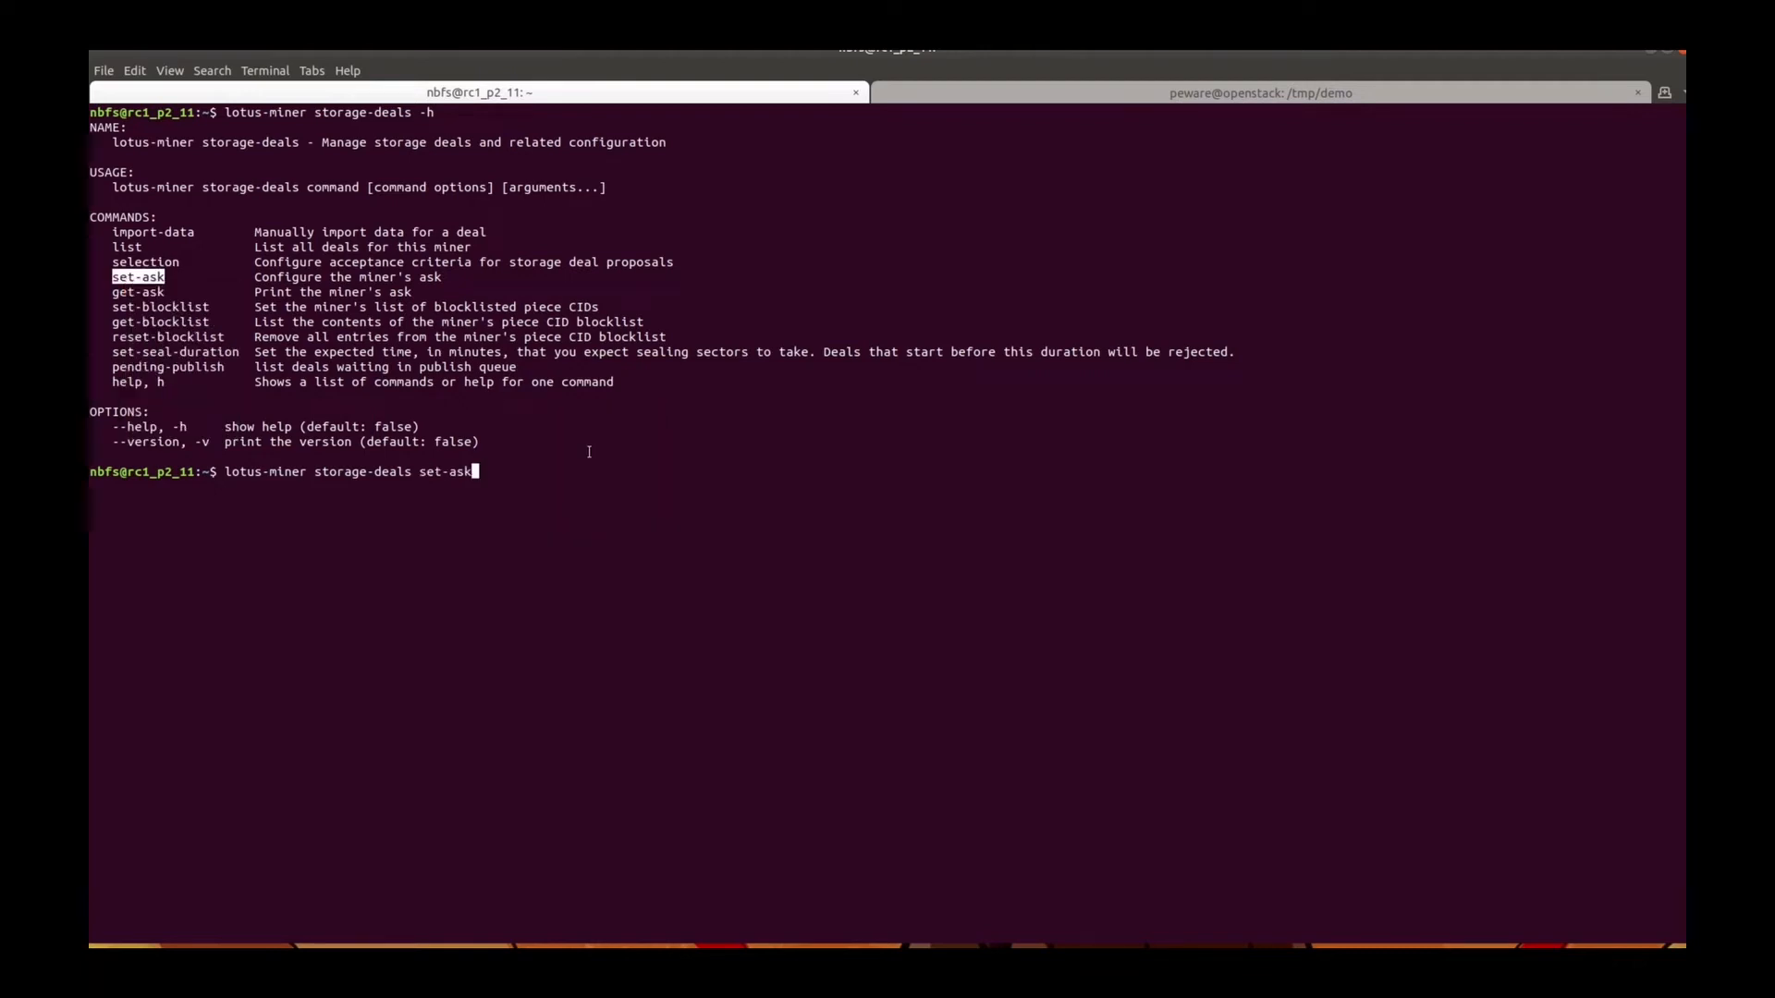
{"action": "key", "text": "Return"}
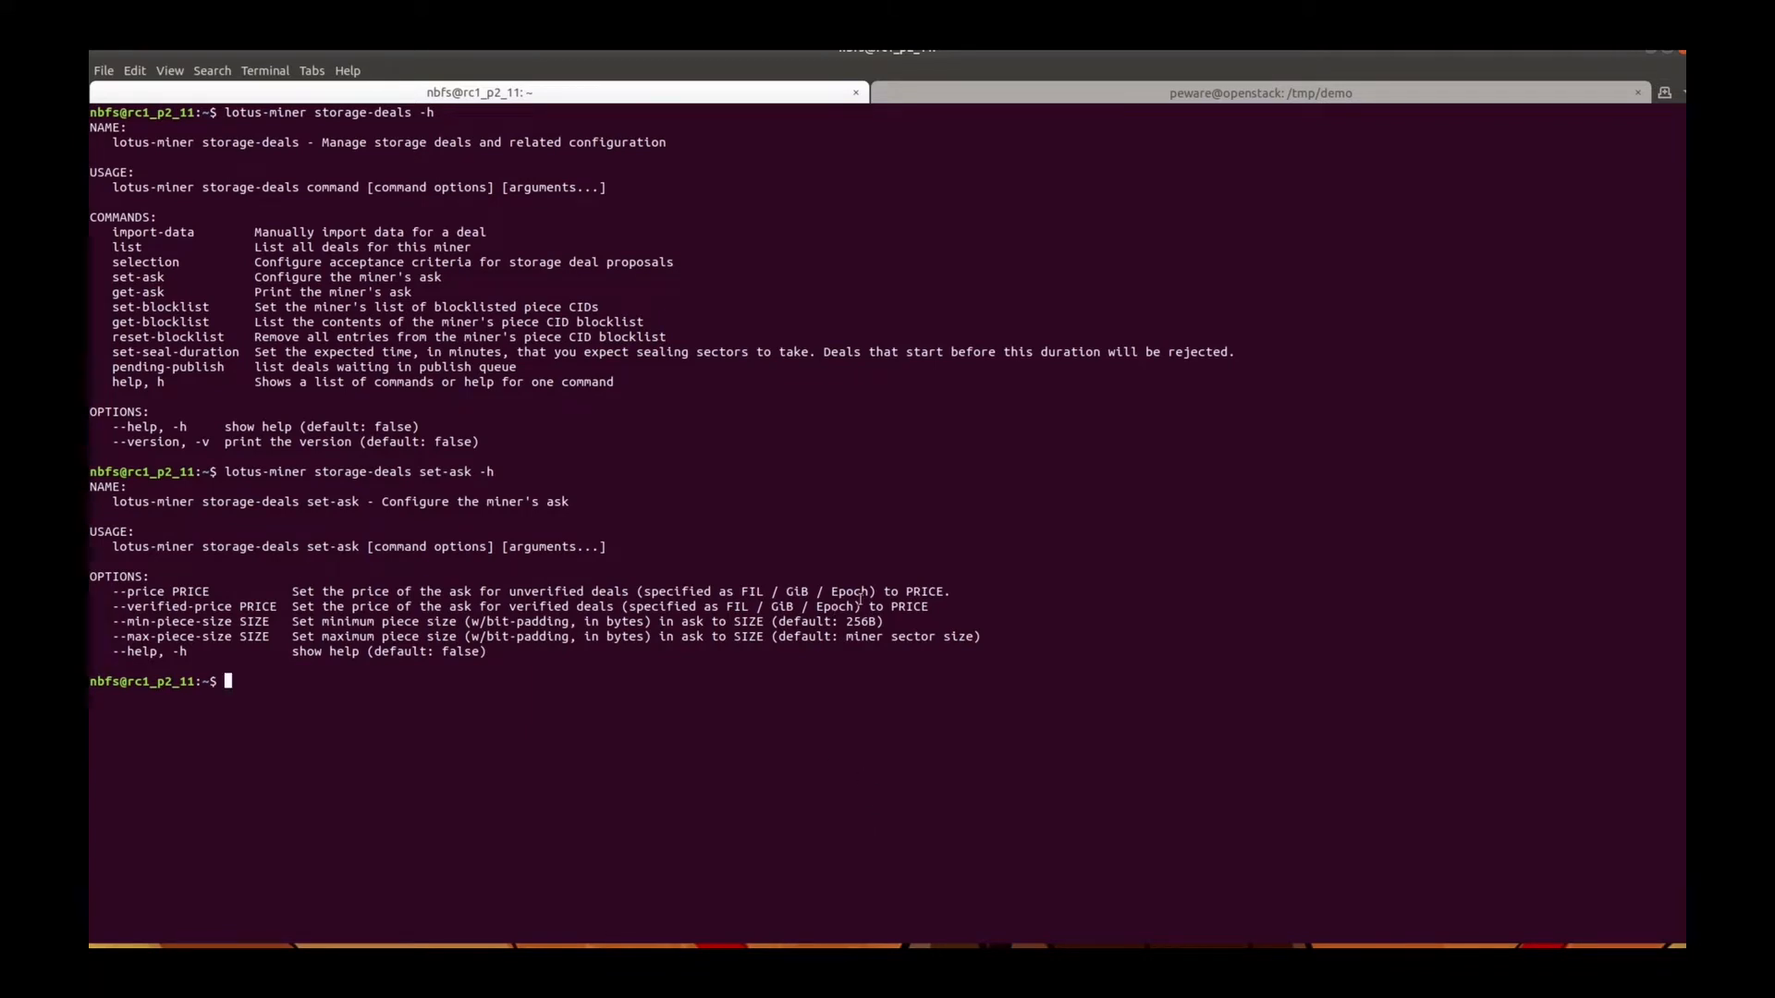
{"action": "key", "text": "Return"}
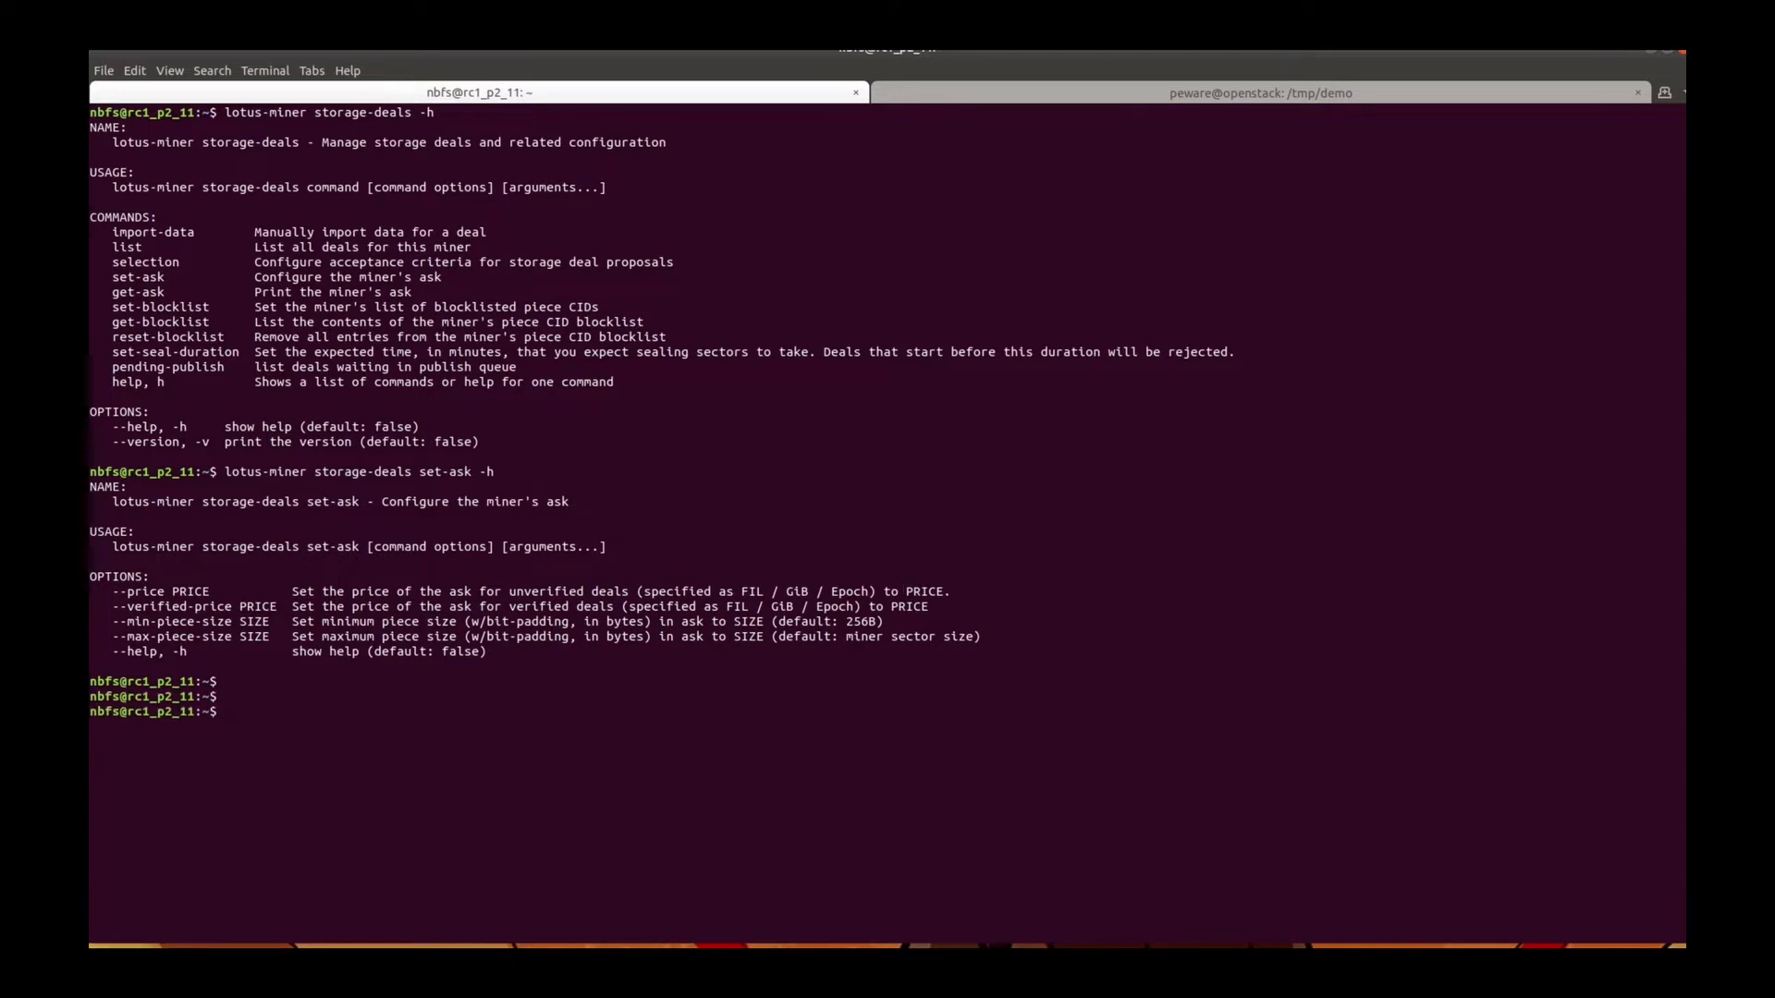
Open lotusstorage/config.toml in vim and scroll to the Dealmaking Filter setting
{"action": "type", "text": "vim"}
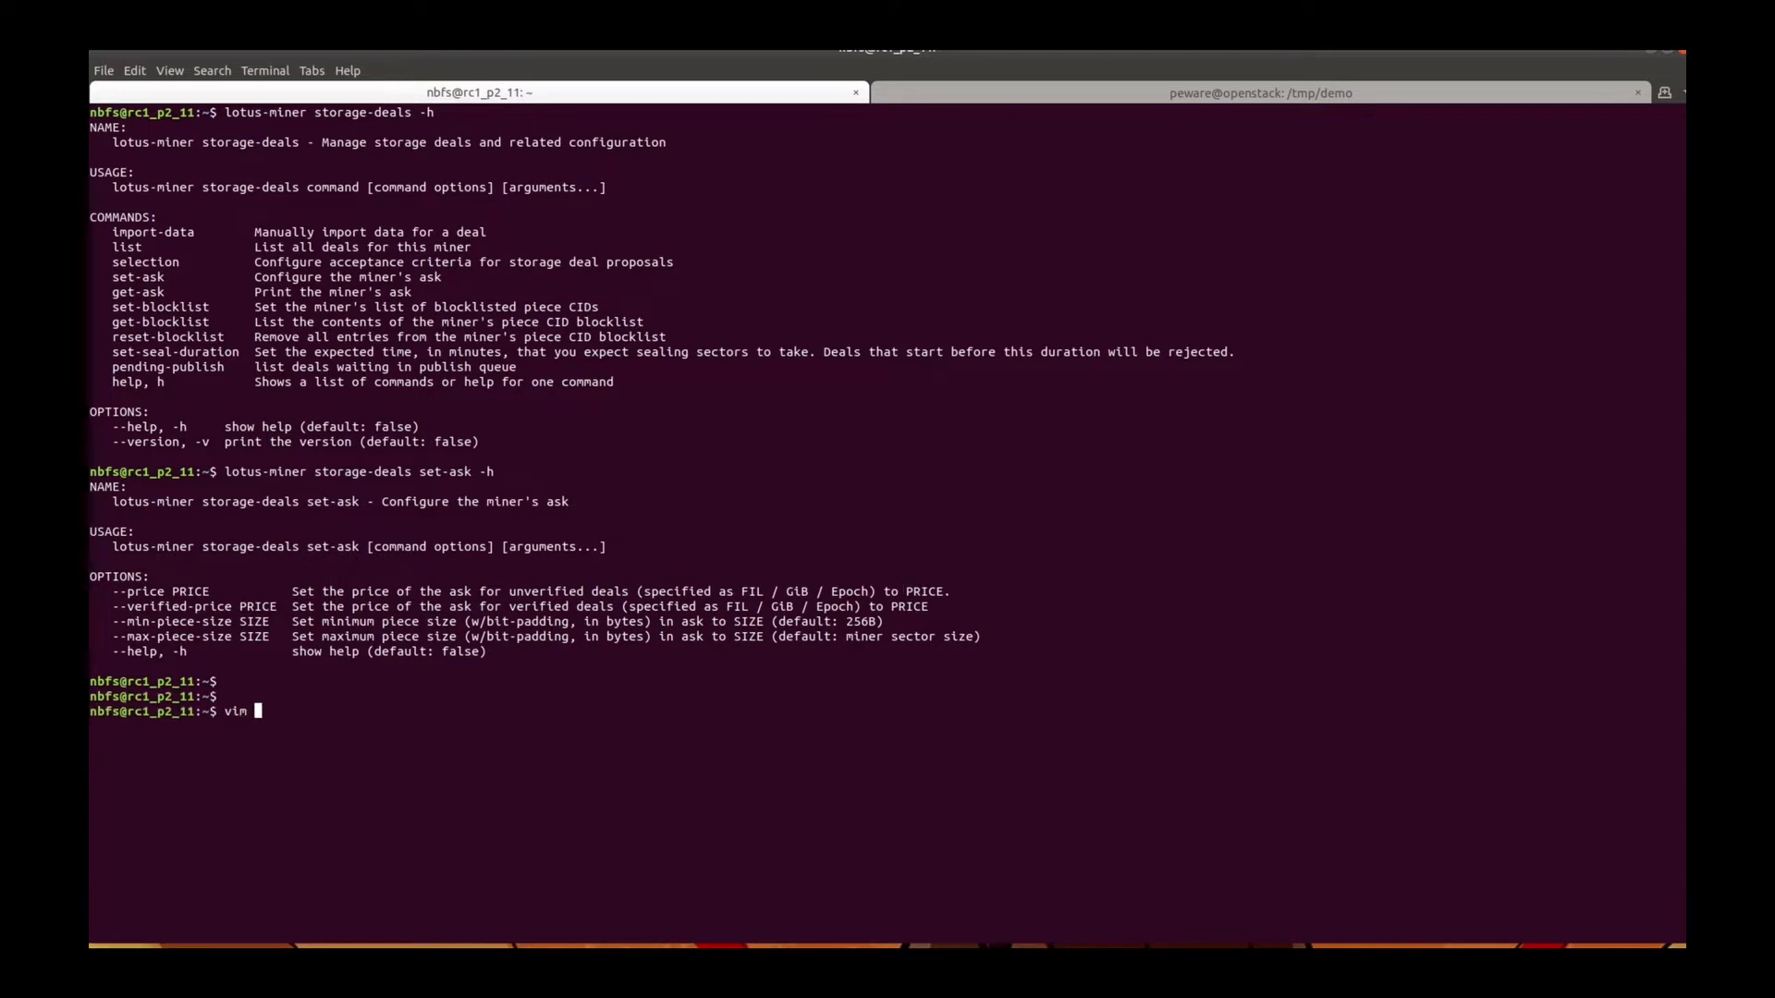
{"action": "type", "text": "lotusstorage"}
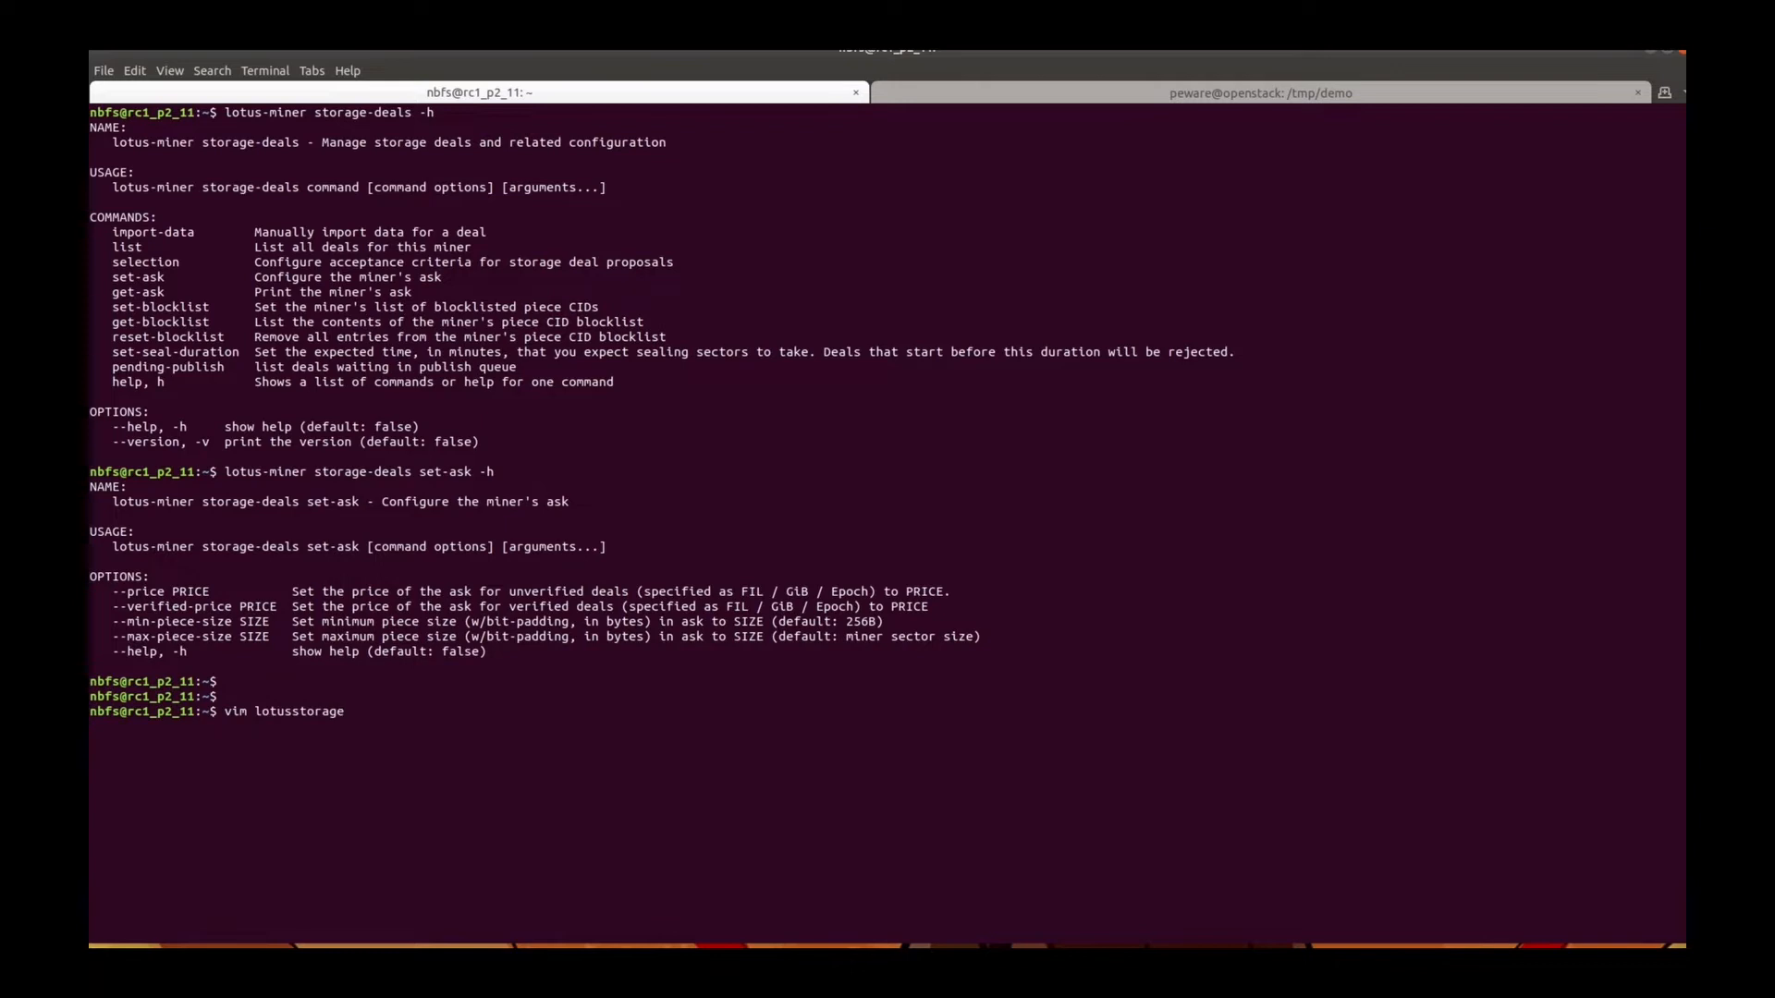
{"action": "key", "text": "Return"}
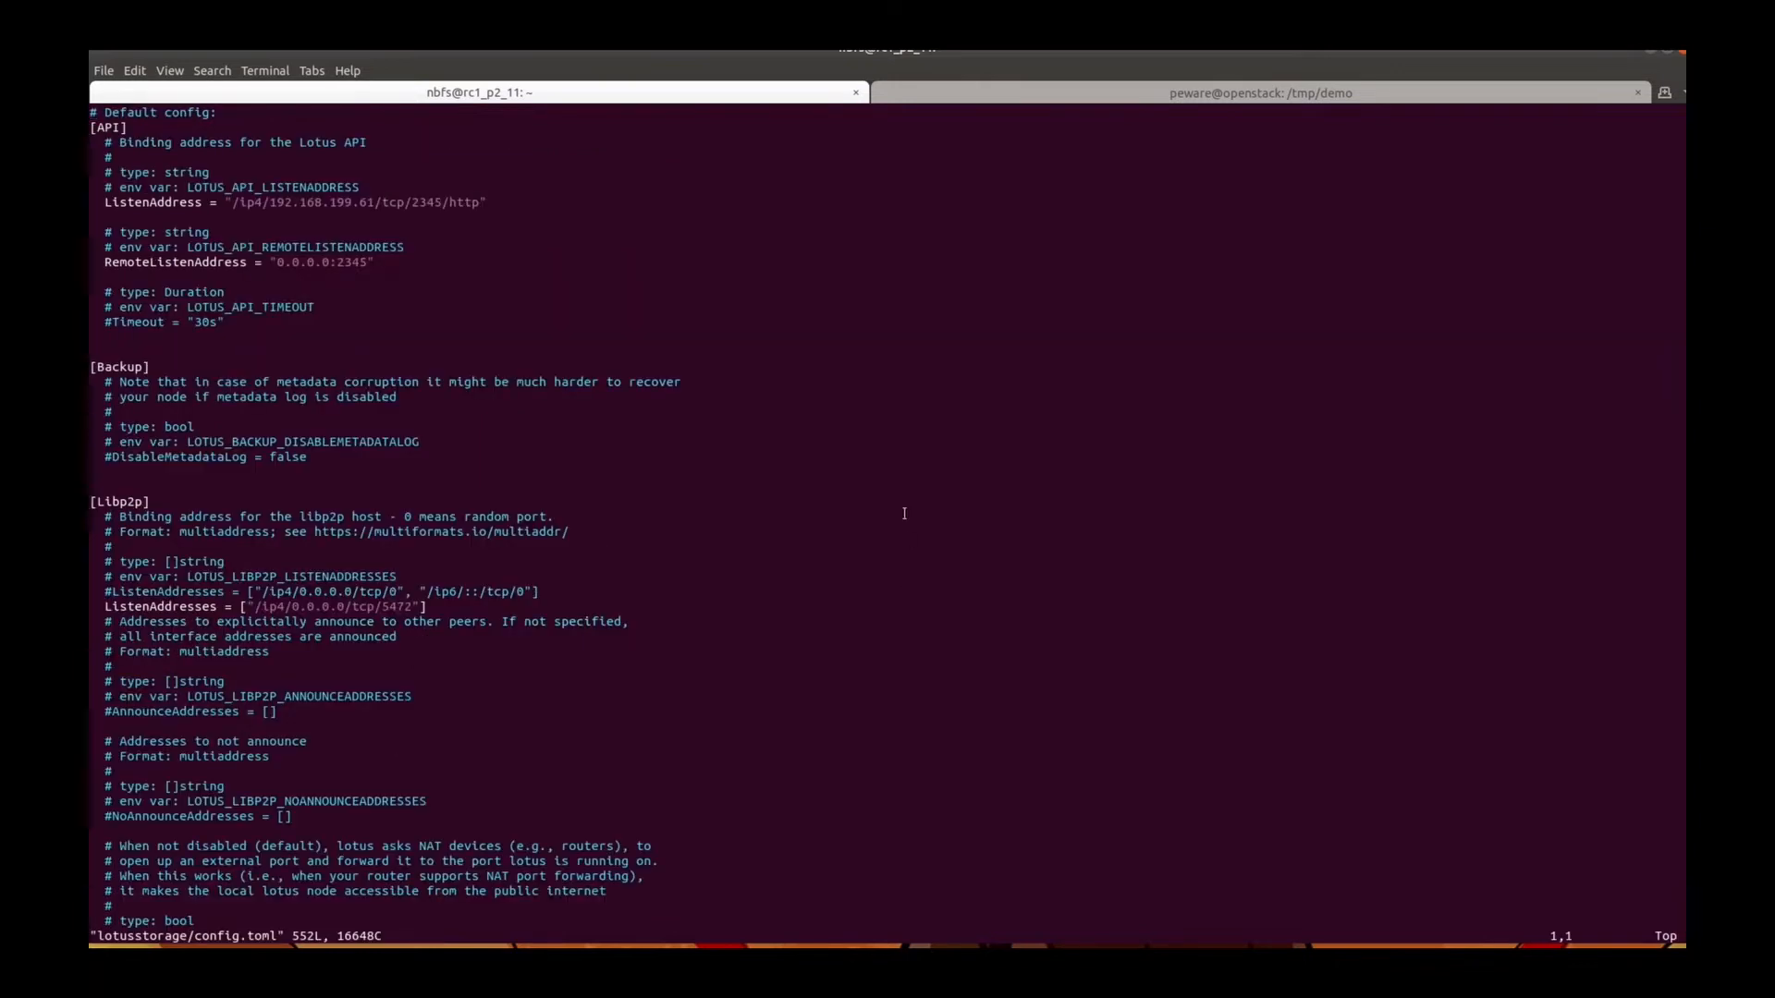
{"action": "scroll", "scroll_direction": "down", "scroll_amount": 3}
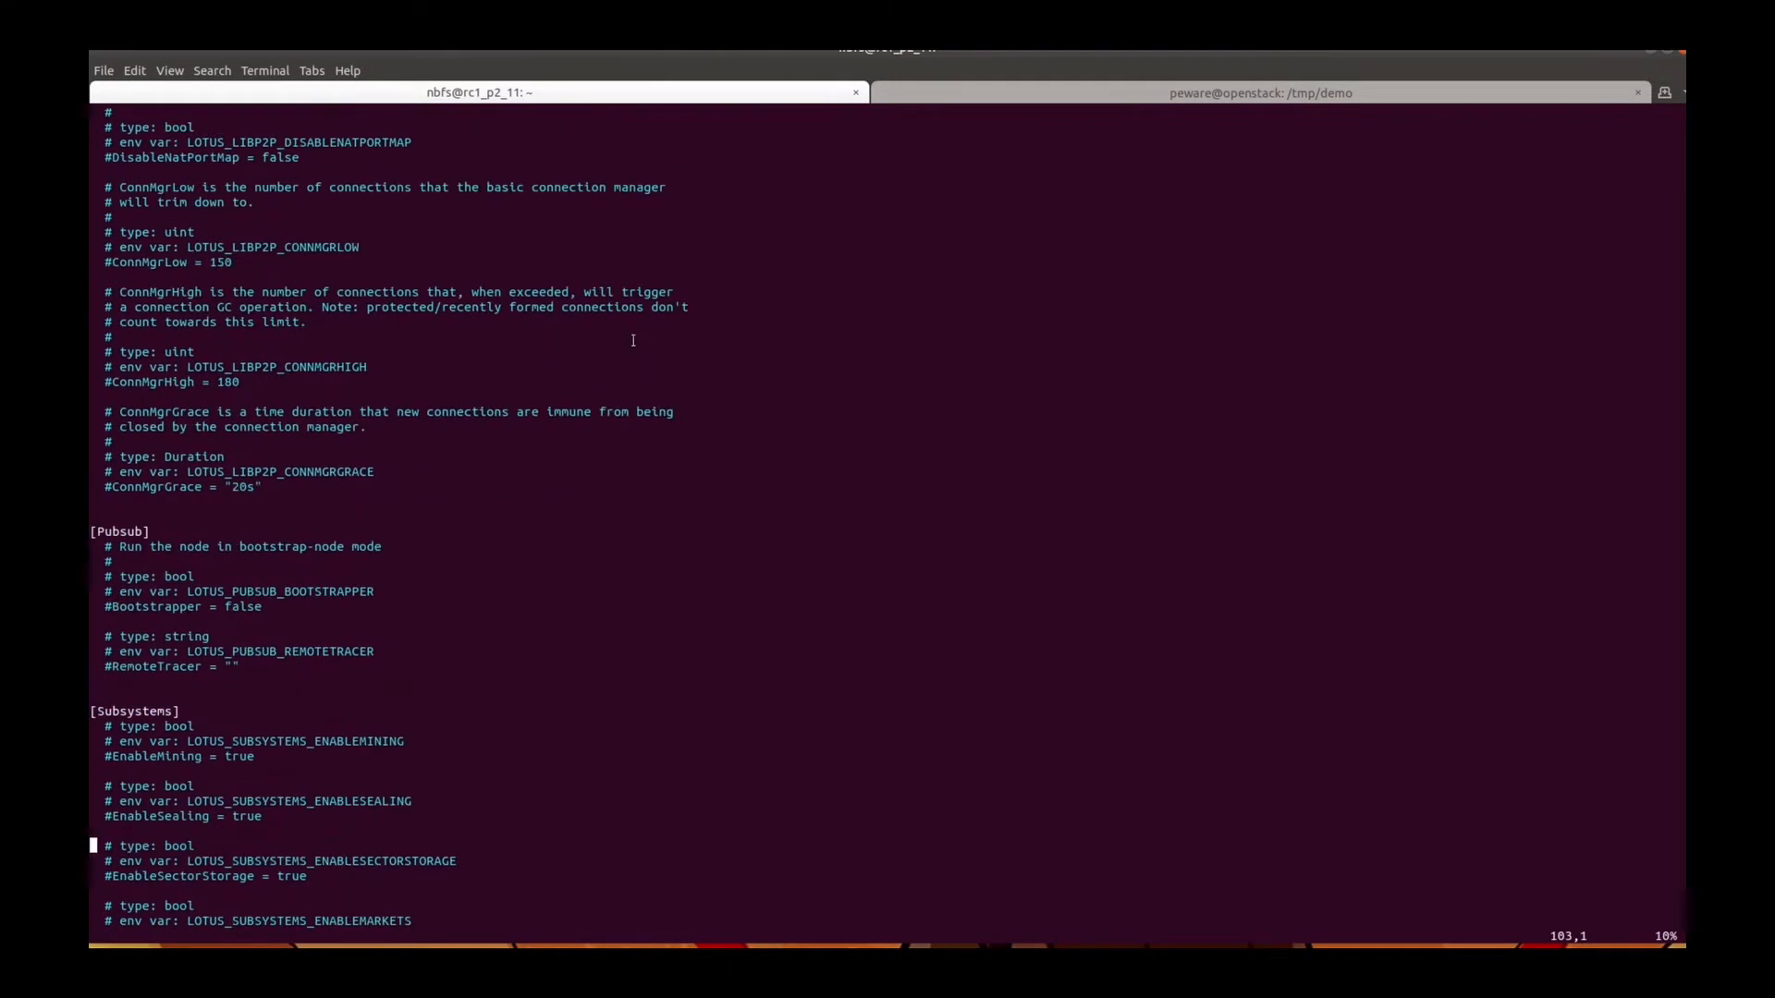
{"action": "scroll", "scroll_direction": "down", "scroll_amount": 3}
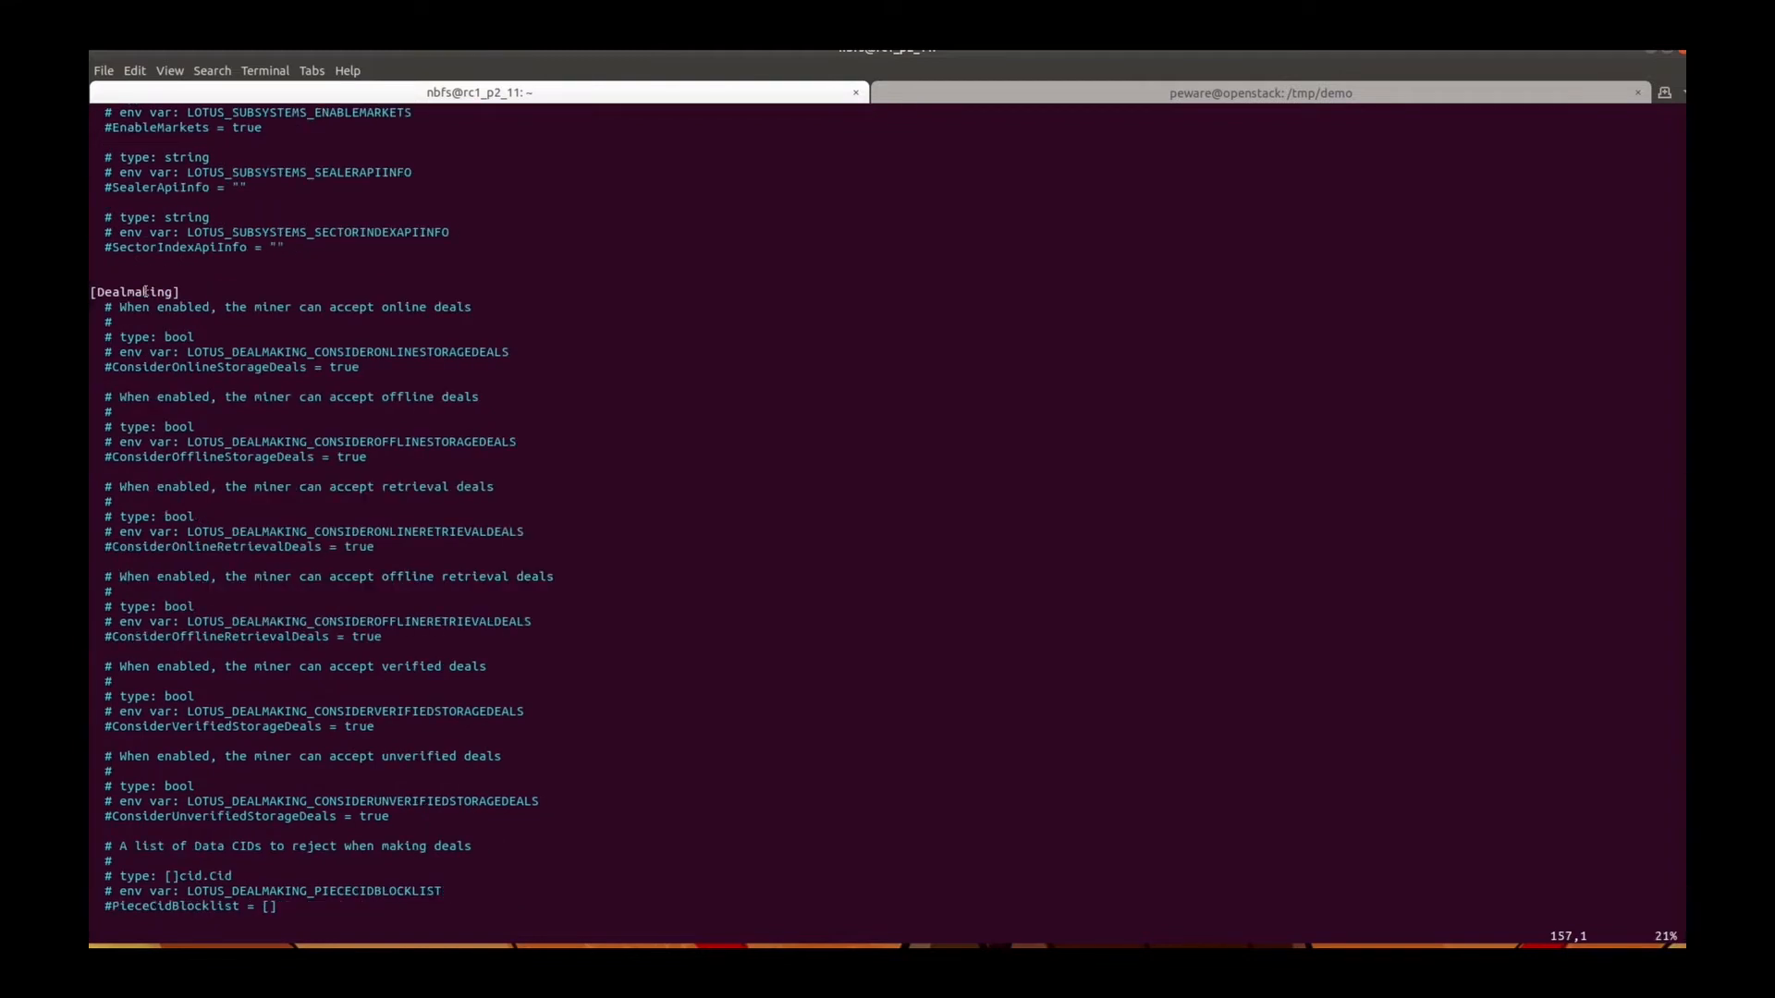
{"action": "scroll", "scroll_direction": "down", "scroll_amount": 3}
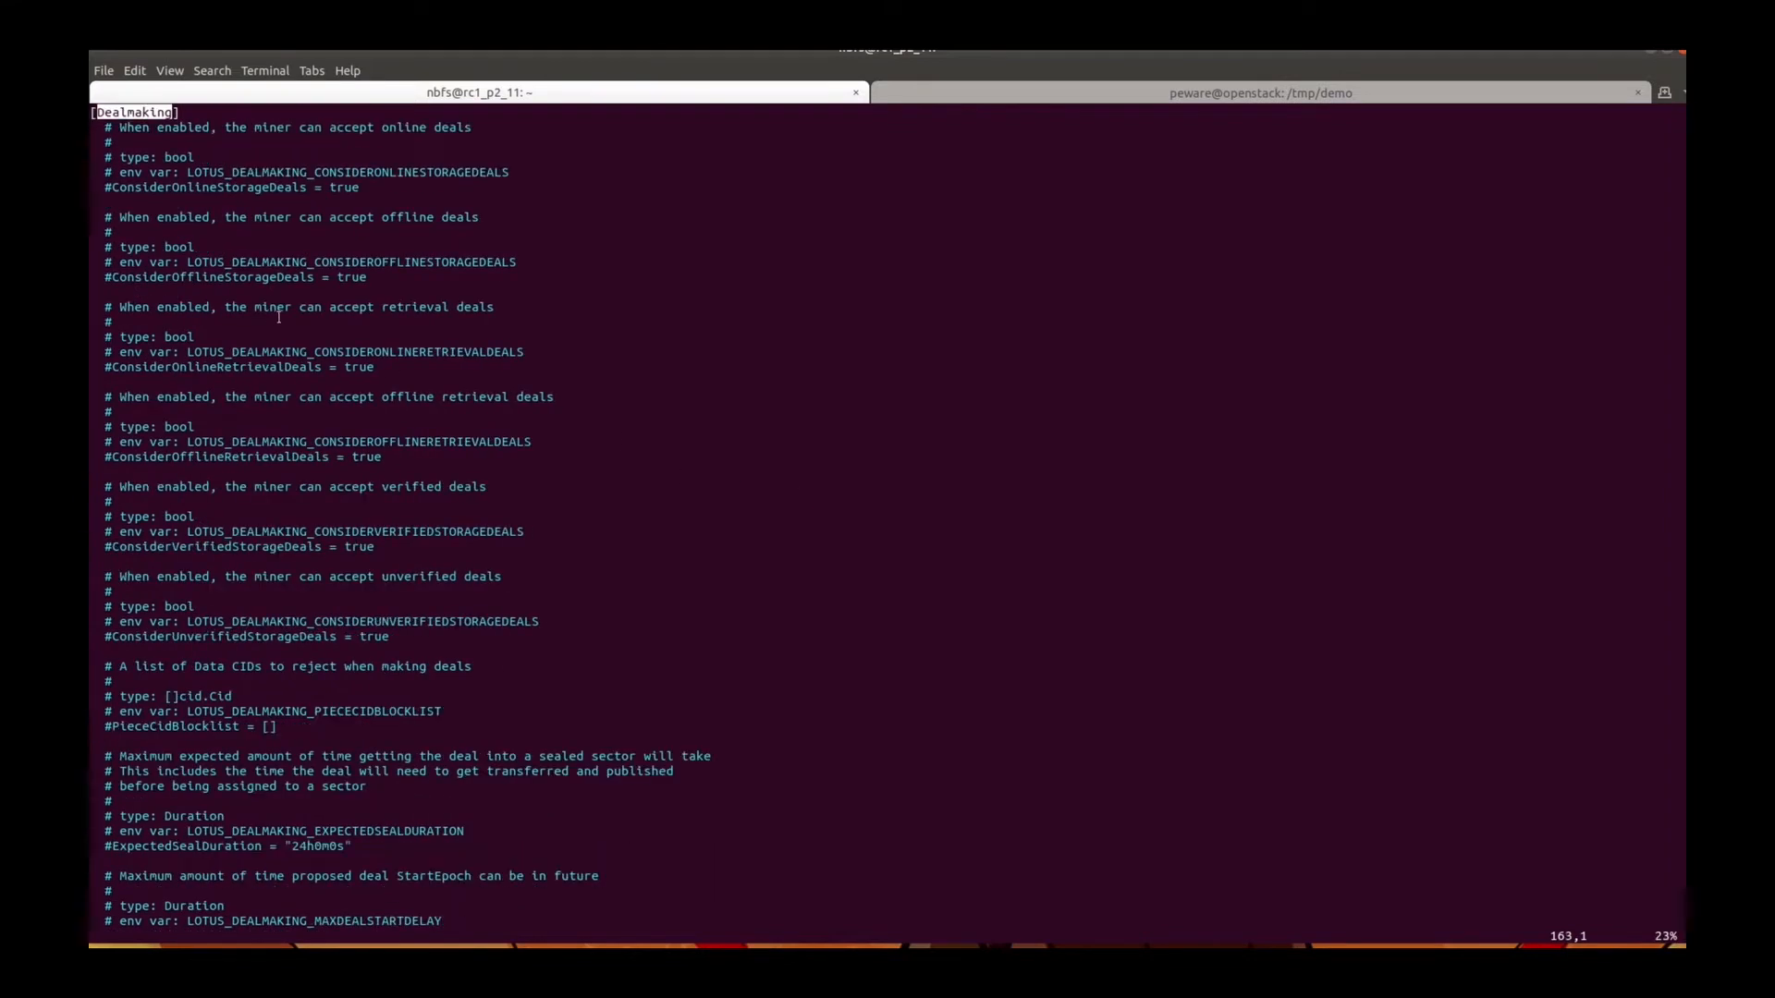
{"action": "scroll", "scroll_direction": "up", "scroll_amount": 3}
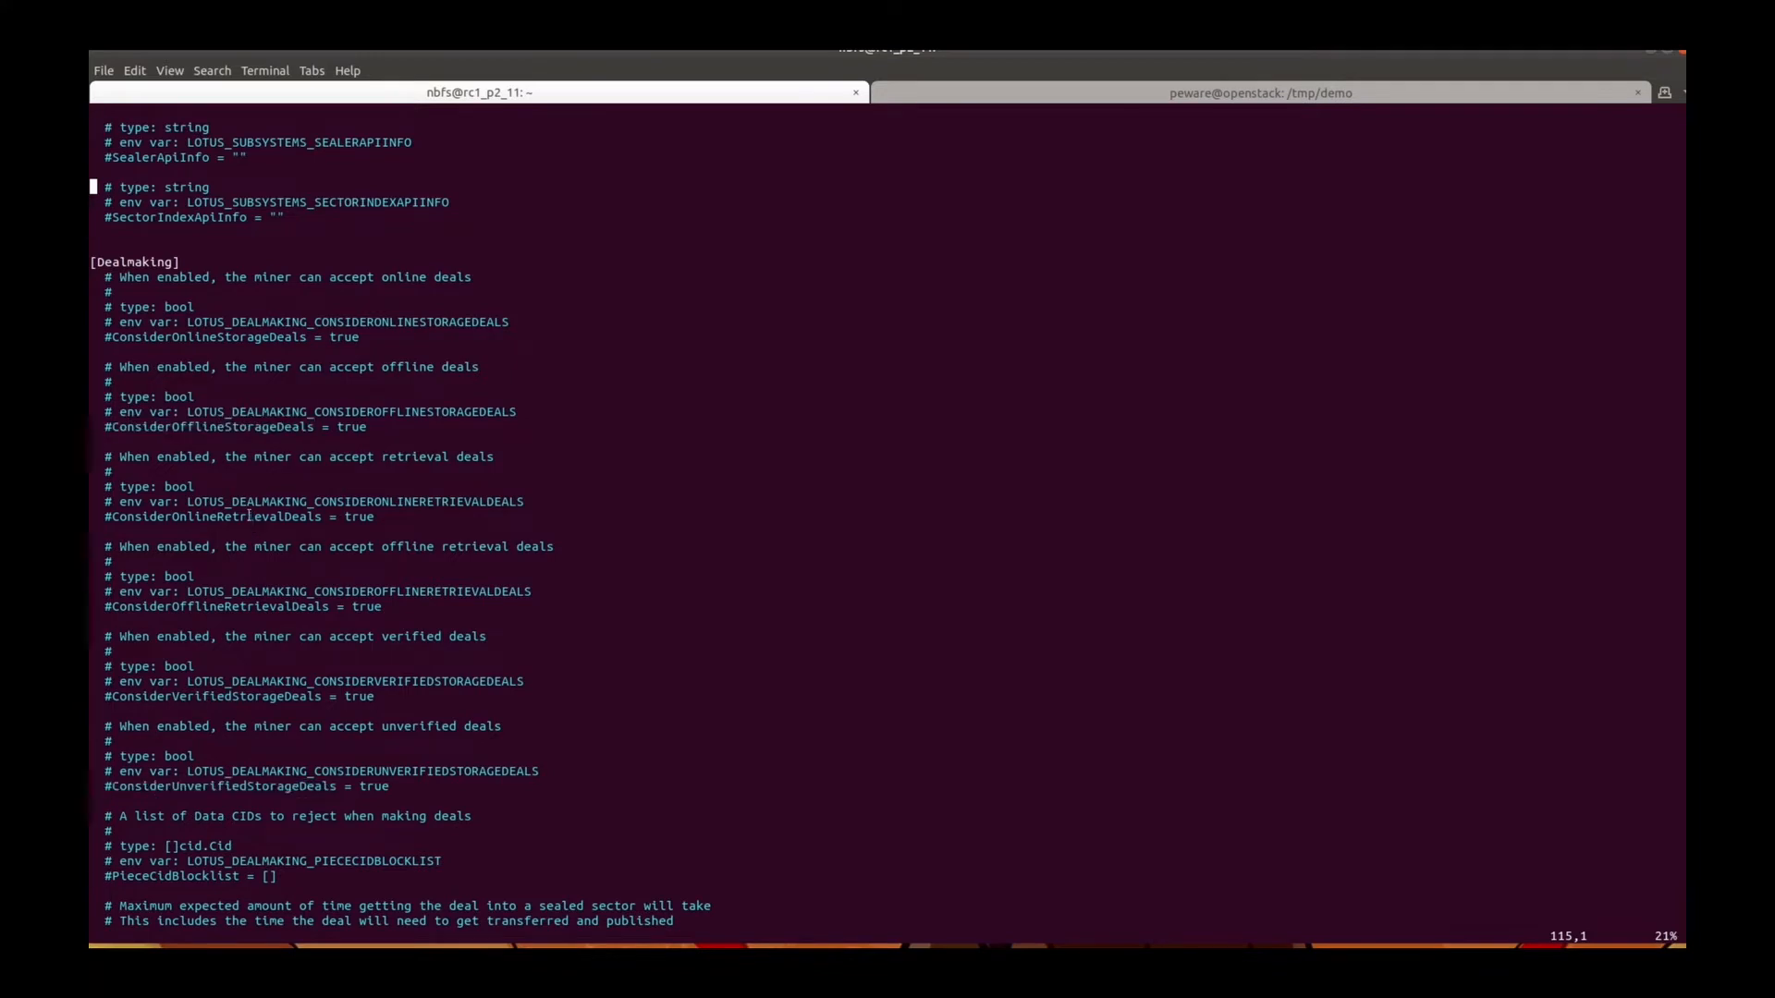
{"action": "double_click", "coordinate": [216, 607]}
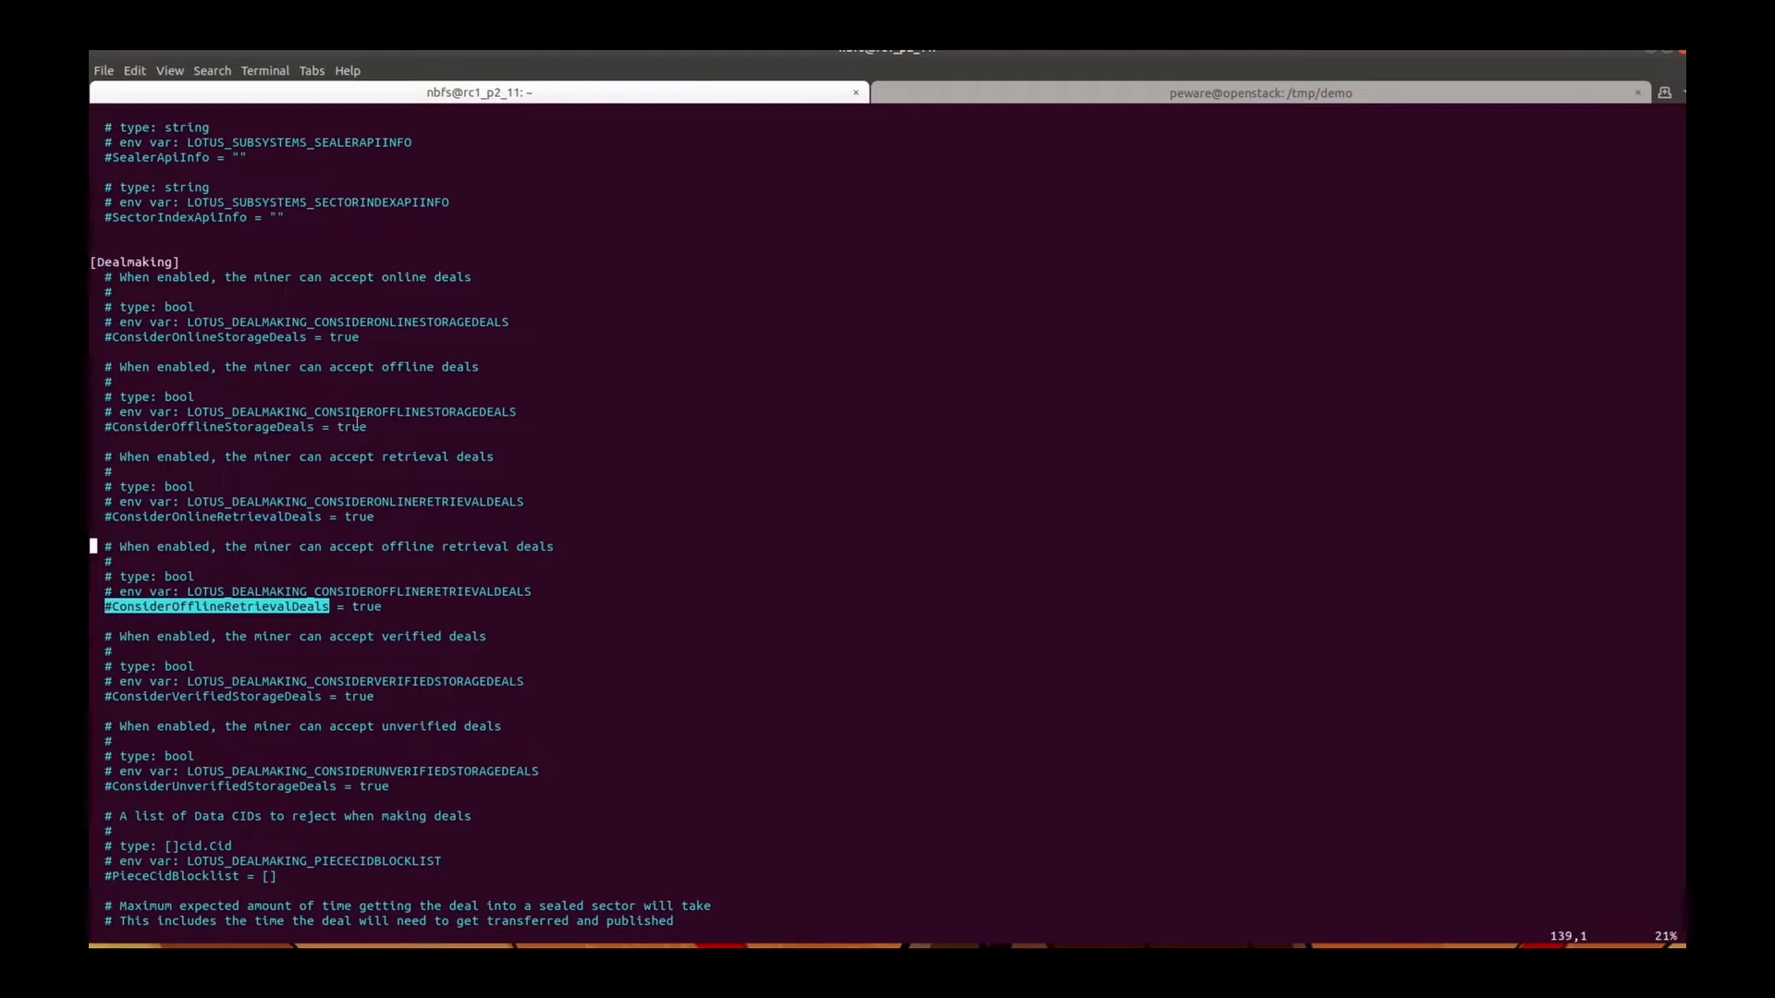
{"action": "scroll", "scroll_direction": "down", "scroll_amount": 3}
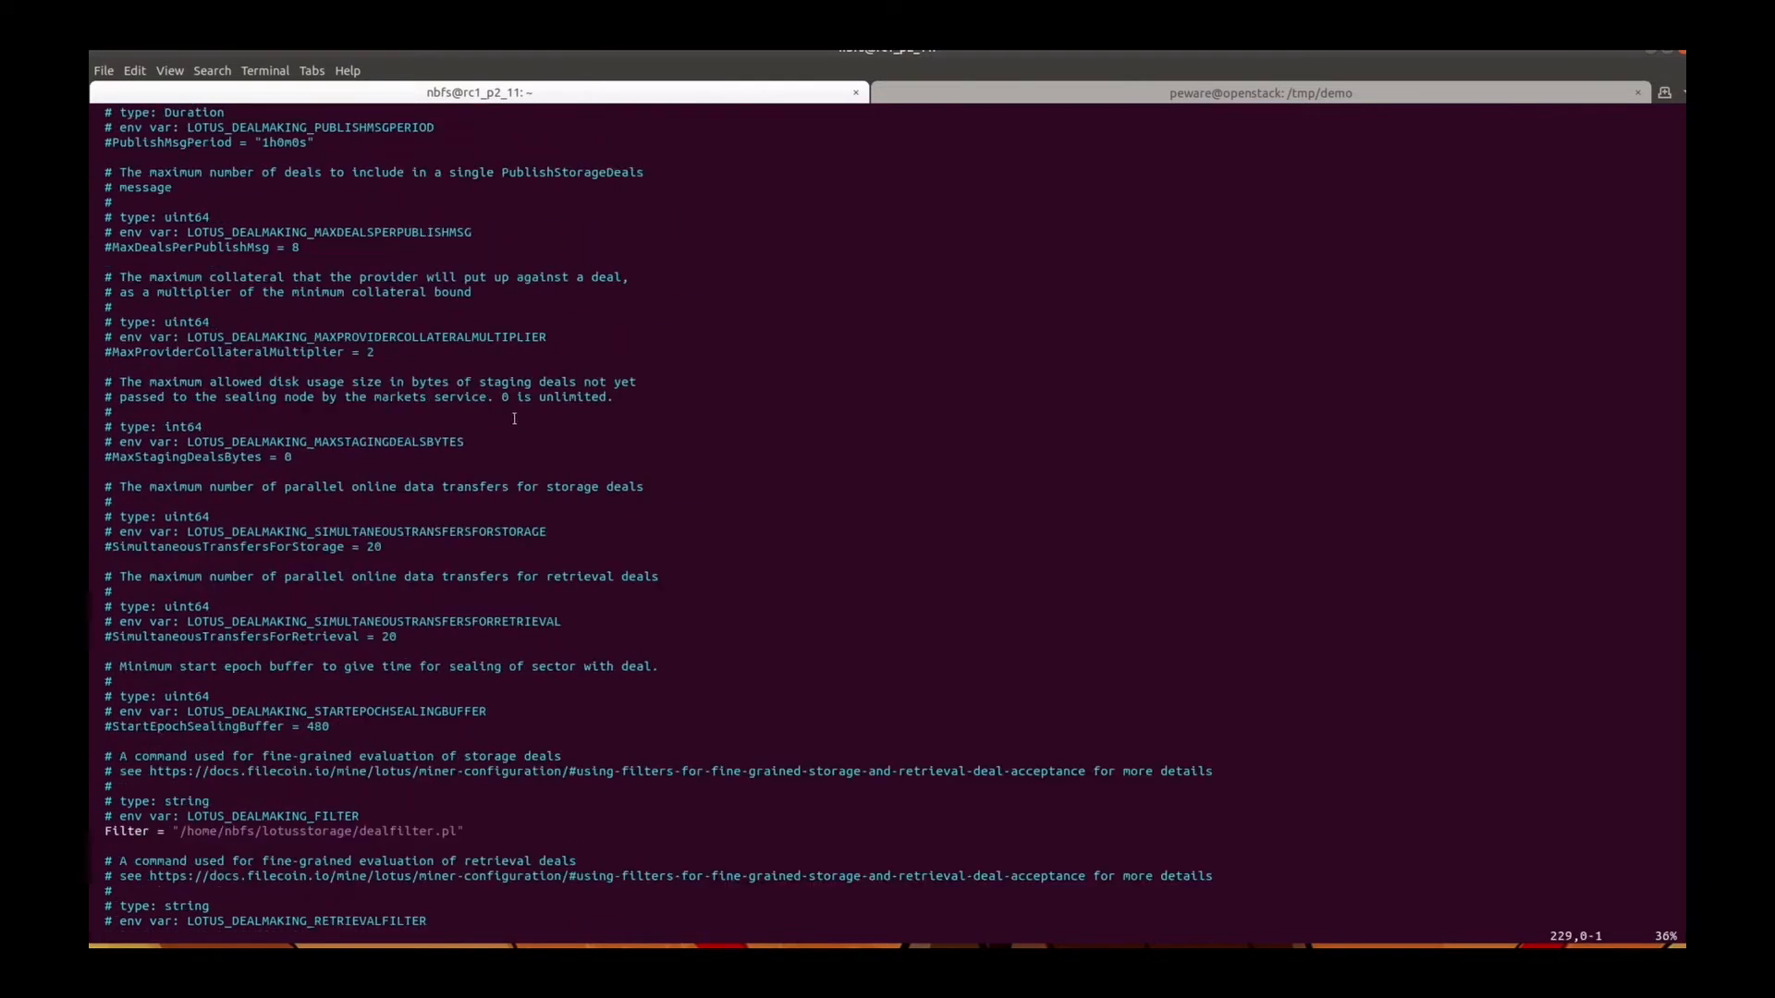
{"action": "scroll", "scroll_direction": "down", "scroll_amount": 3}
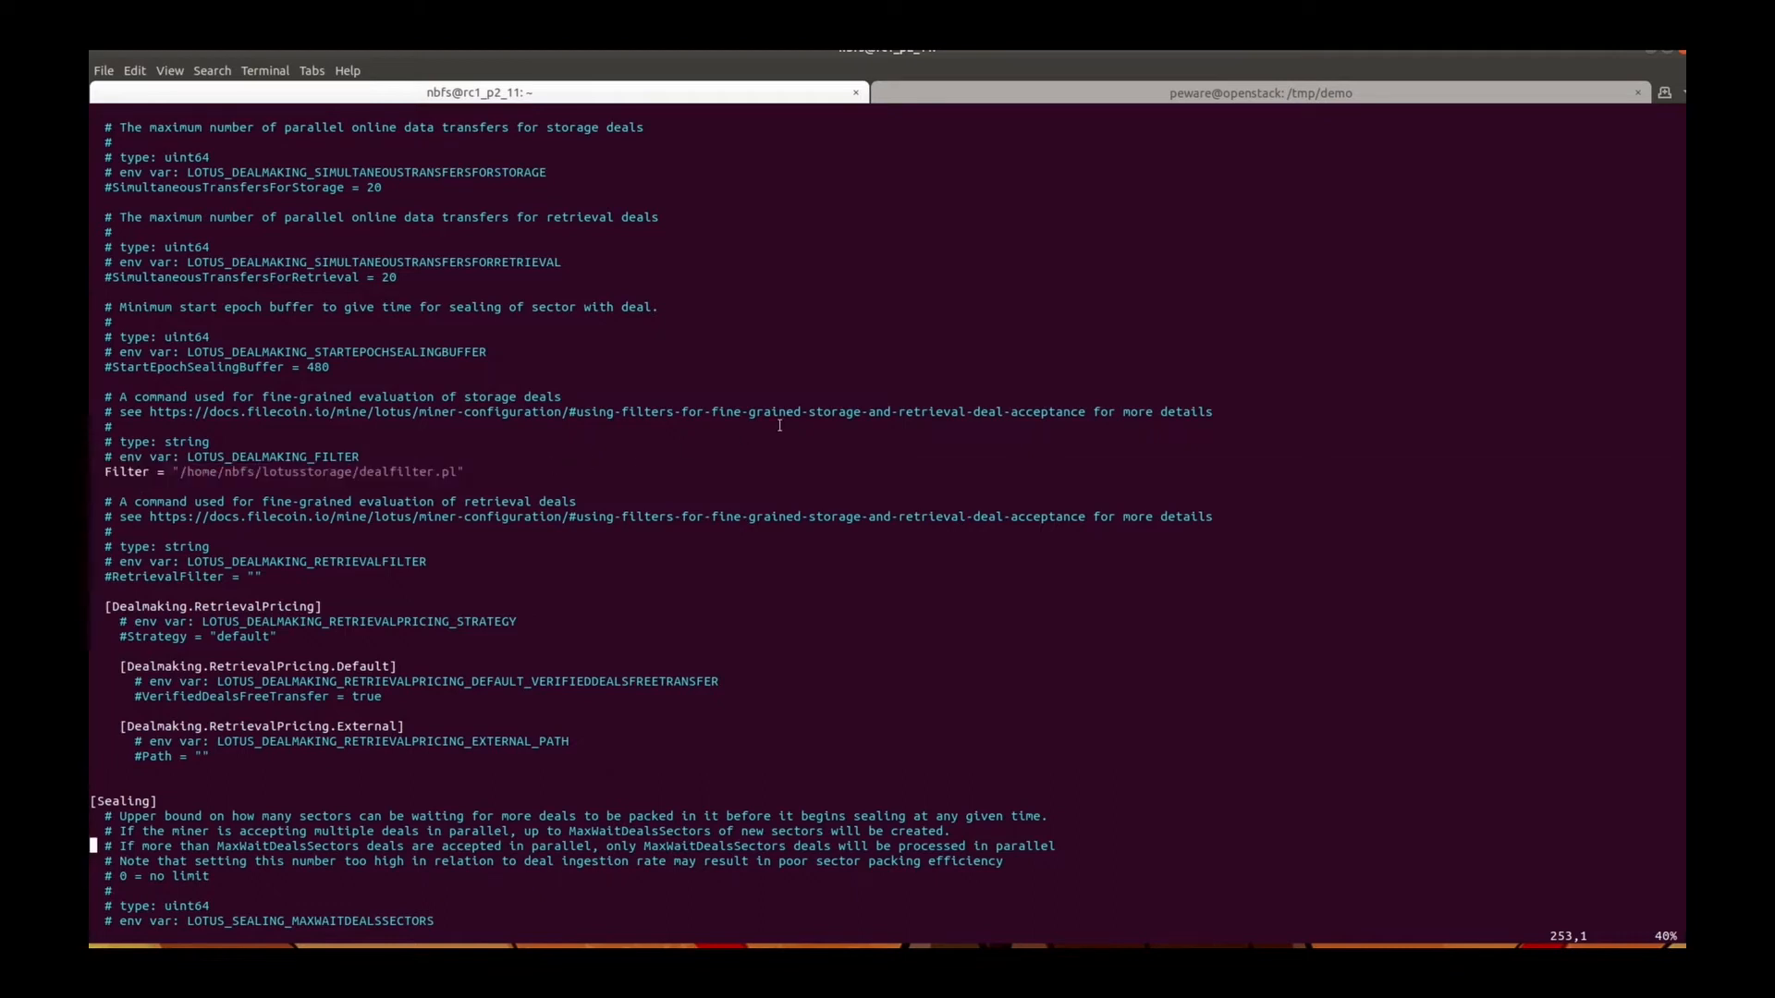
{"action": "mouse_move", "coordinate": [583, 424]}
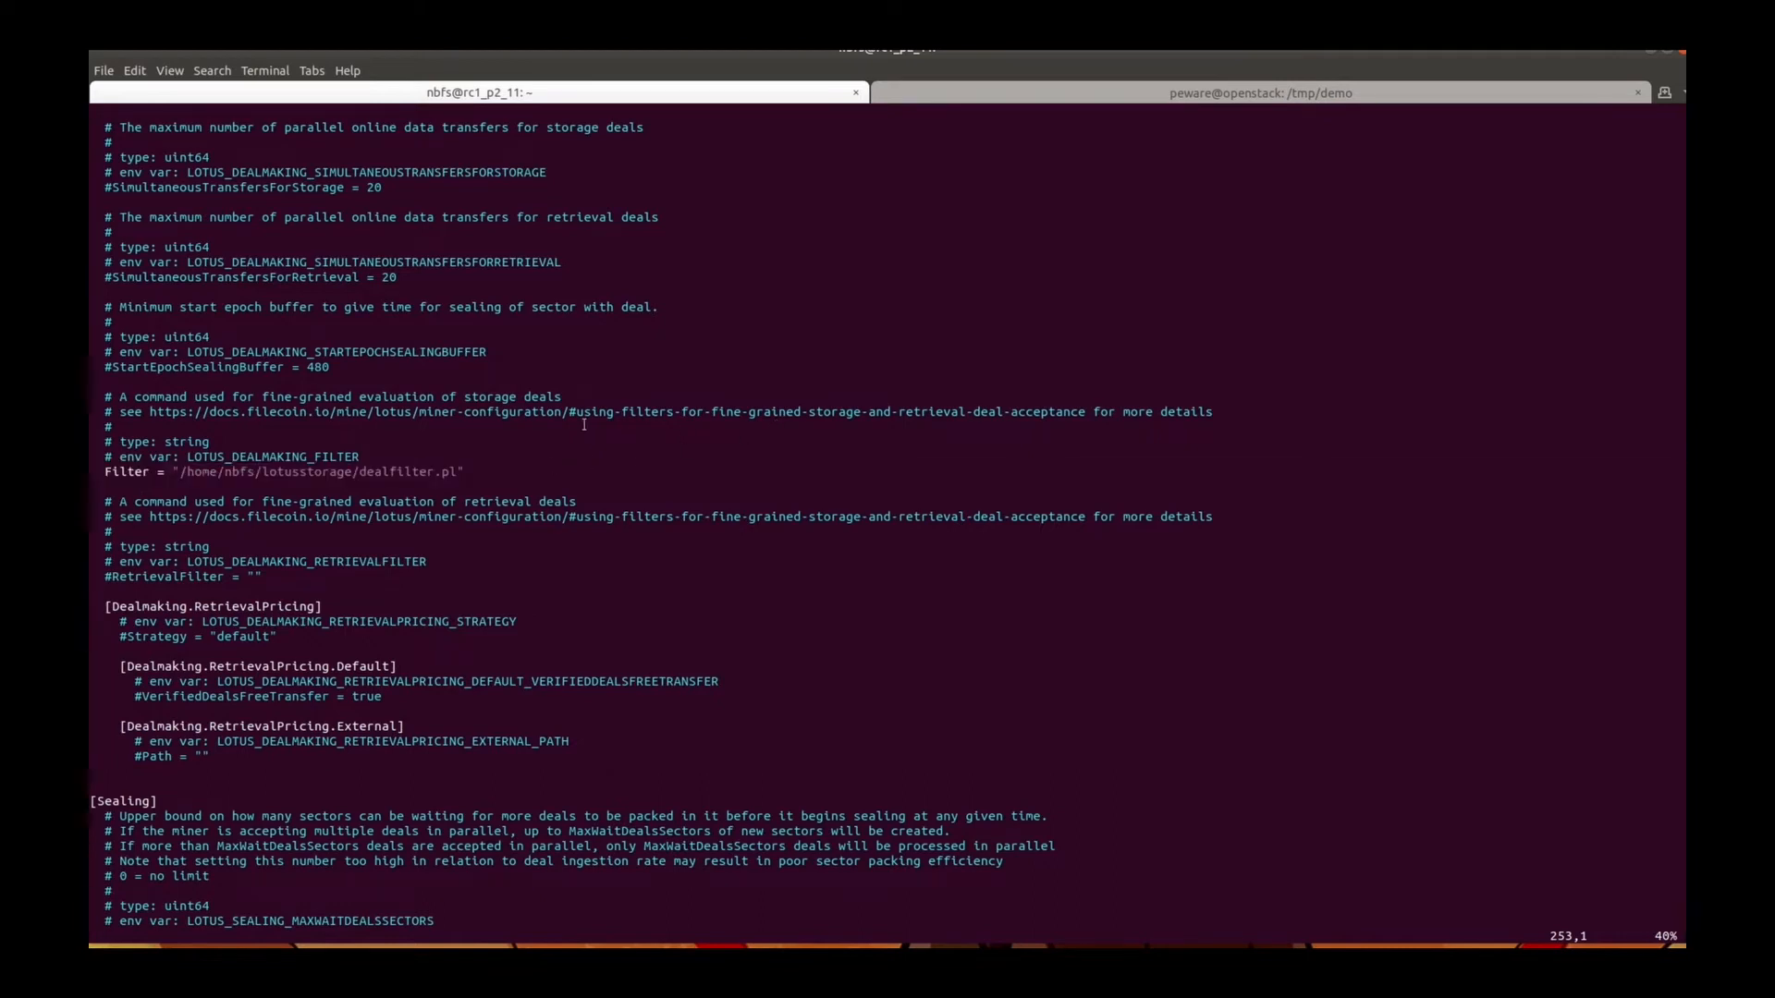
{"action": "double_click", "coordinate": [319, 472]}
{"action": "type", "text": "cat /home/nbfs/lotusstorage/dealfilter.pl"}
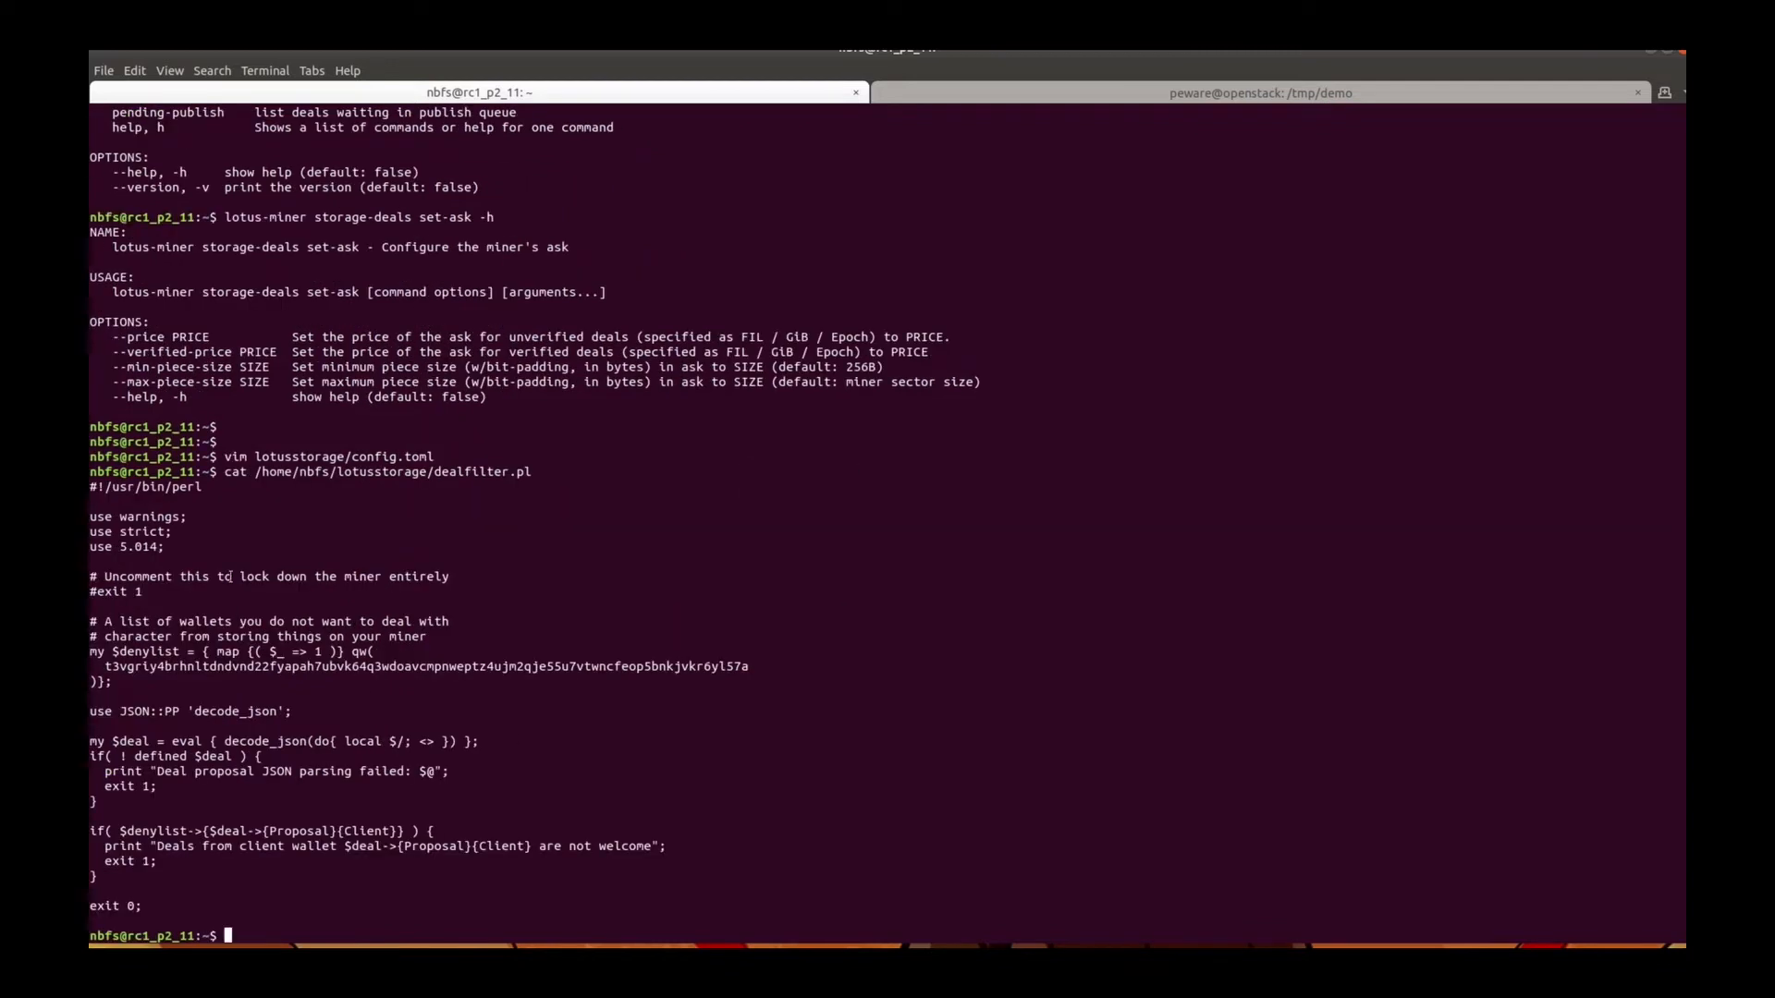
Copy the miner ID from the lotus-miner info output and switch to the /tmp/demo client tab
{"action": "double_click", "coordinate": [124, 620]}
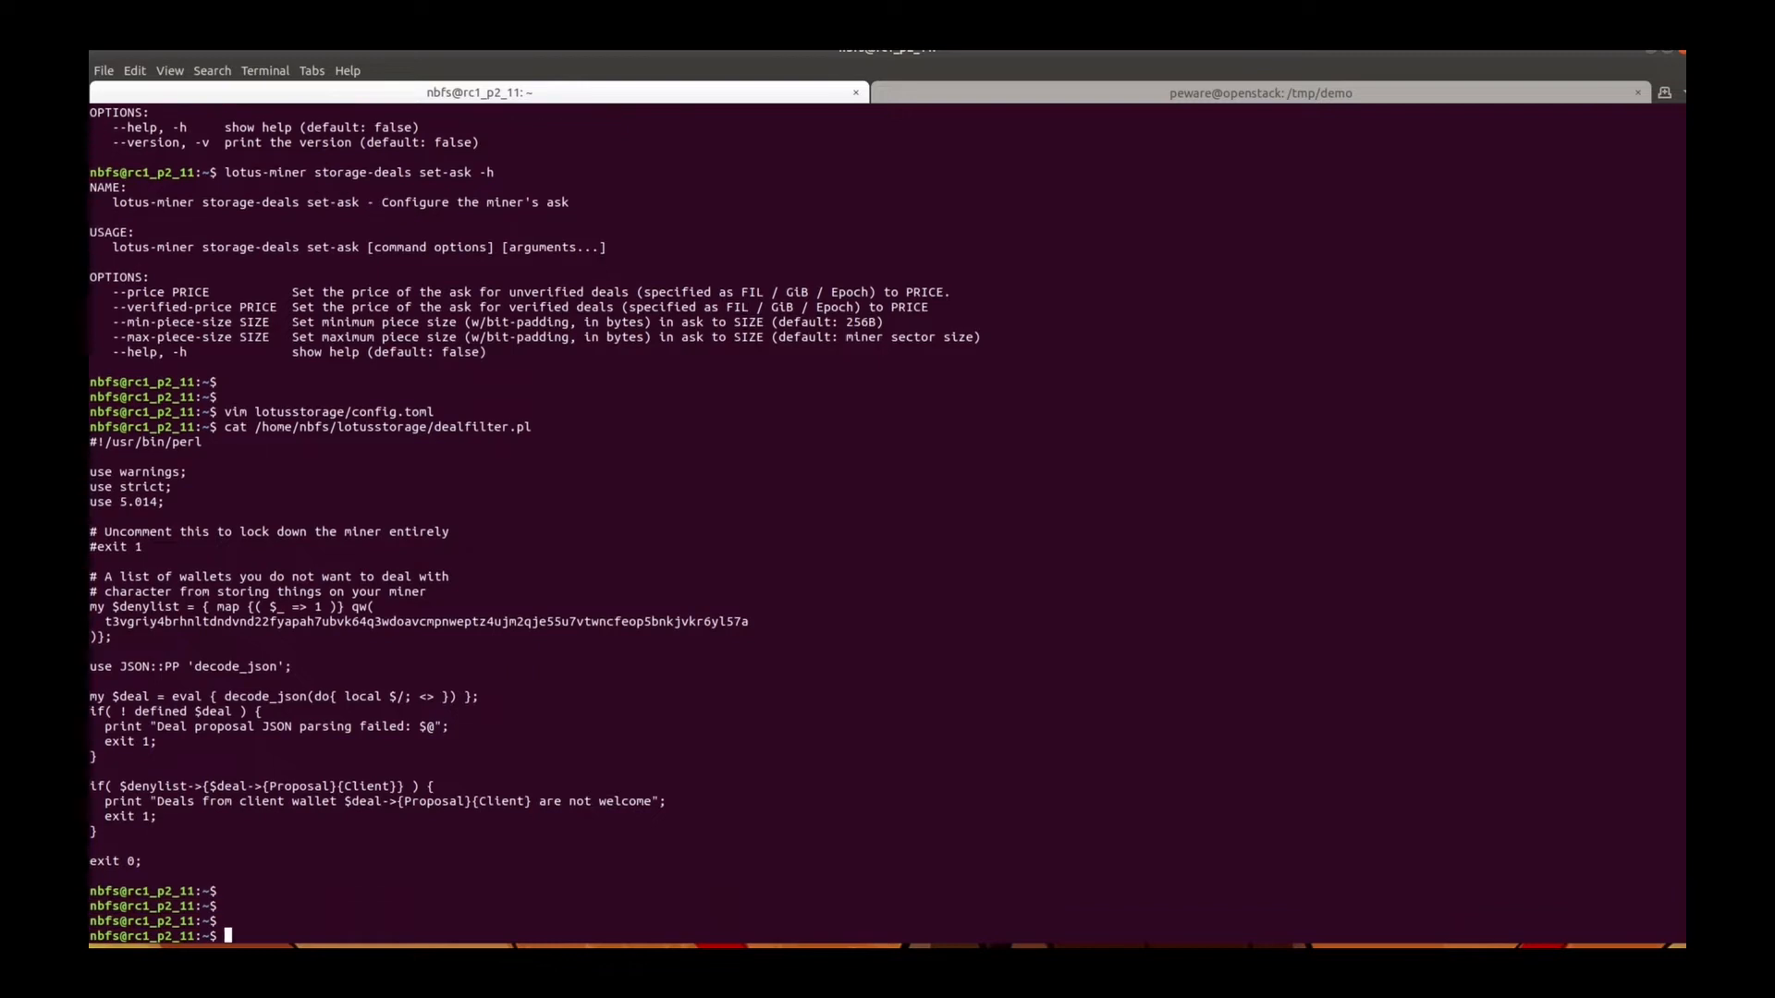
{"action": "type", "text": "lotus-miner info"}
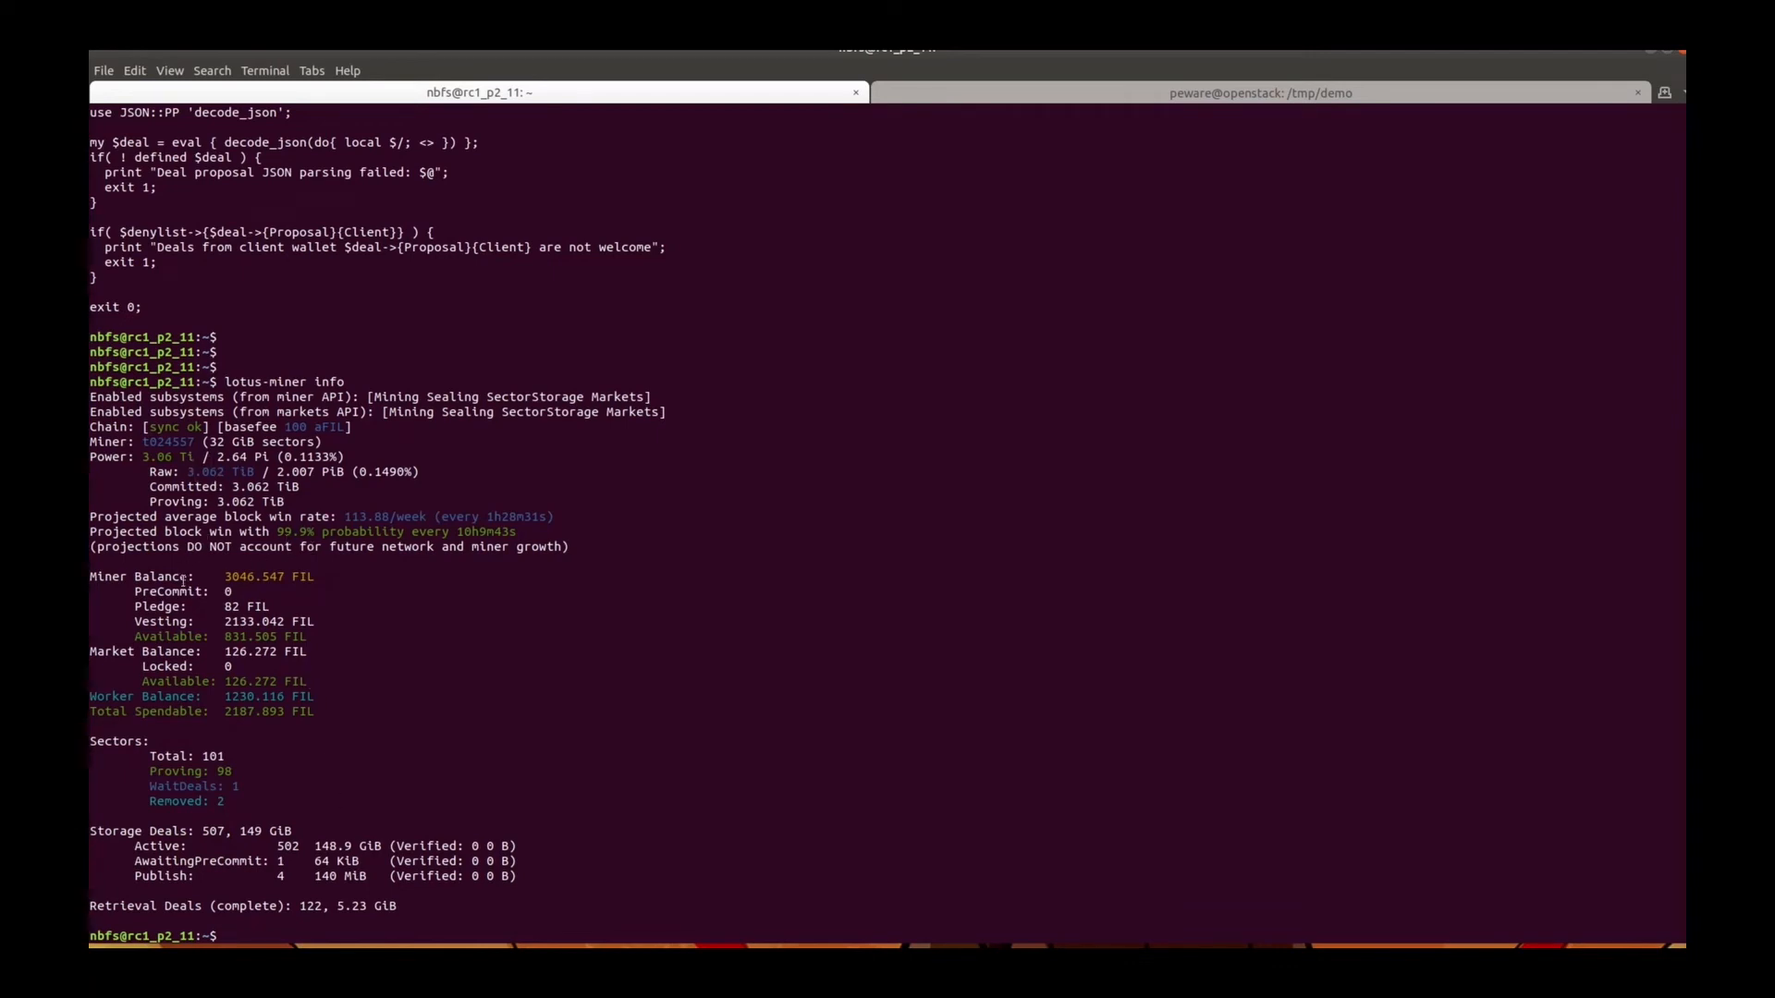
{"action": "right_click", "coordinate": [160, 440]}
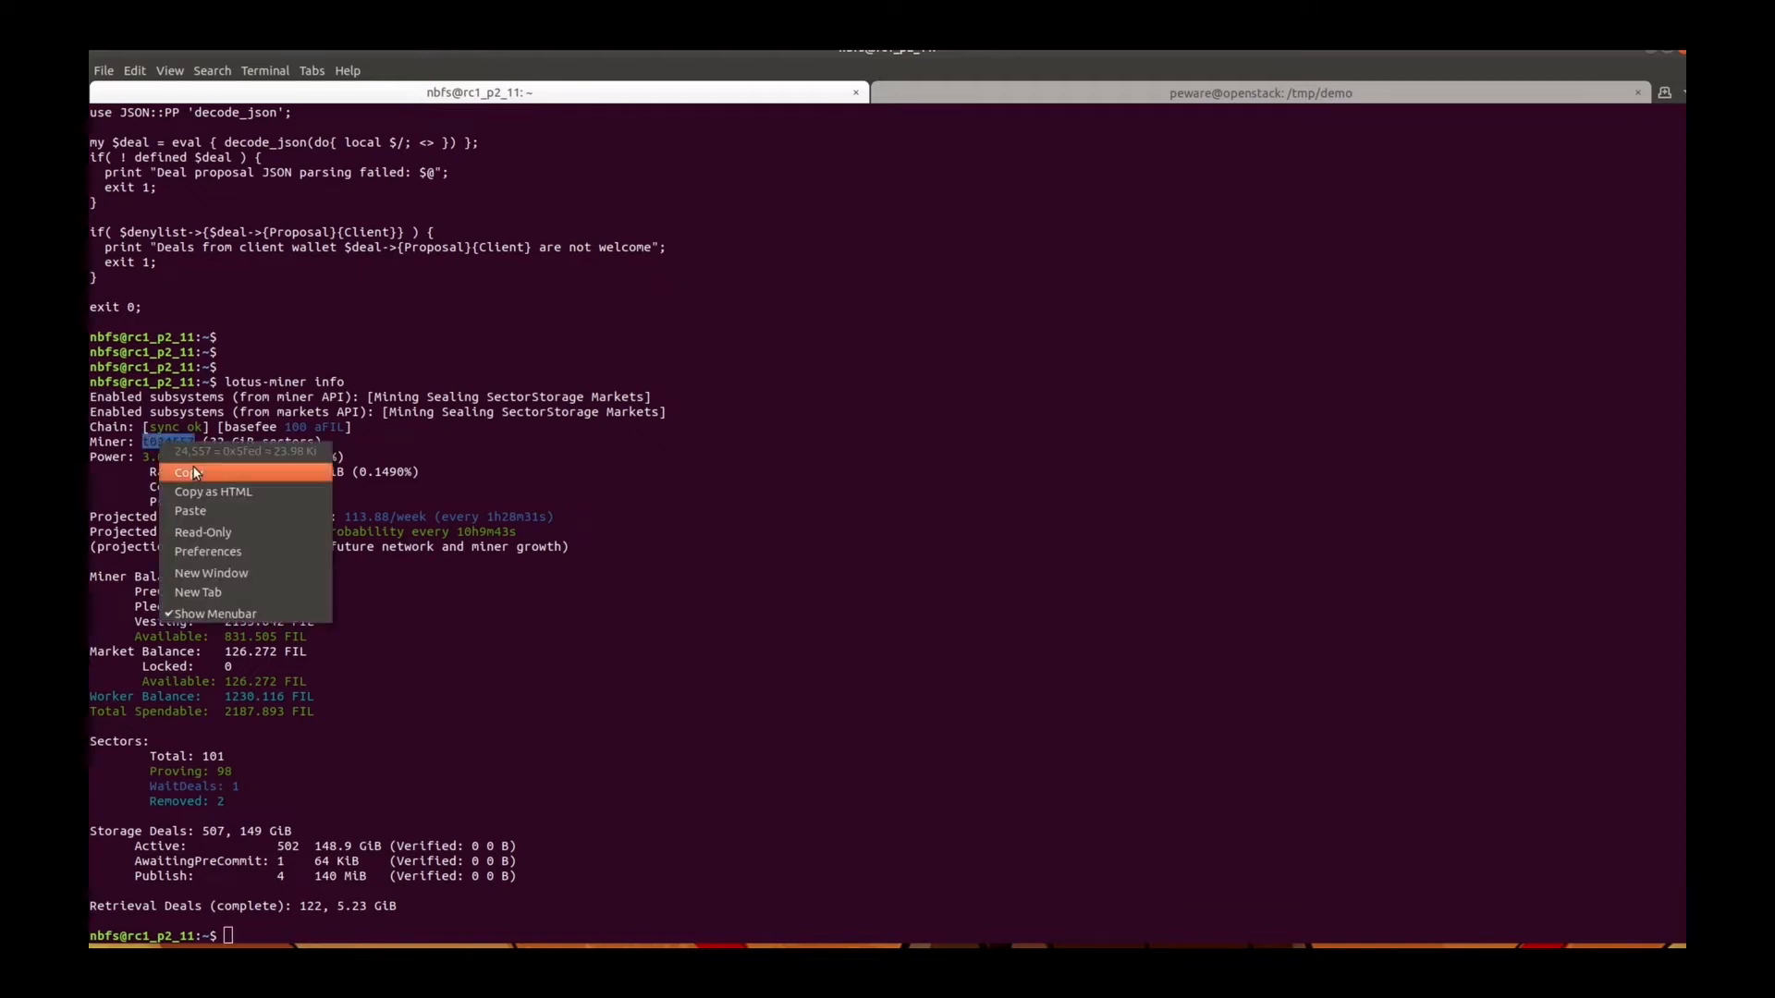
{"action": "left_click", "coordinate": [1261, 92]}
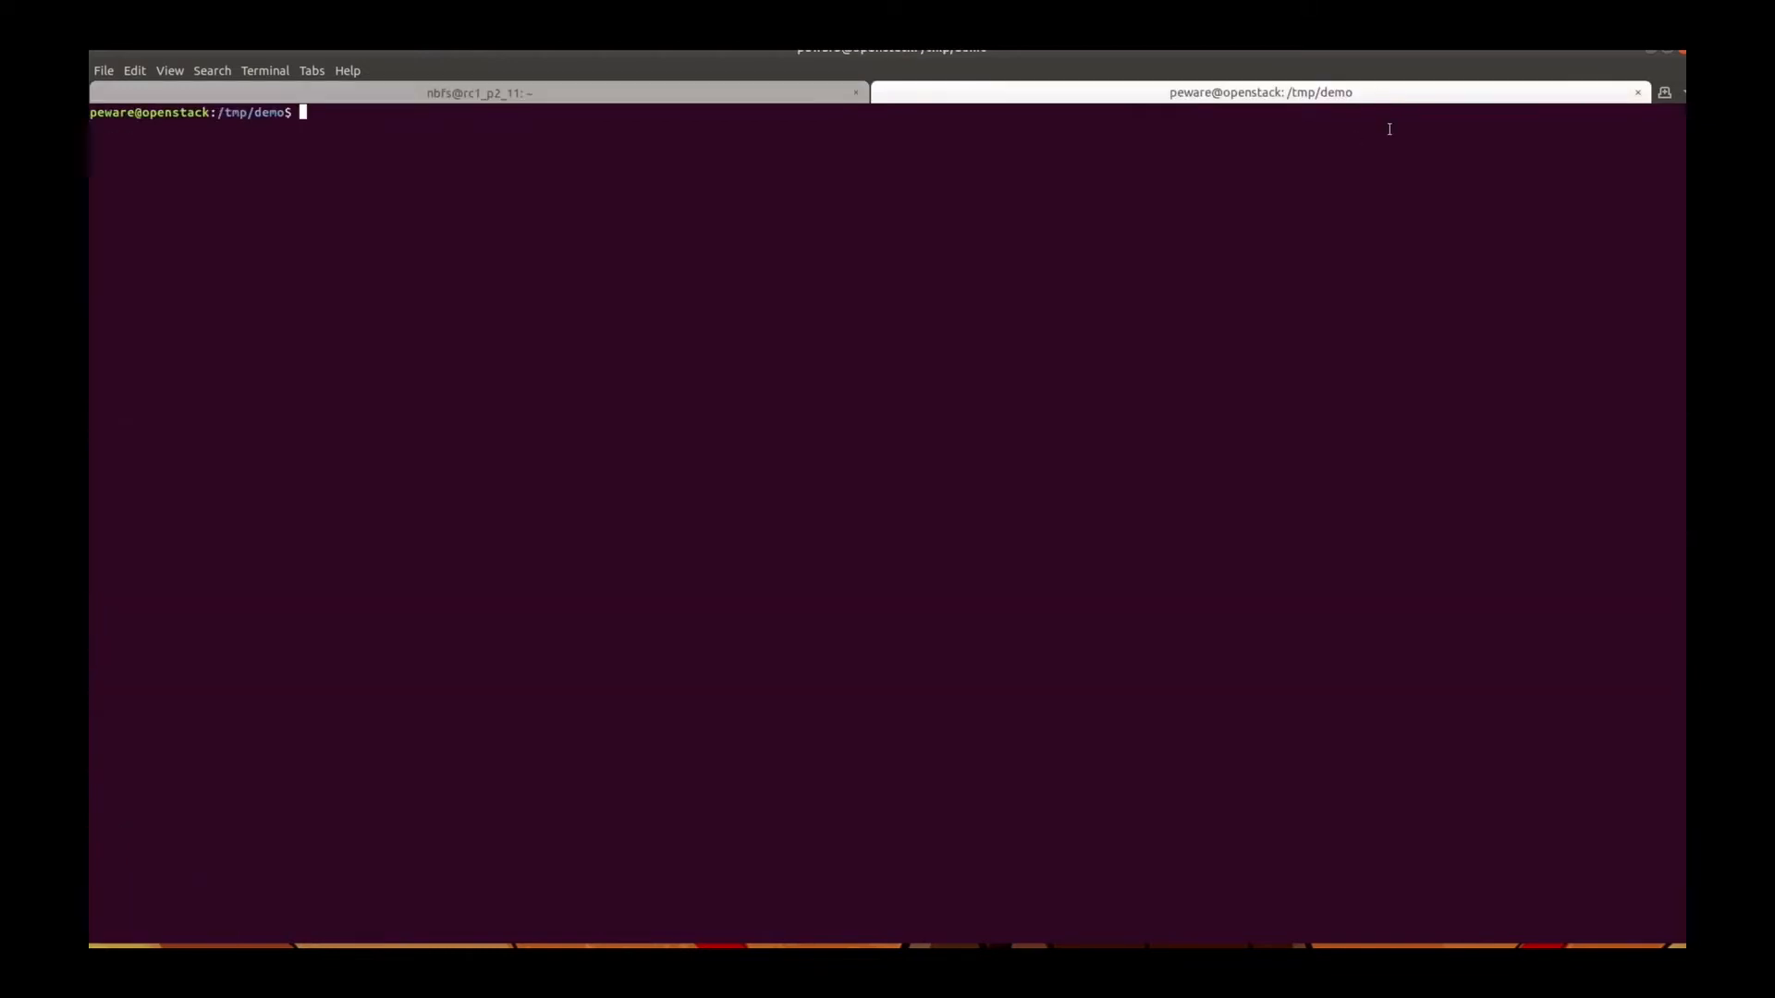
Query miner t024557's ask with lotus client query-ask and the pasted miner ID
{"action": "type", "text": "lotus client"}
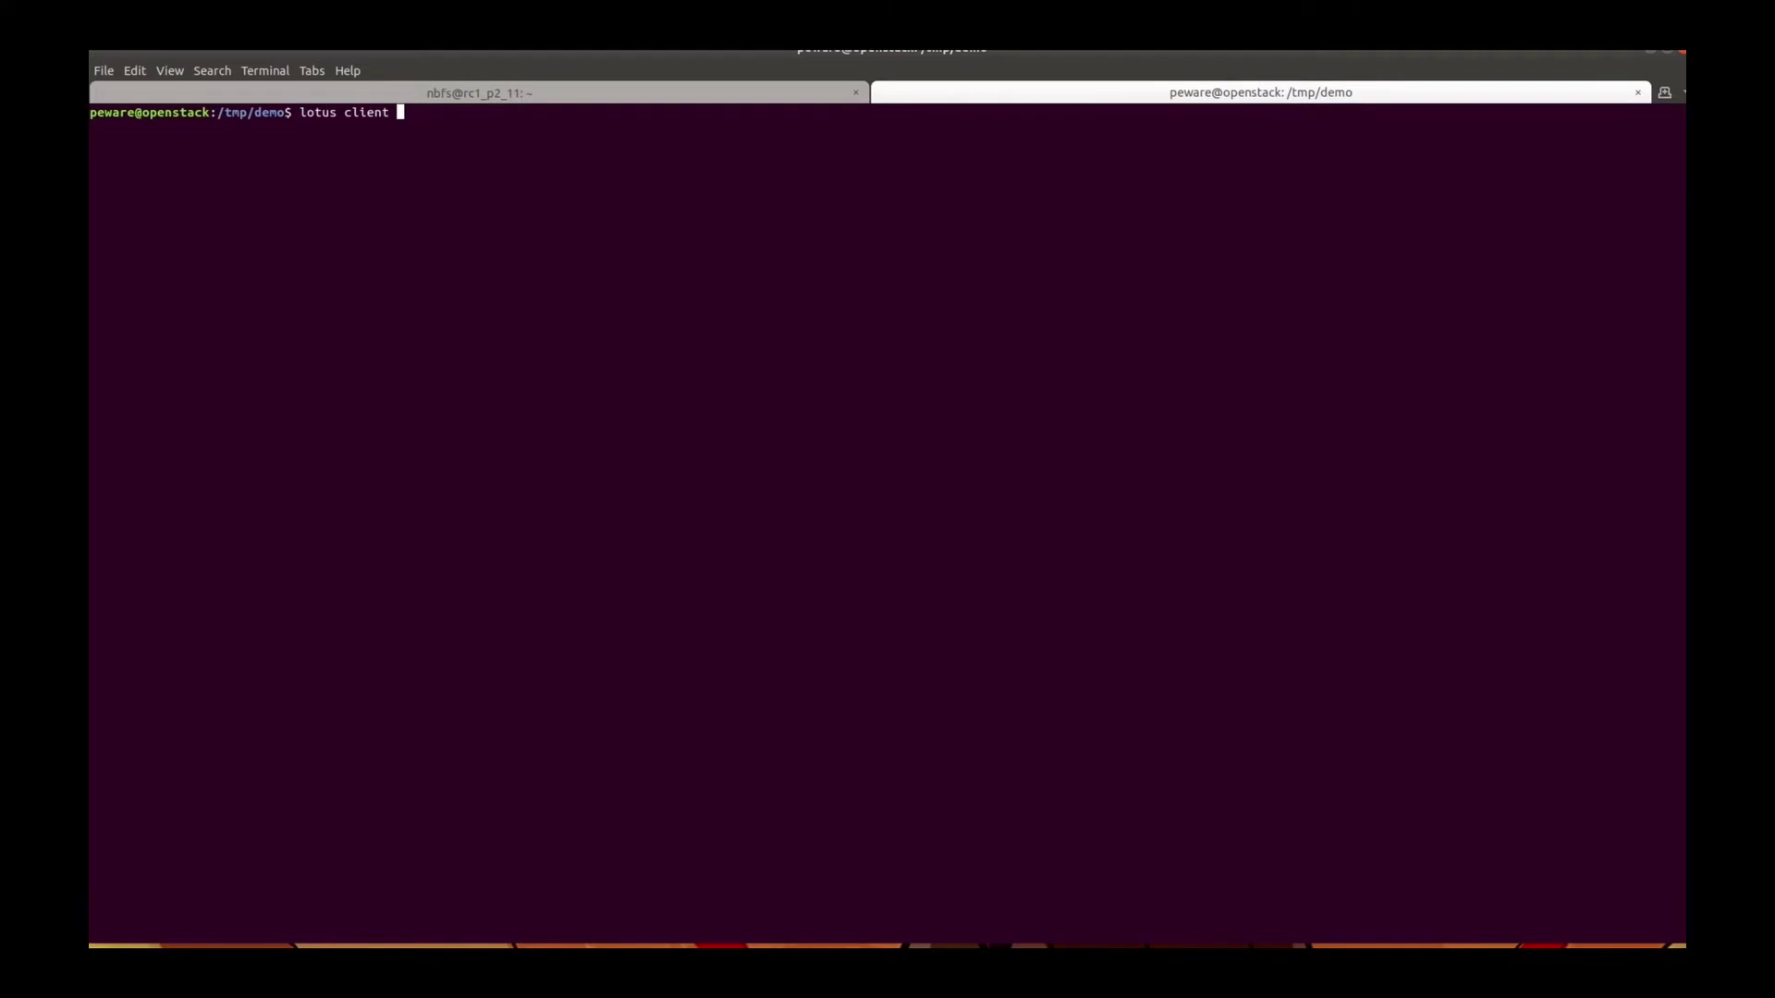
{"action": "type", "text": "query-ask"}
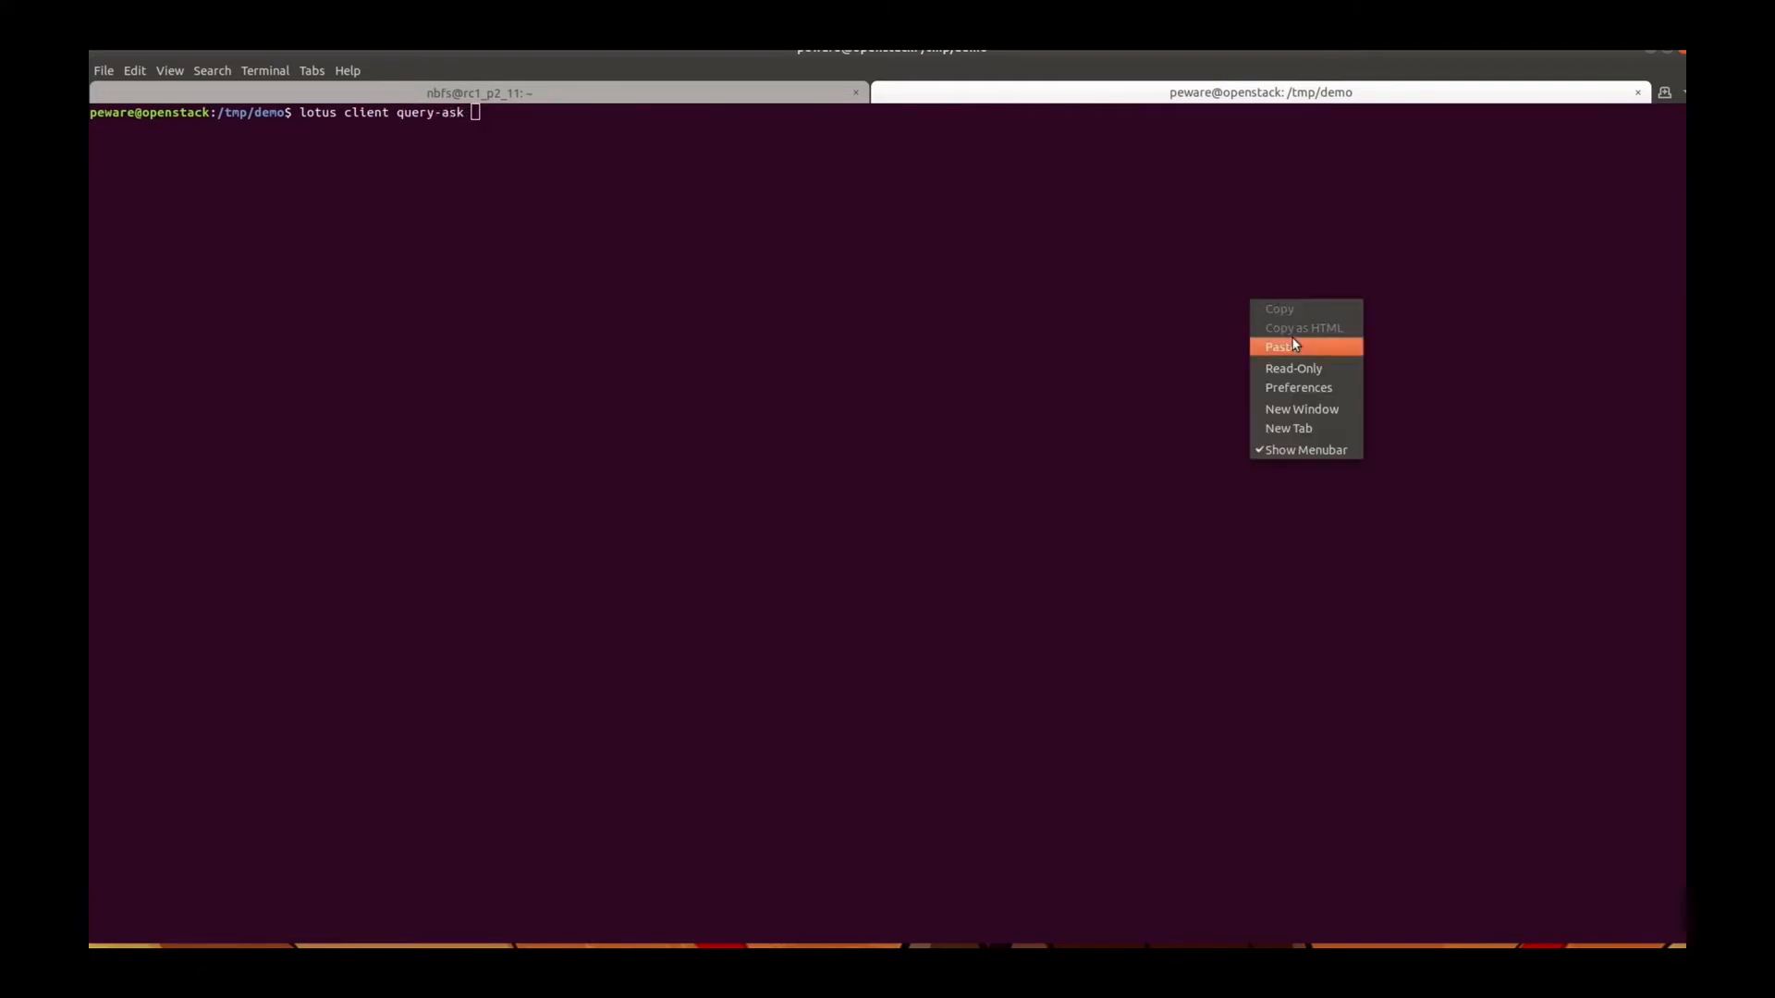
{"action": "left_click", "coordinate": [1280, 346]}
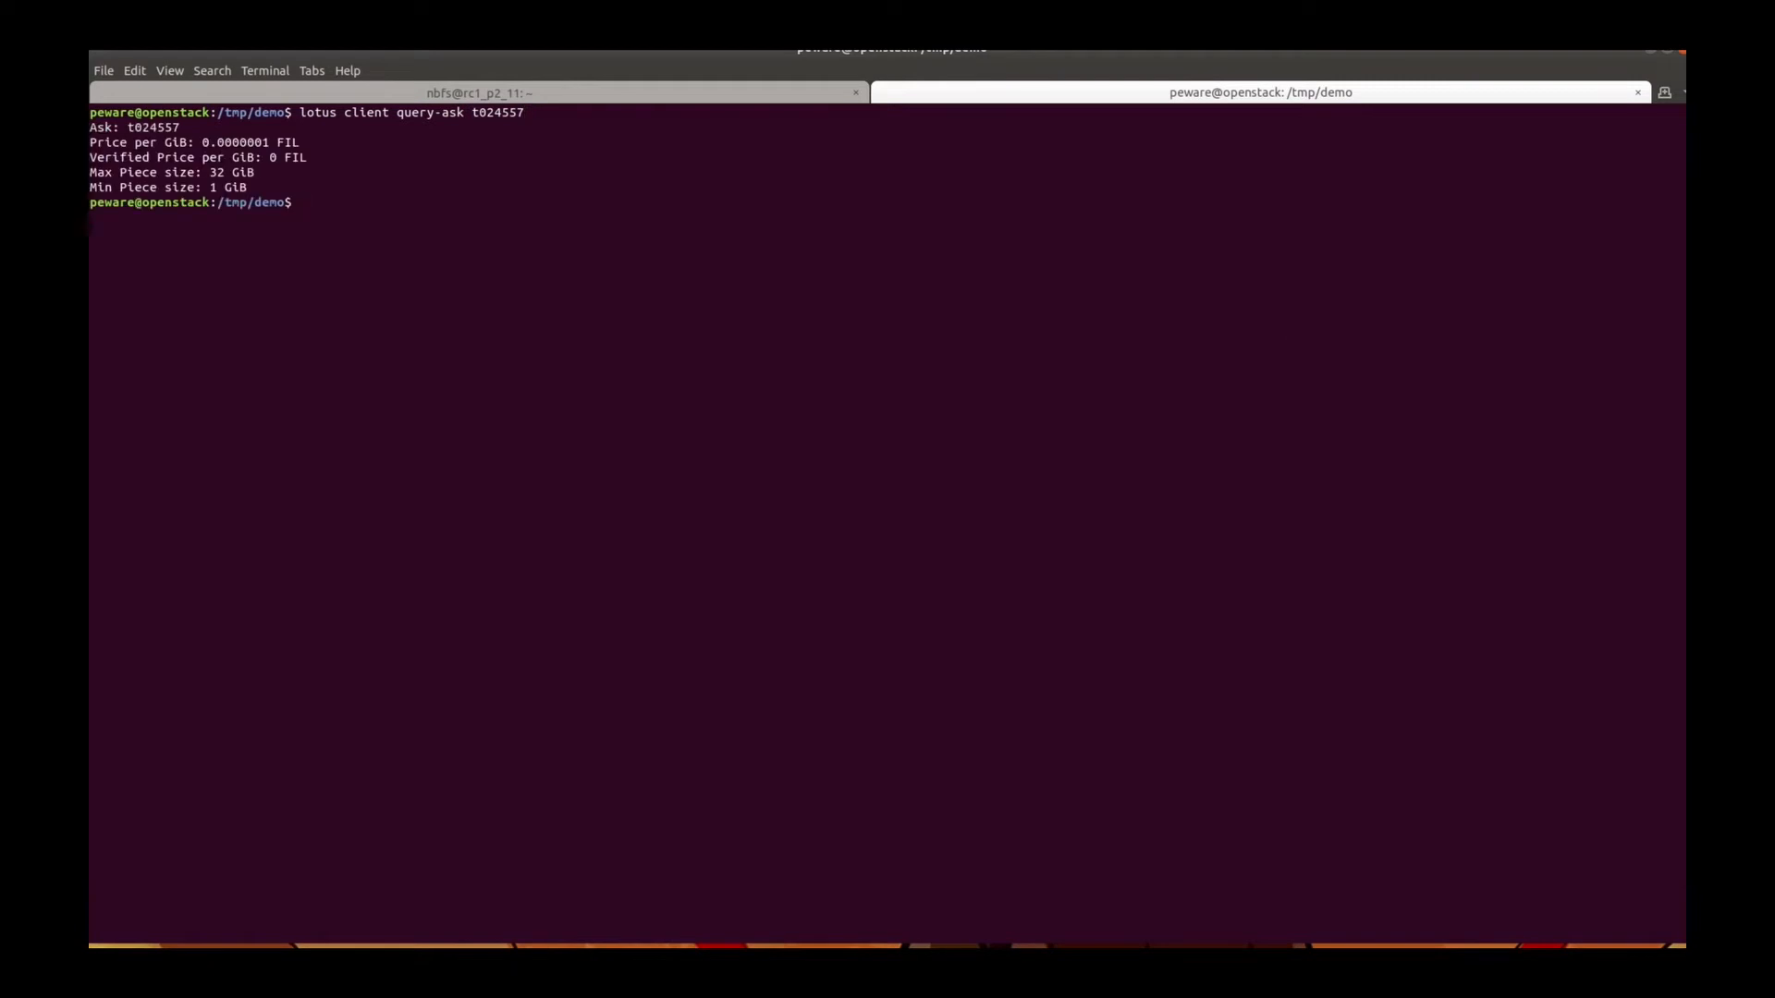
{"action": "key", "text": "Return"}
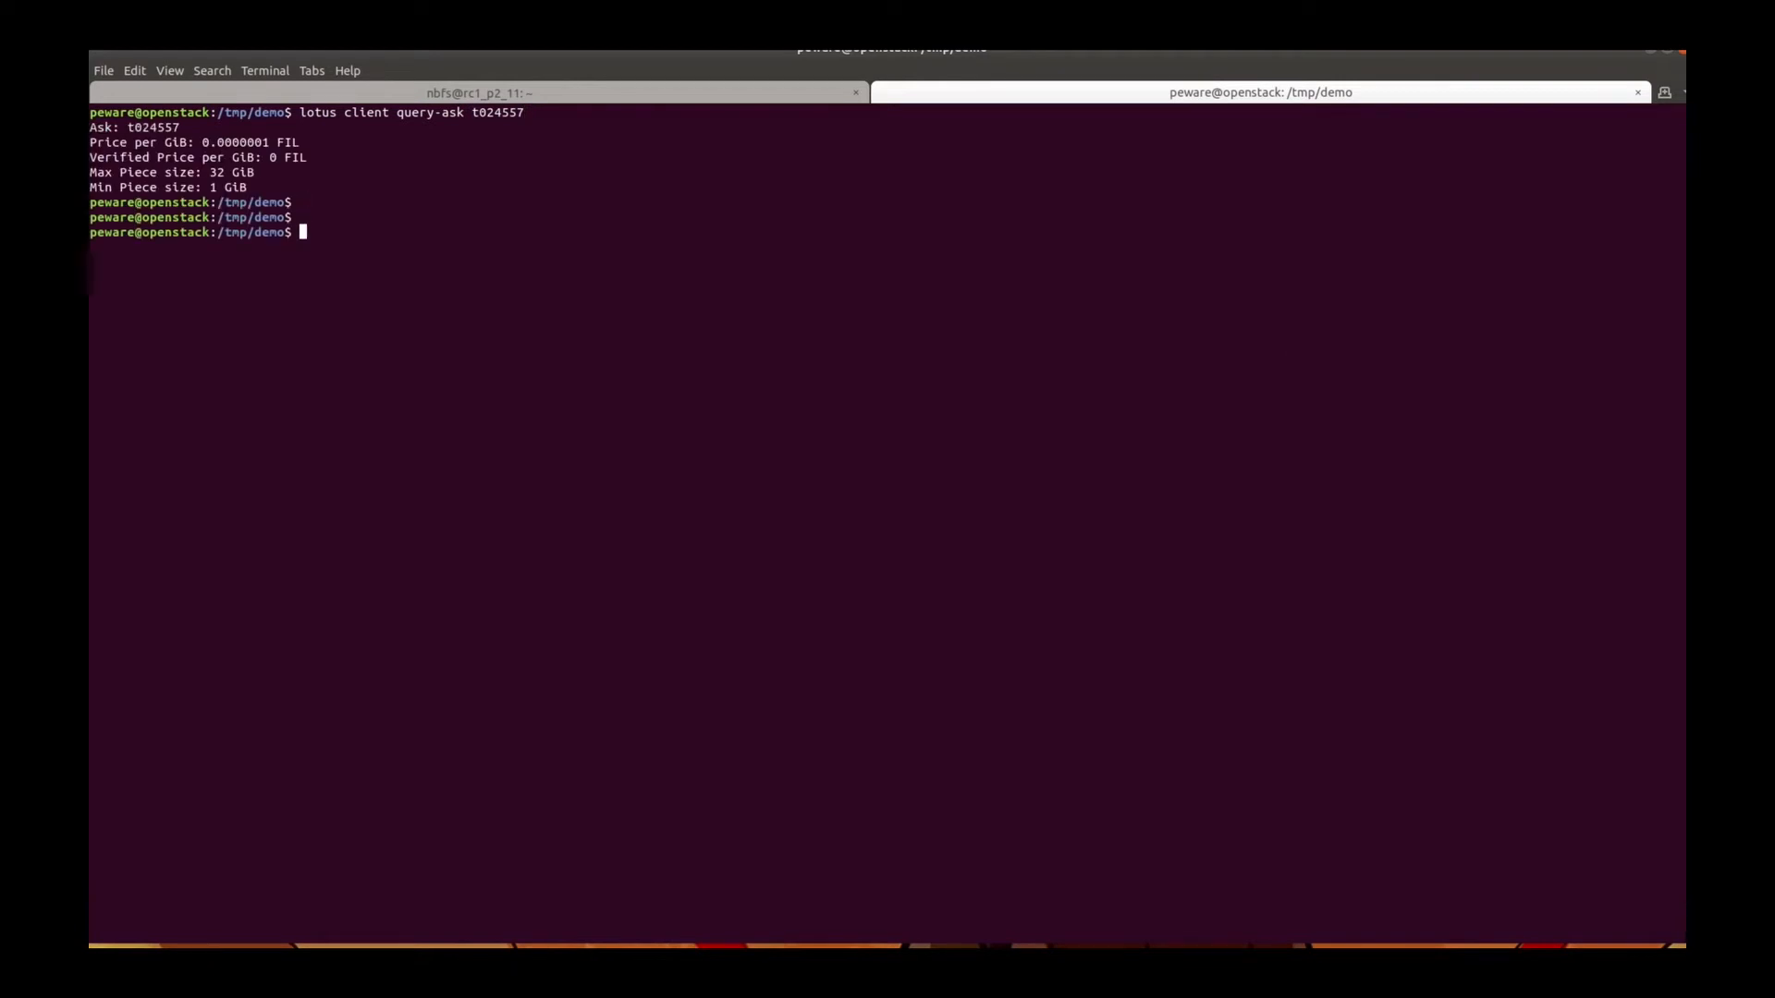
{"action": "type", "text": "l"}
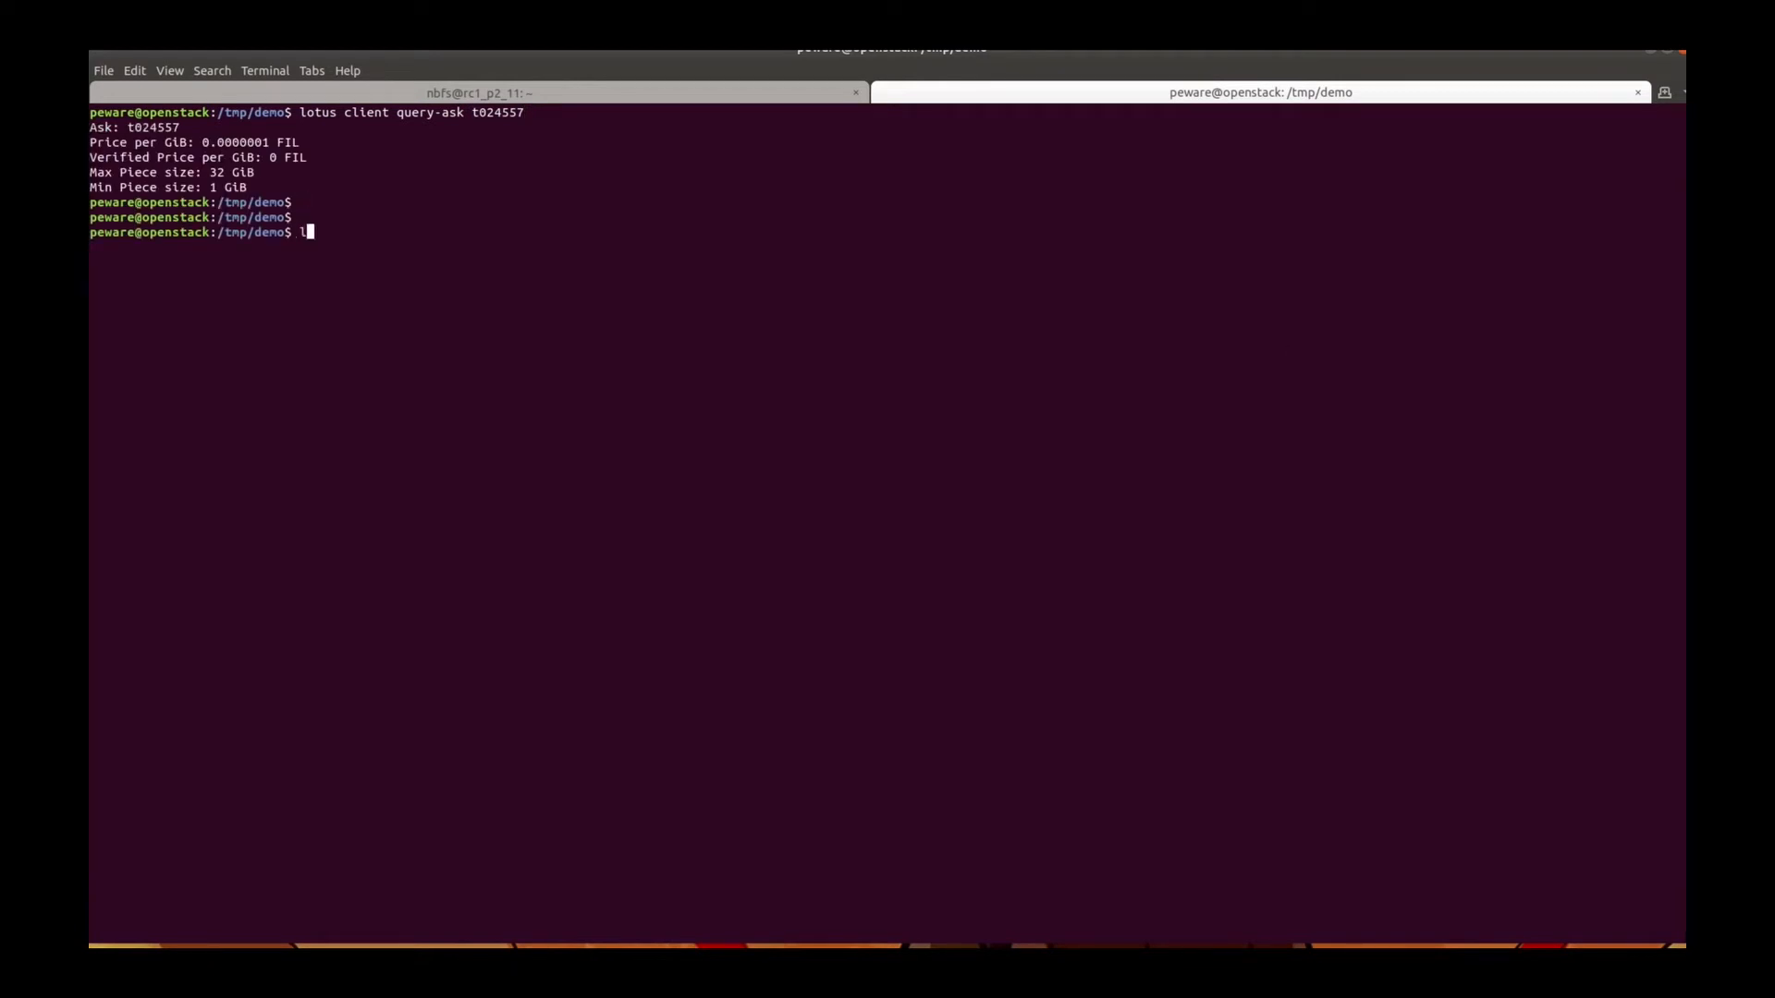
{"action": "type", "text": "lotus client -h"}
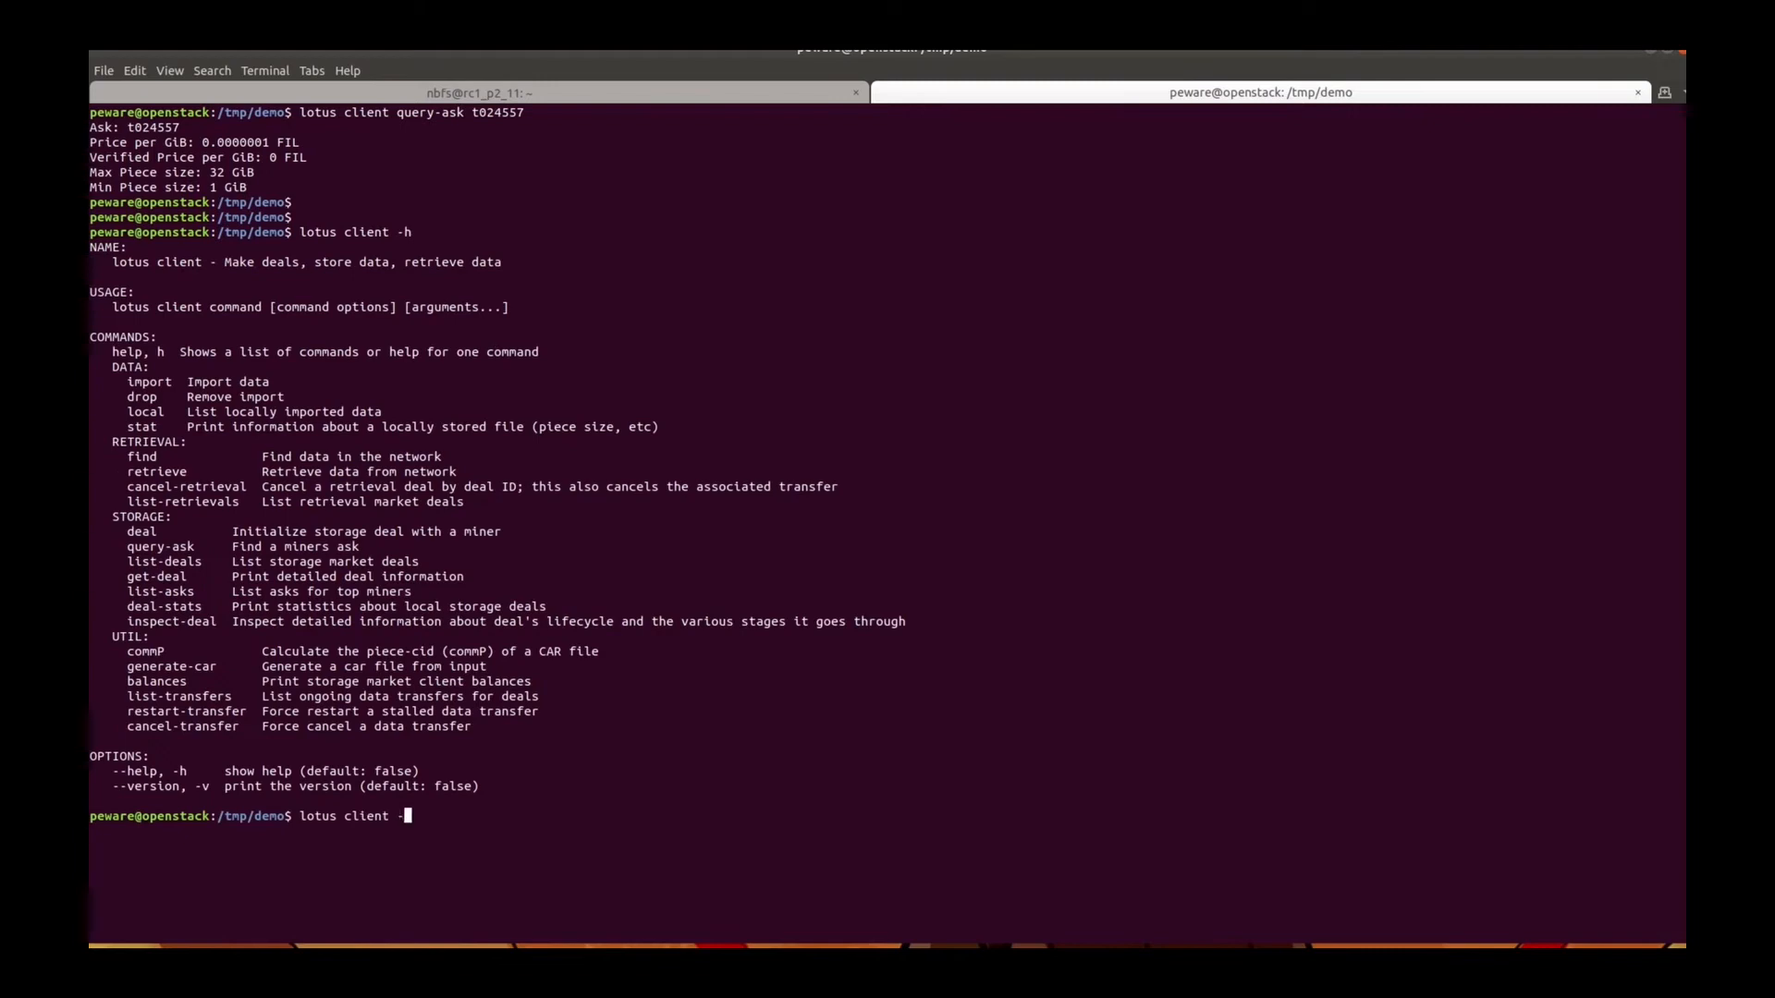
Display lotus client deal help showing the dataCid, miner, price and duration arguments
{"action": "key", "text": "BackSpace"}
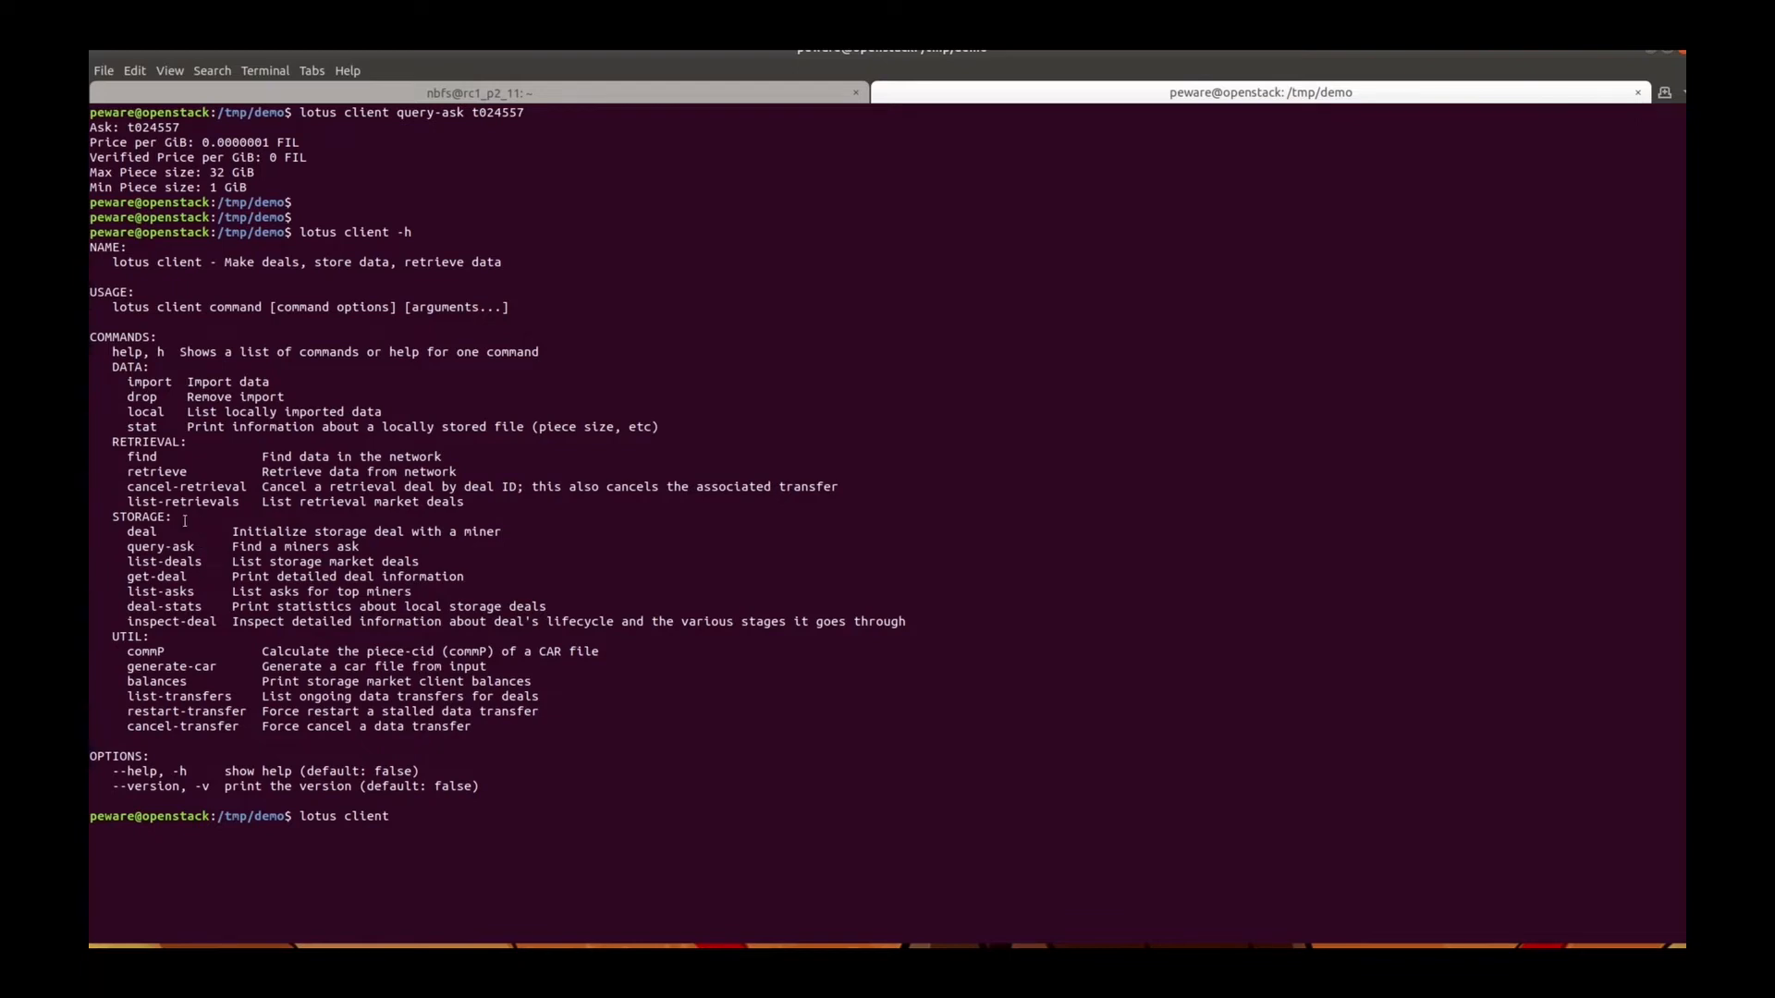
{"action": "type", "text": "deal -h"}
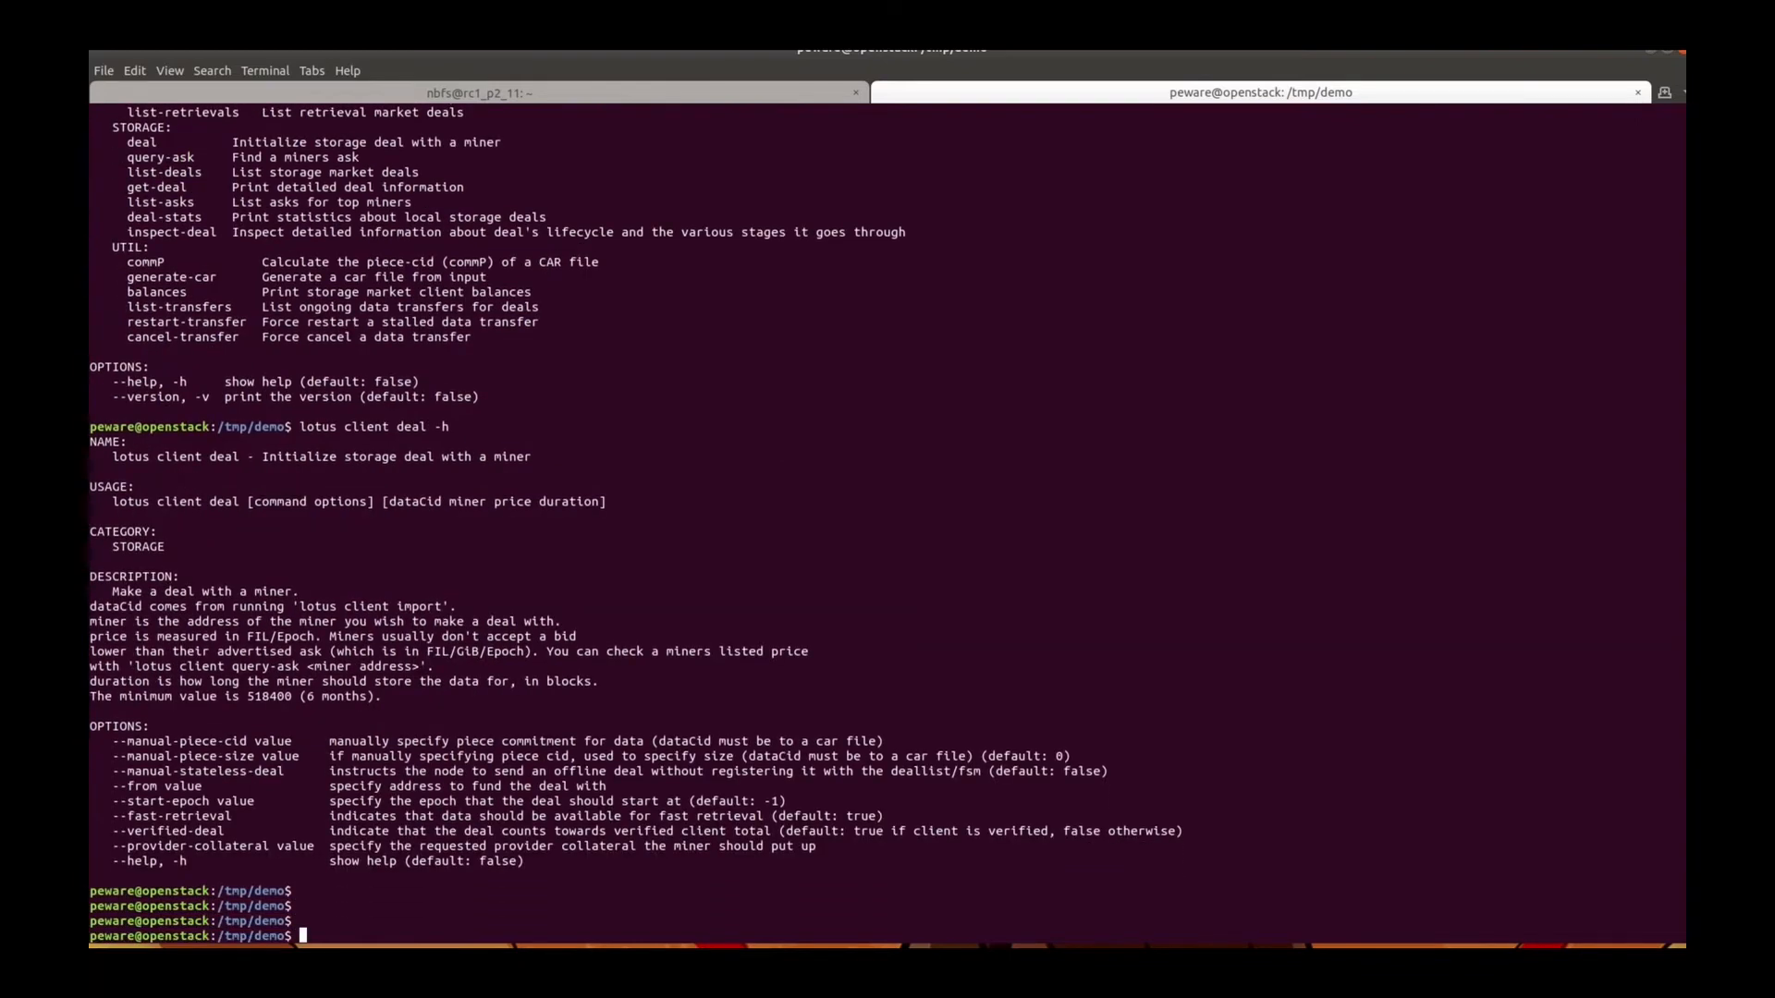
{"action": "type", "text": "lotus client deal -h"}
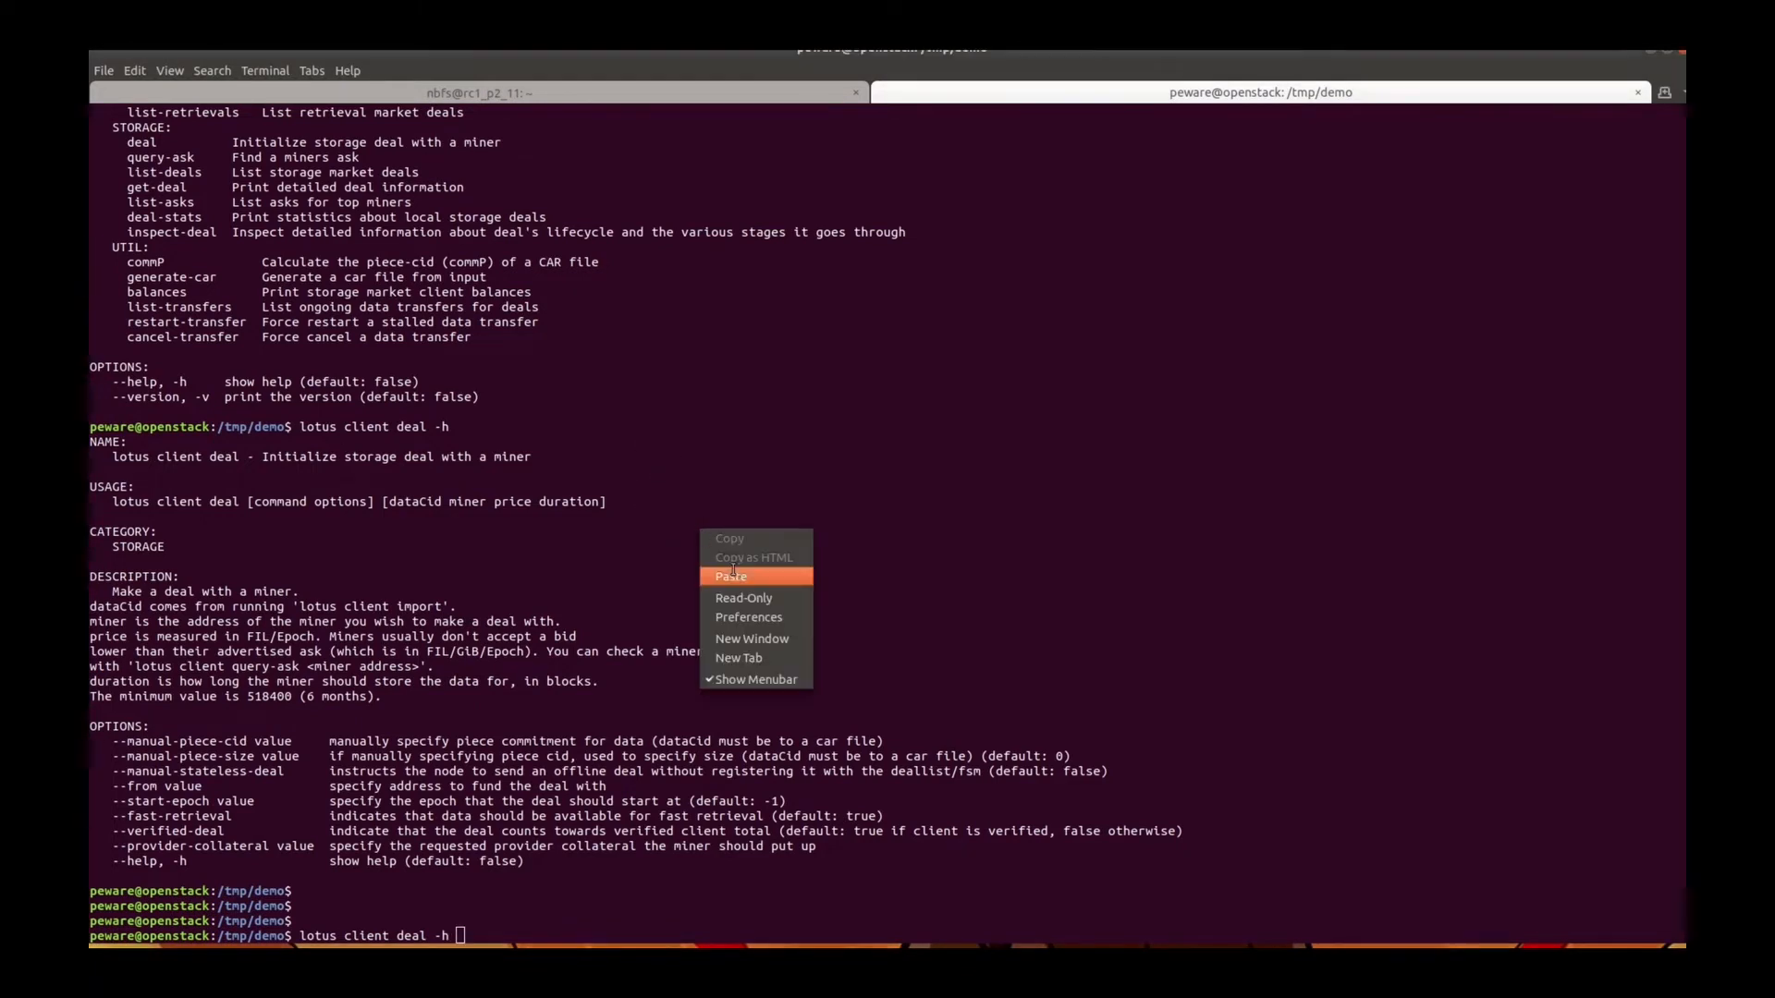
Propose a deal for the data CID with miner t024557, price 0, duration 518400
{"action": "left_click", "coordinate": [730, 577]}
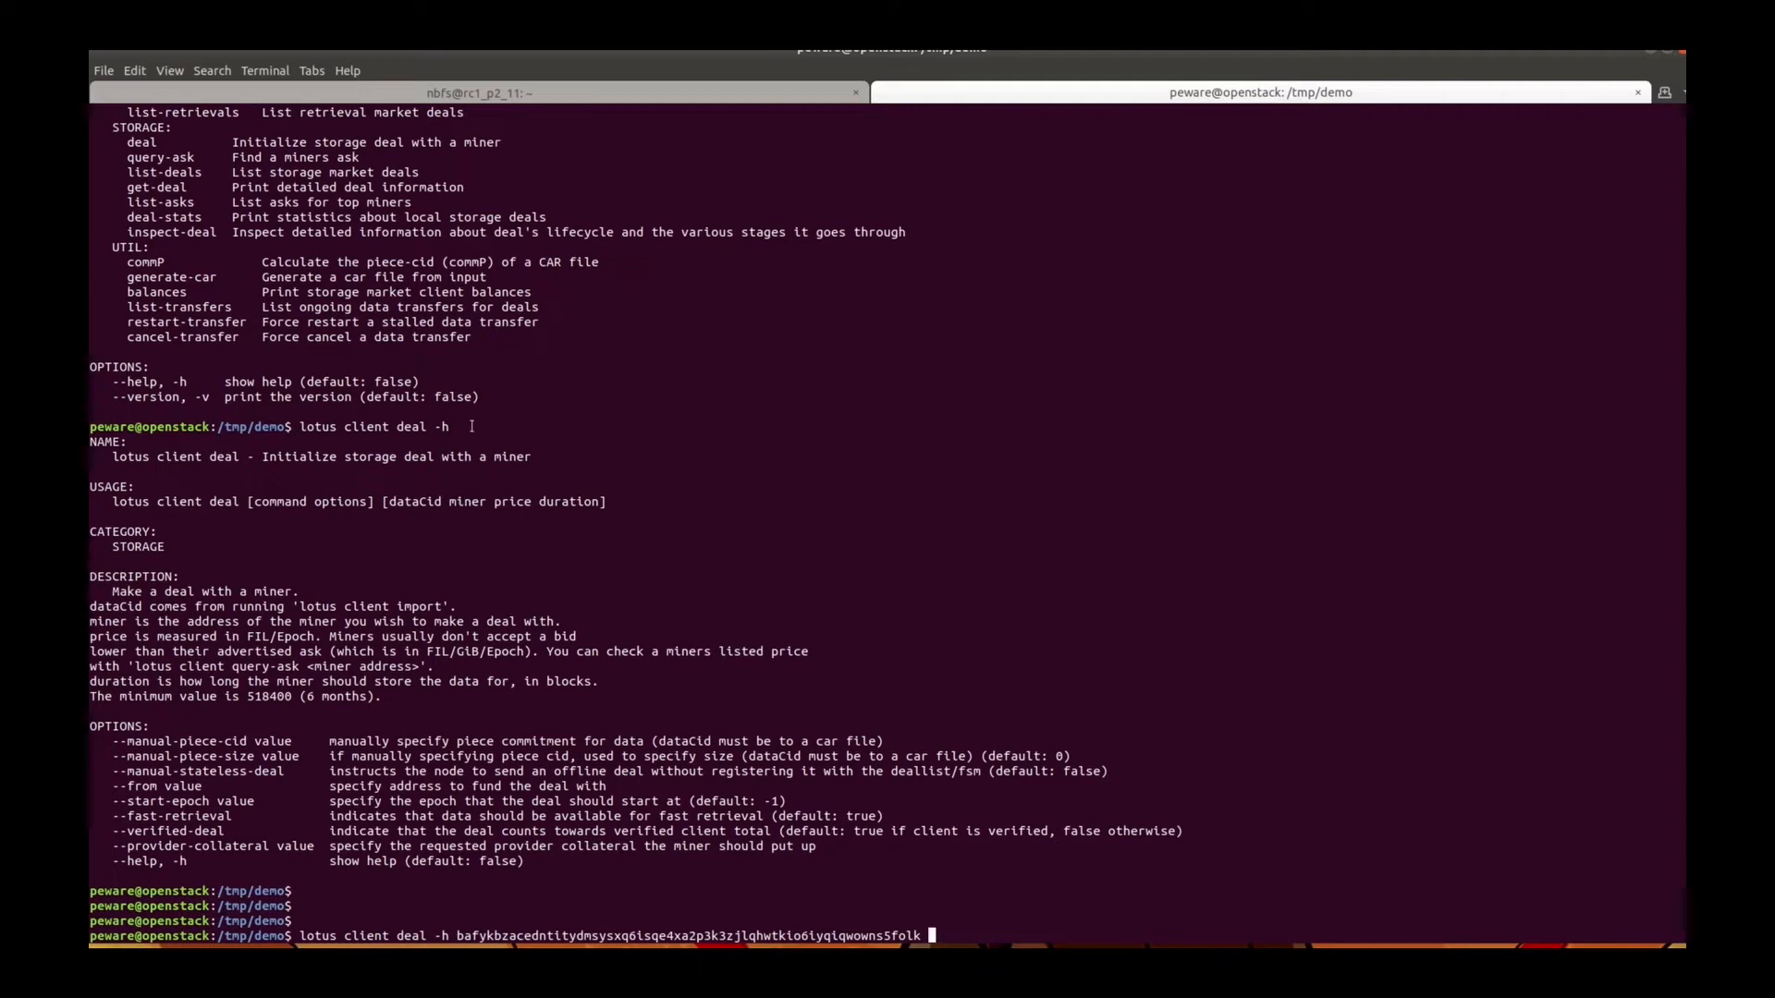
{"action": "left_click", "coordinate": [476, 91]}
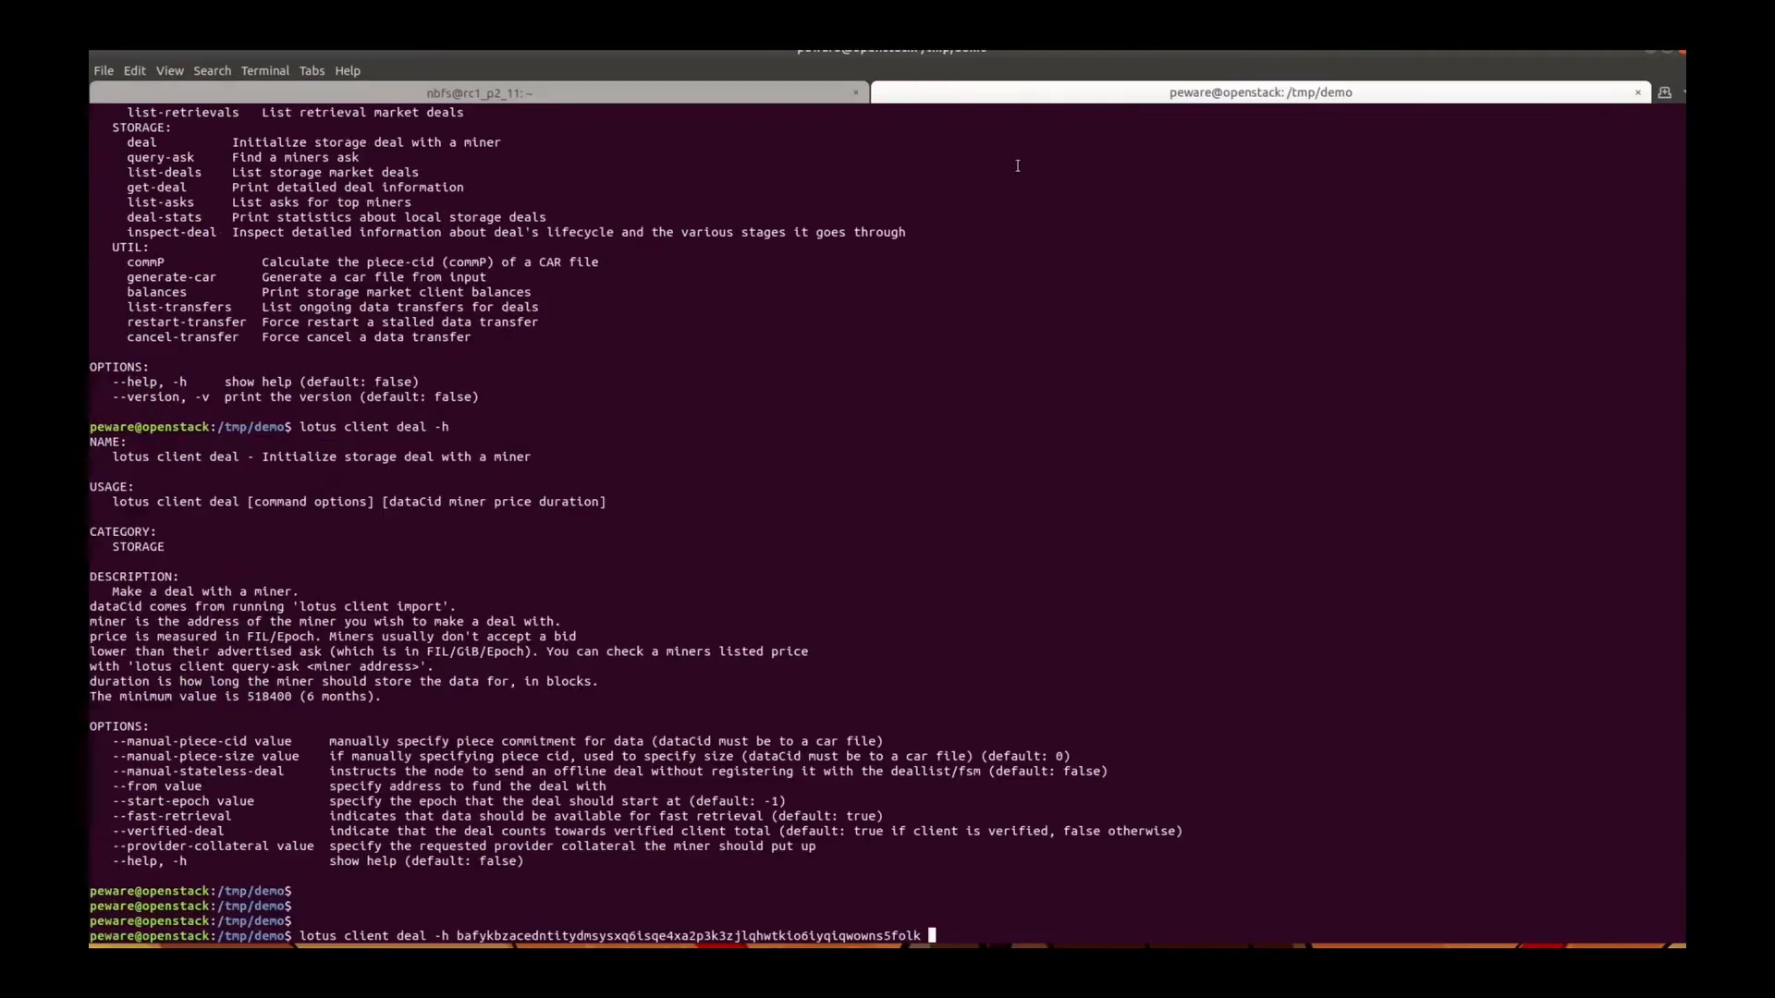
{"action": "type", "text": "t024557"}
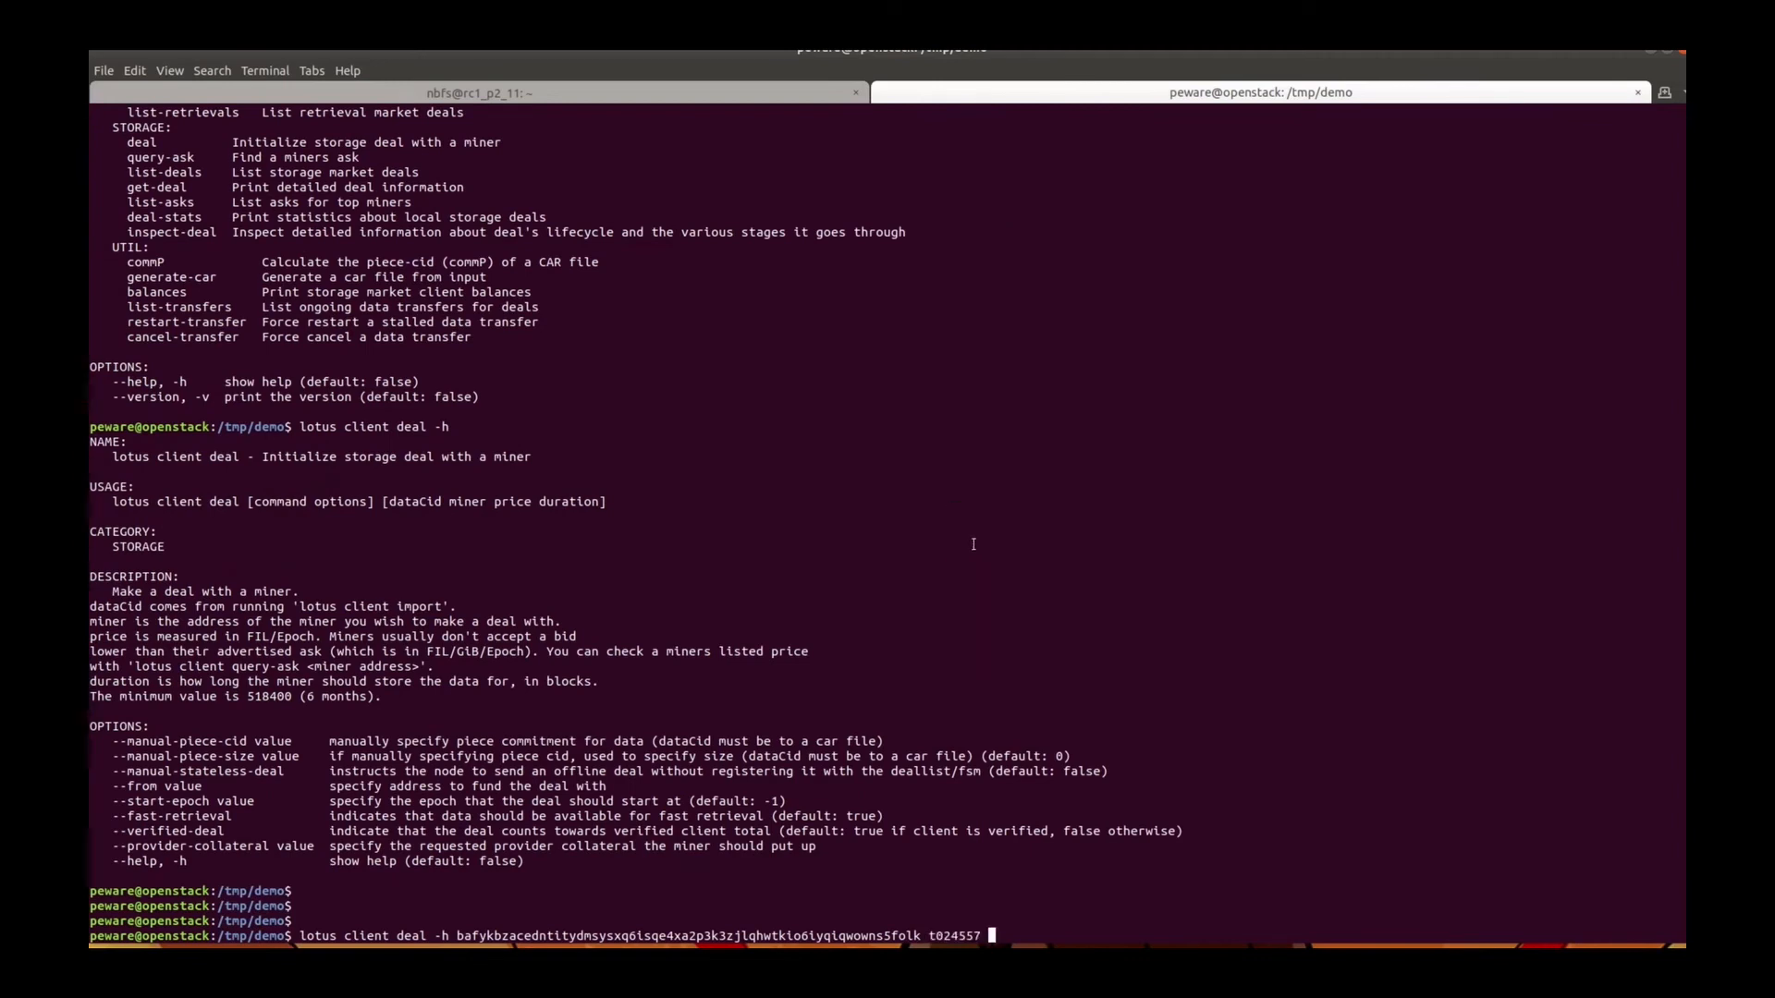
{"action": "type", "text": "0"}
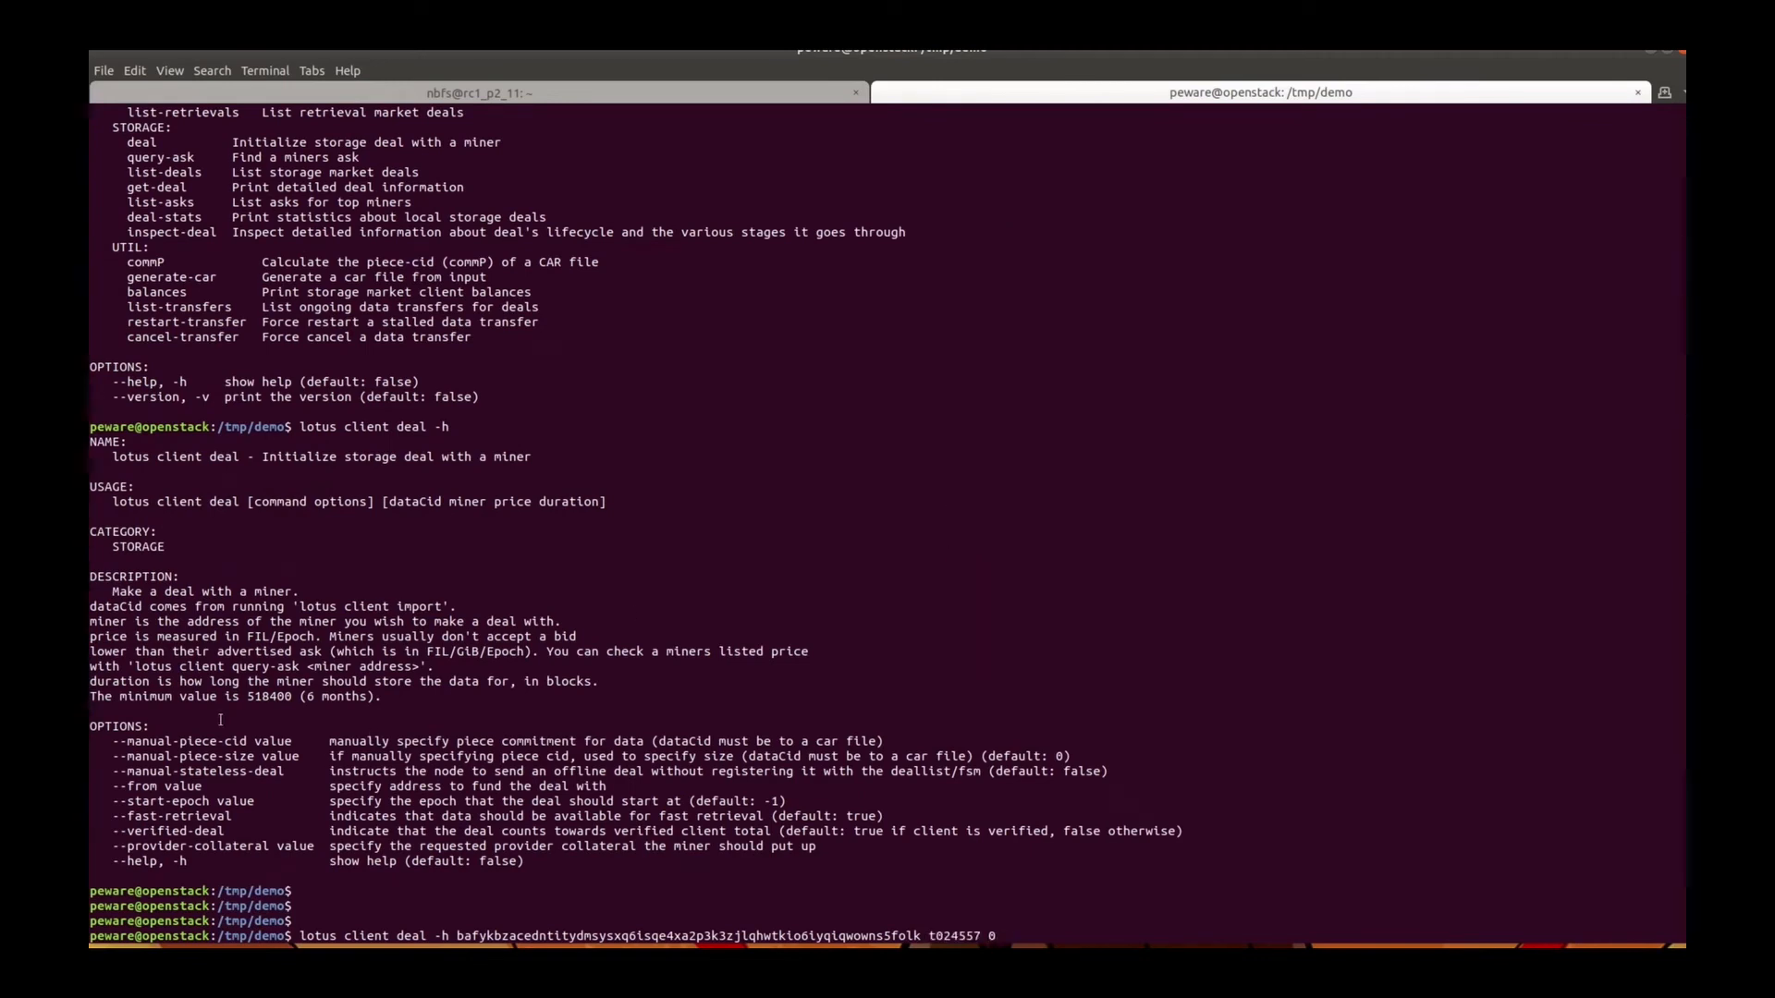
{"action": "right_click", "coordinate": [267, 696]}
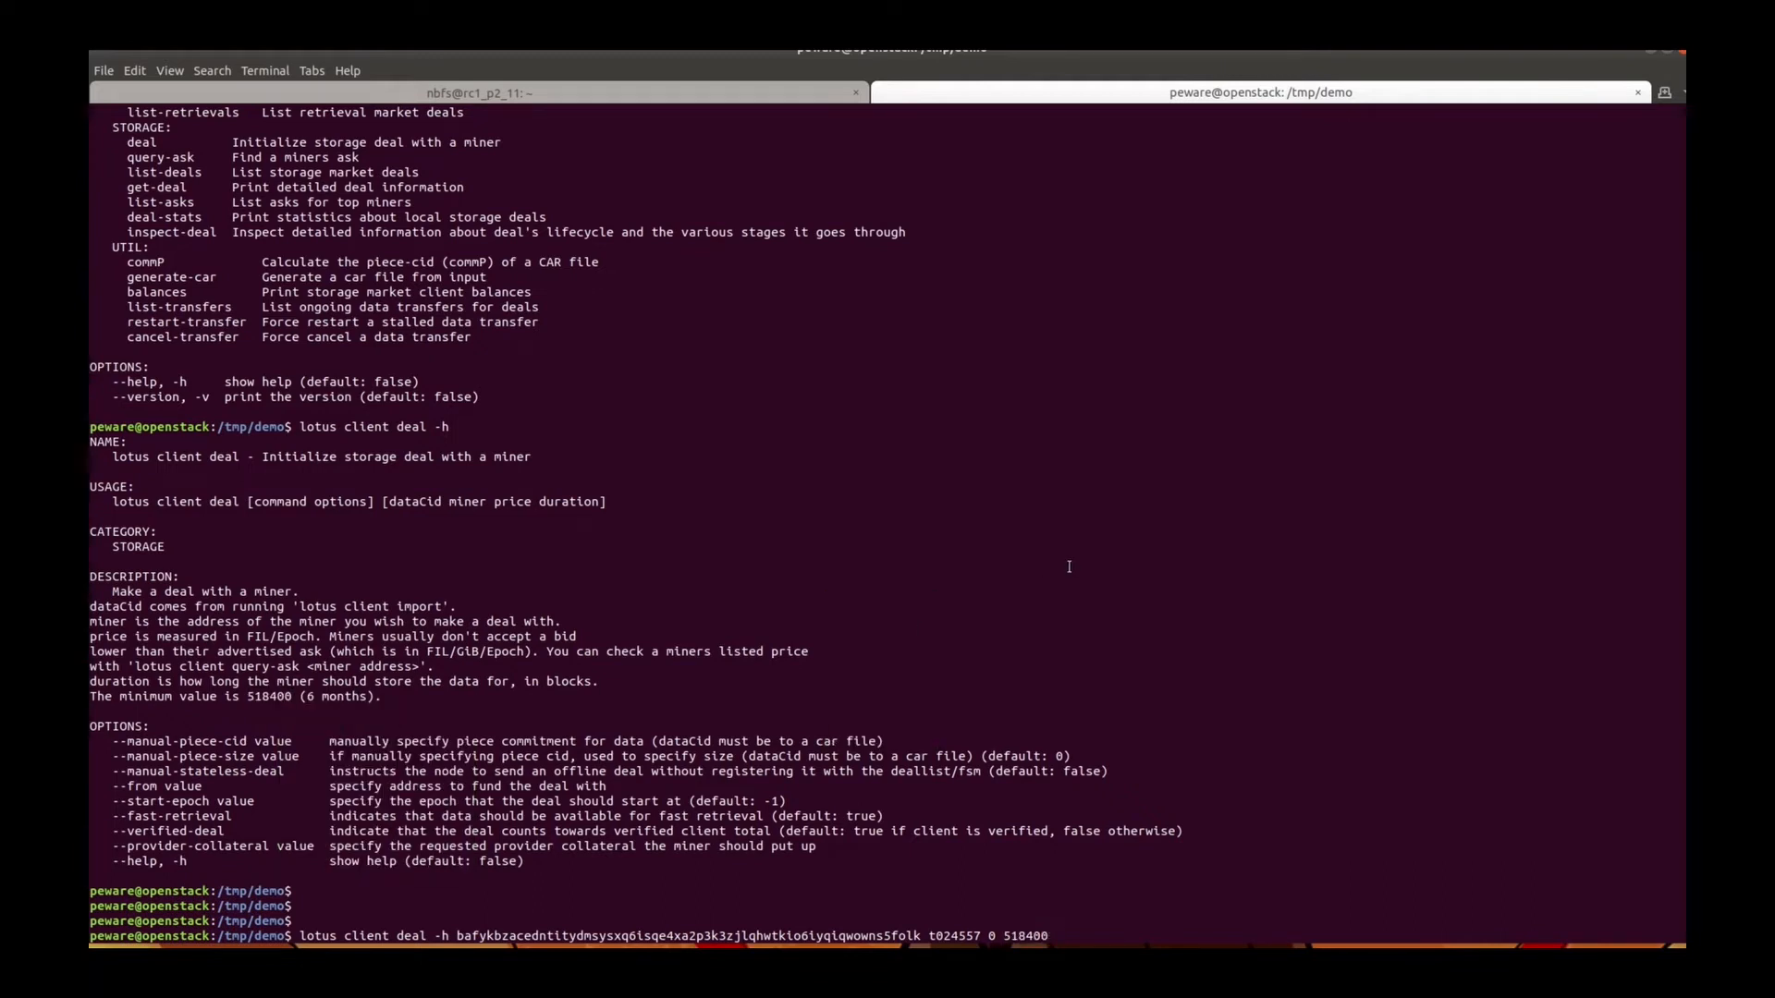
{"action": "key", "text": "Return"}
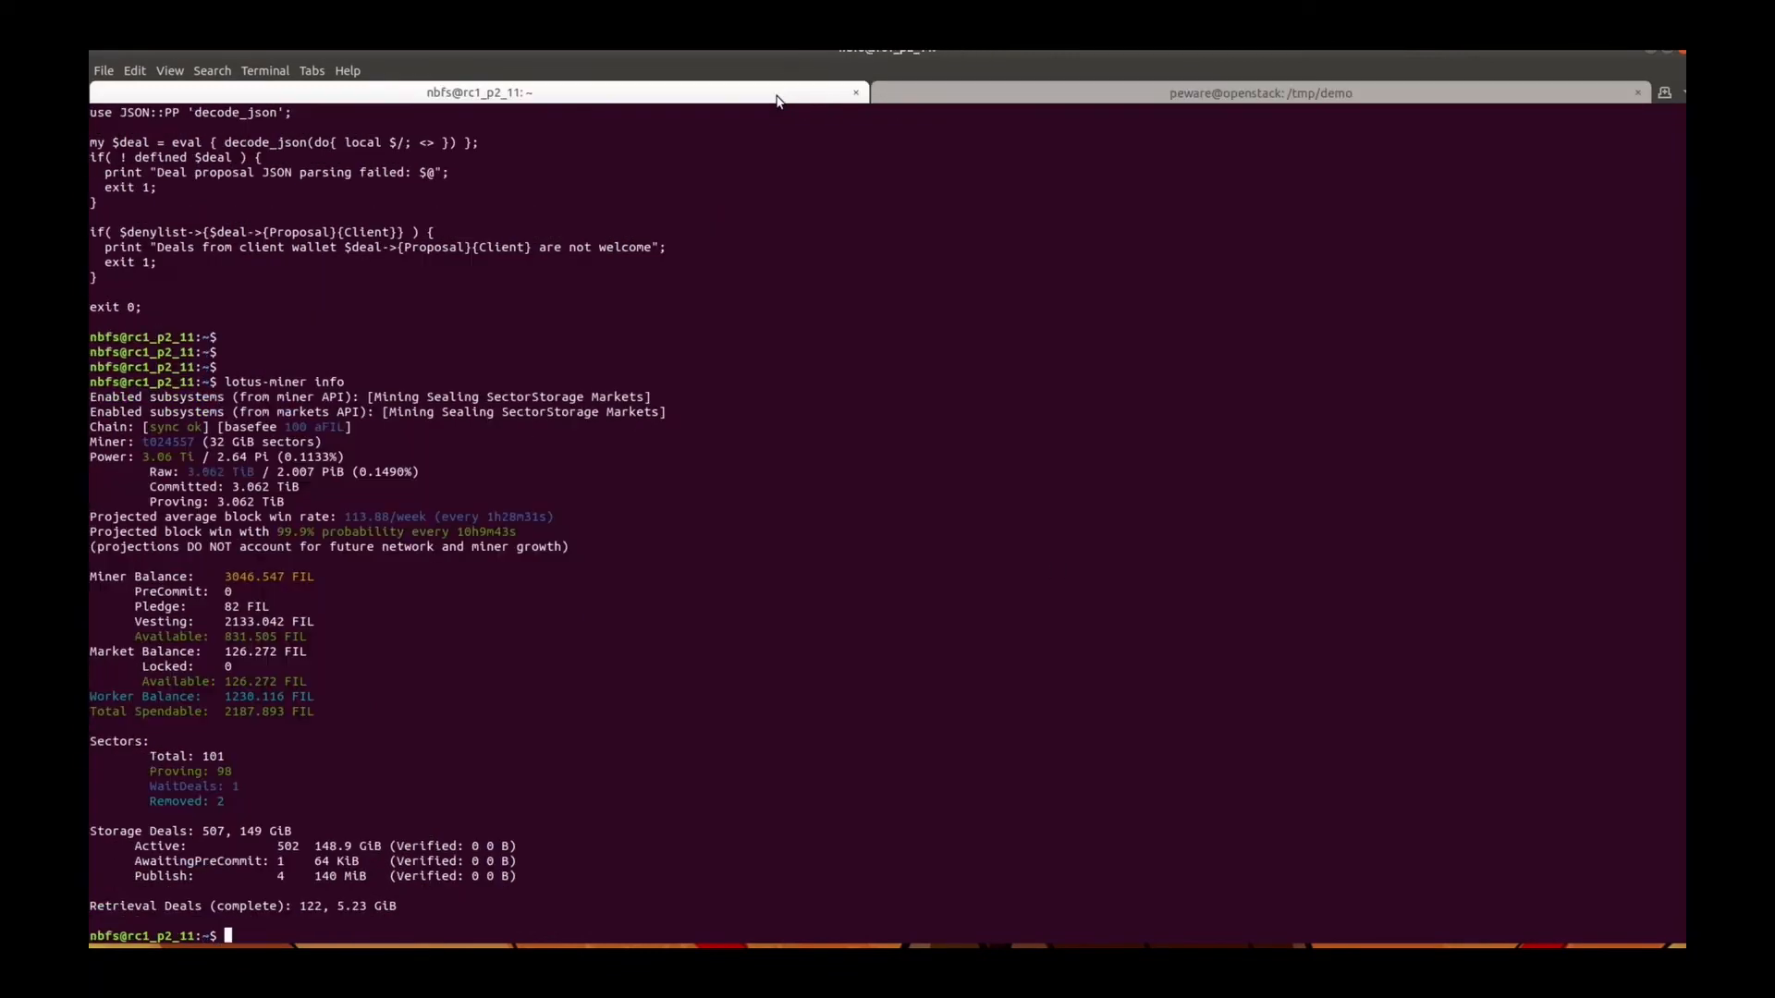
List the latest miner deal with lotus-miner storage-deals list -v | tail -n 1
{"action": "type", "text": "lotus-"}
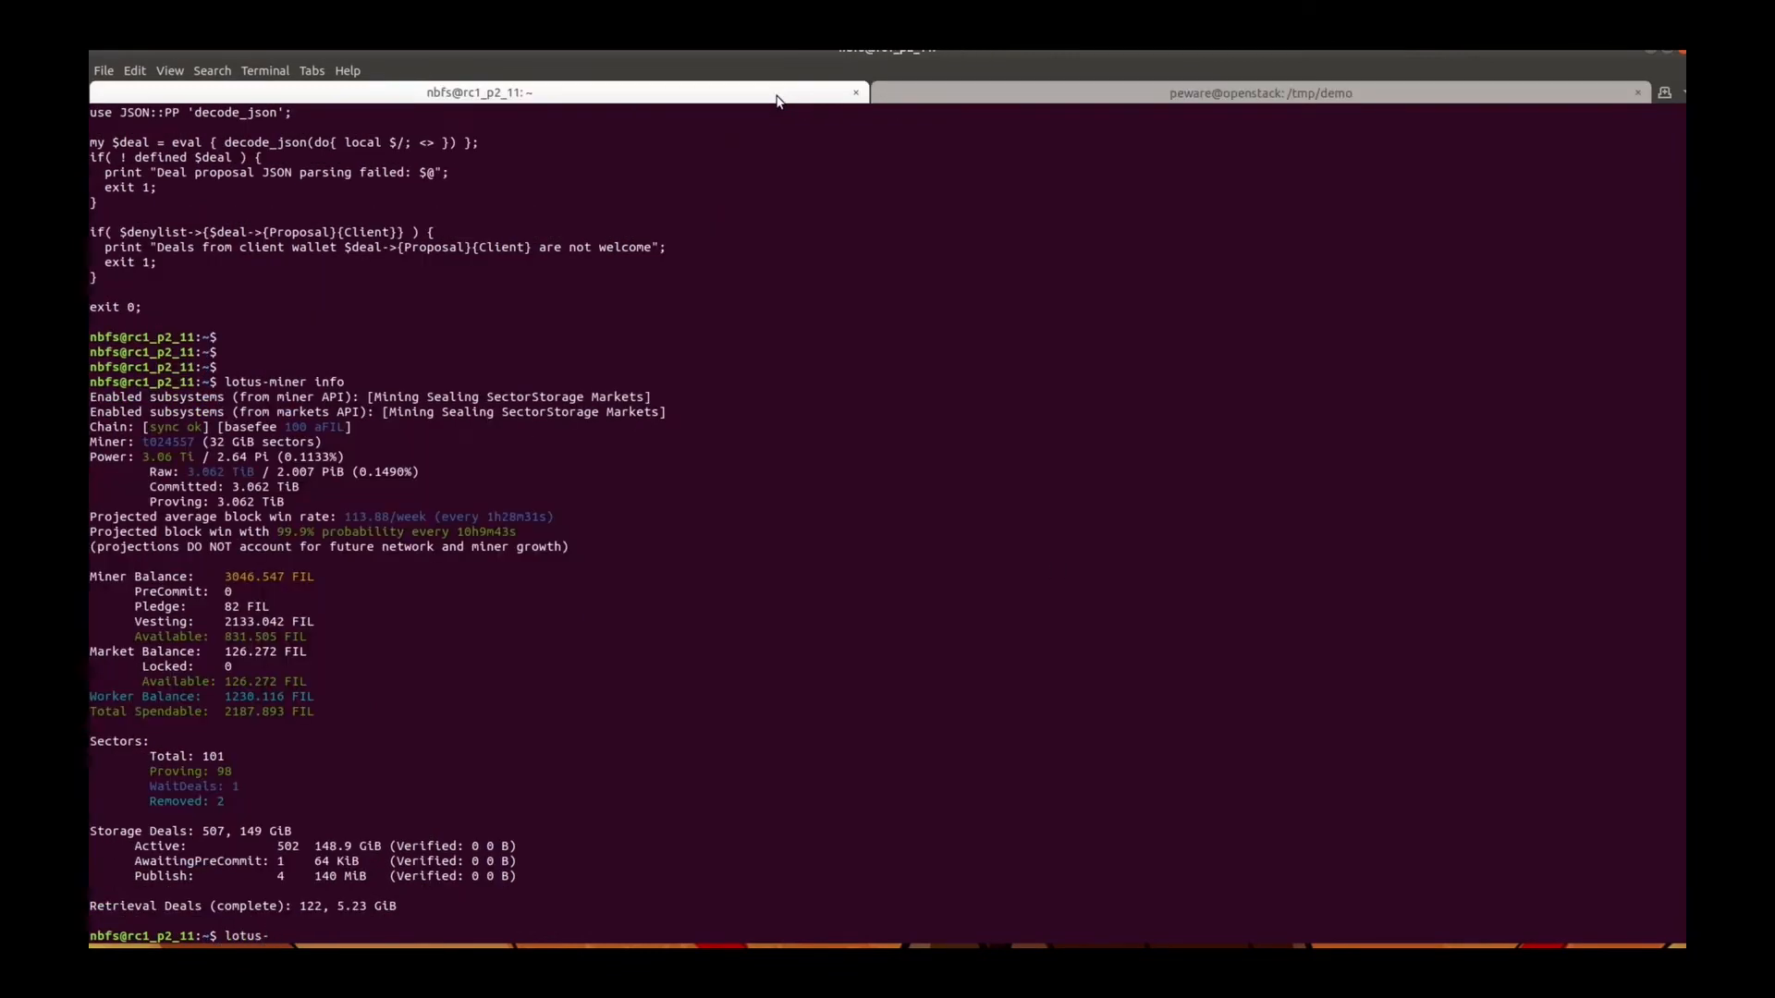
{"action": "type", "text": "miner storage"}
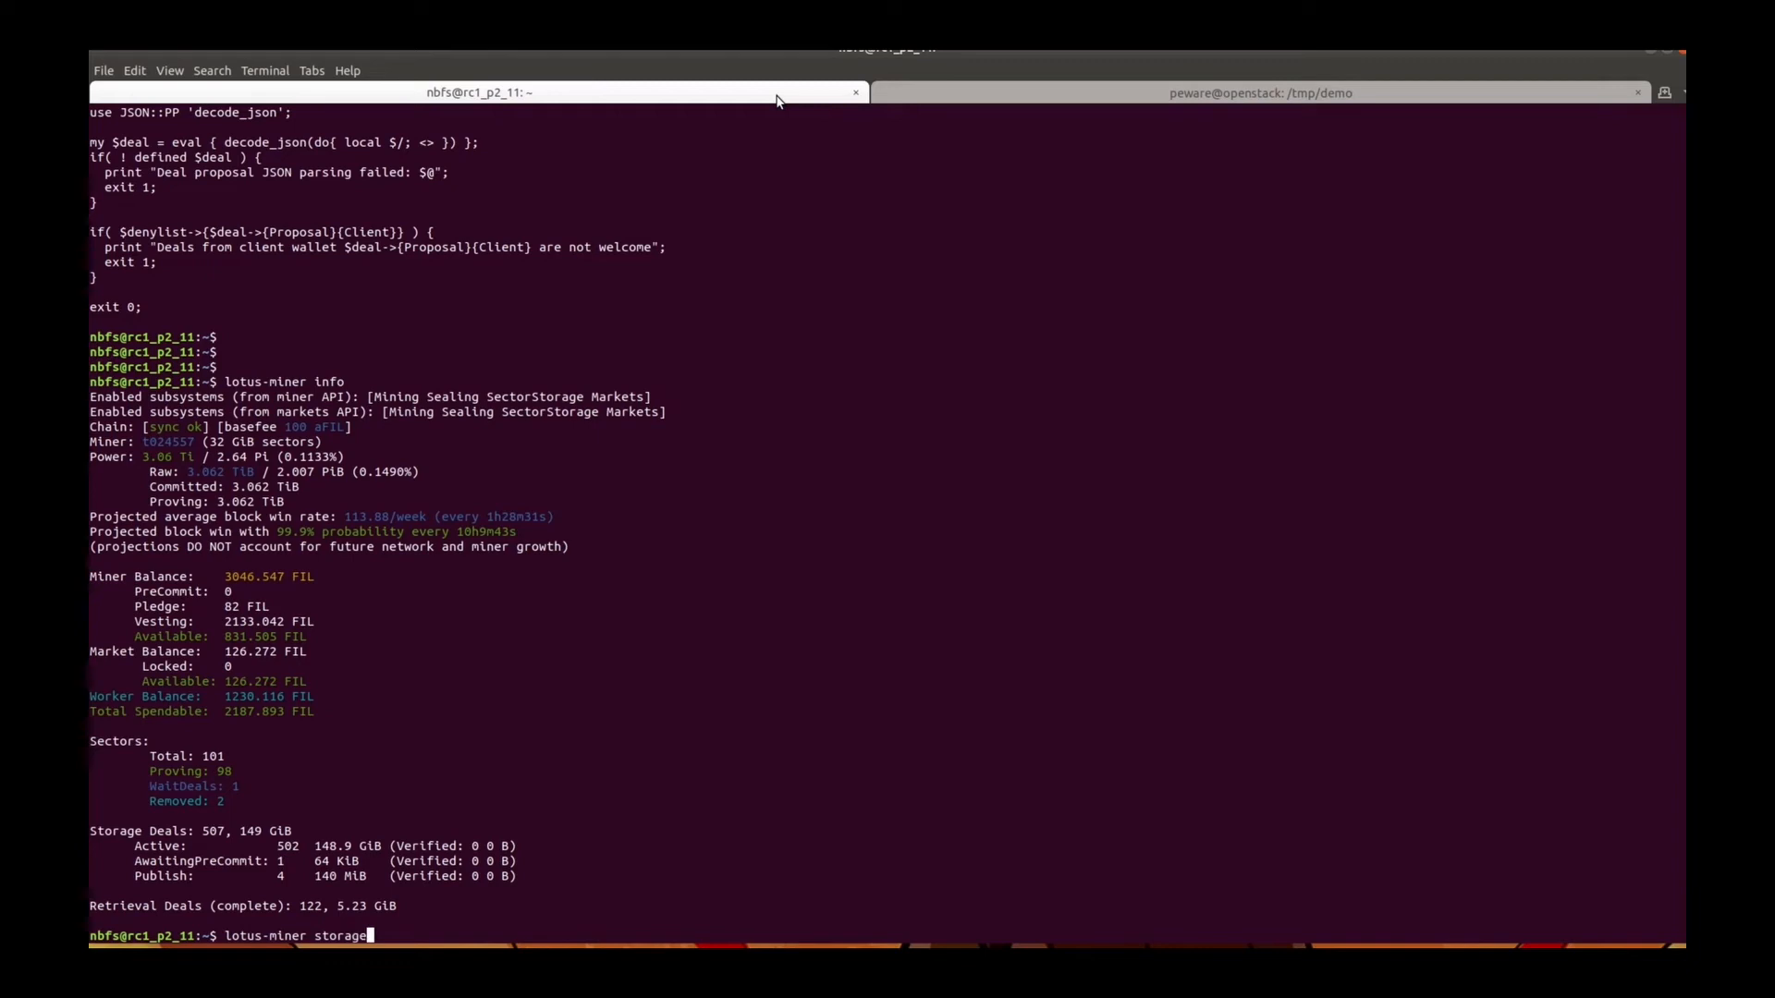
{"action": "type", "text": "-deals list -v"}
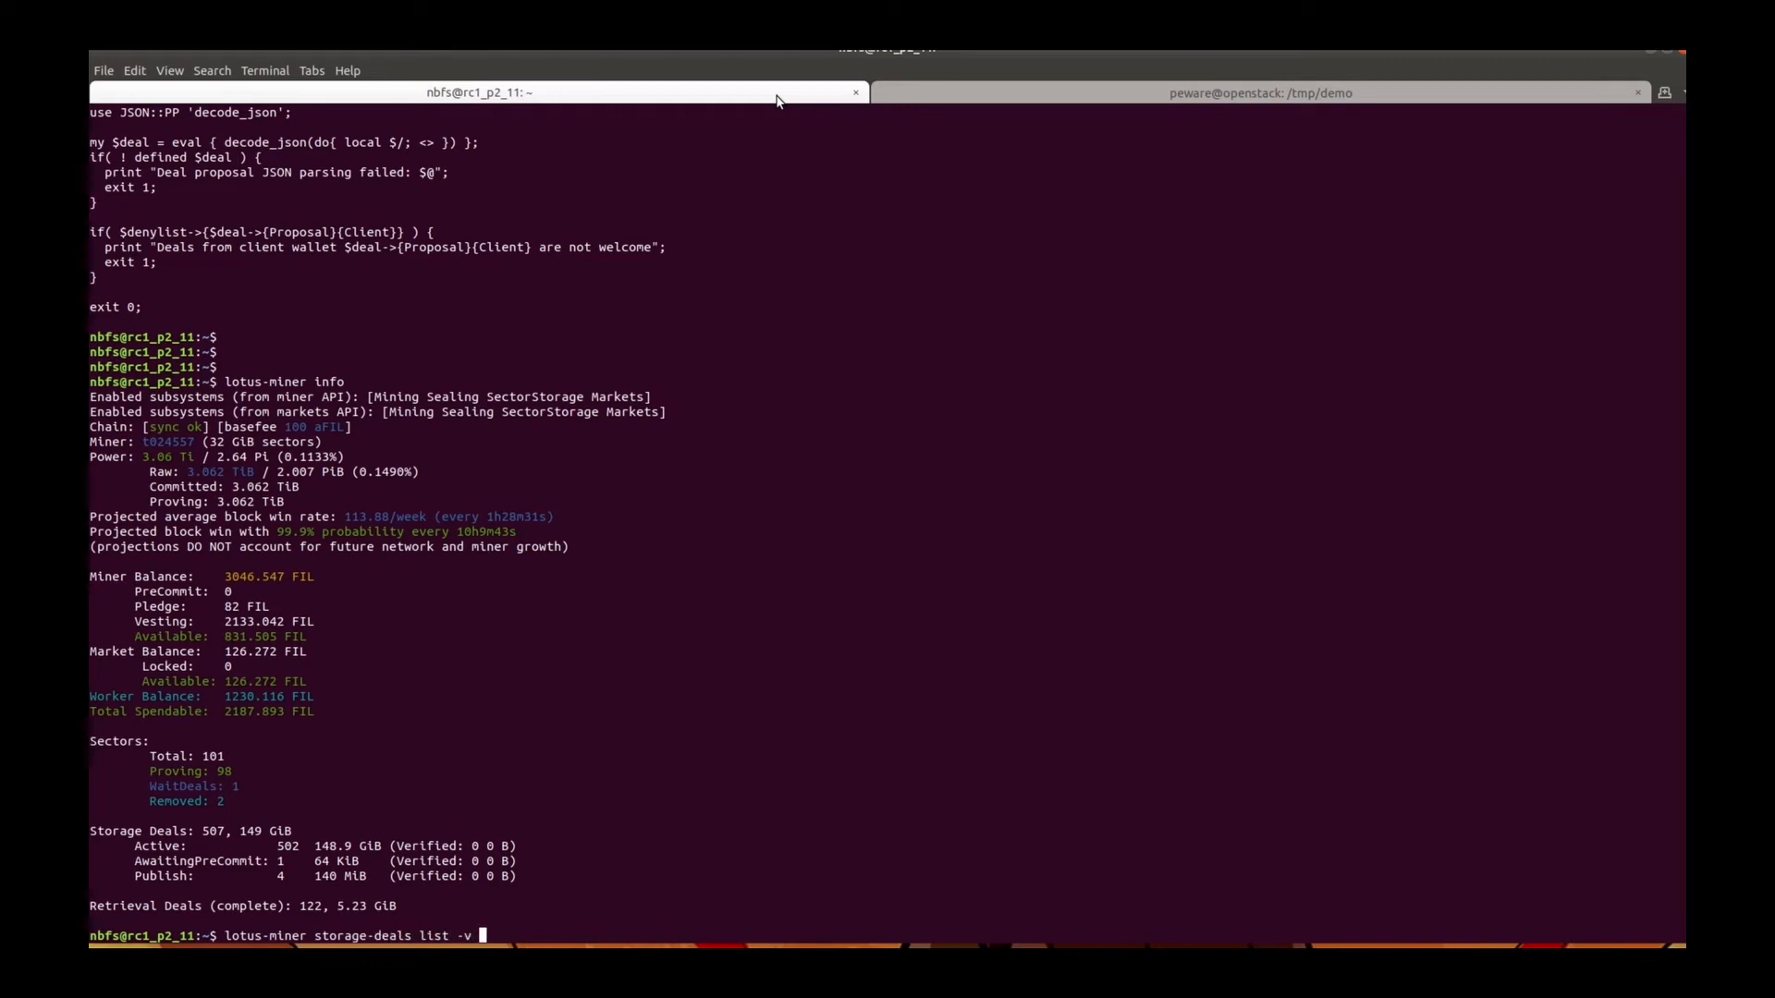
{"action": "type", "text": "| tail -n 1"}
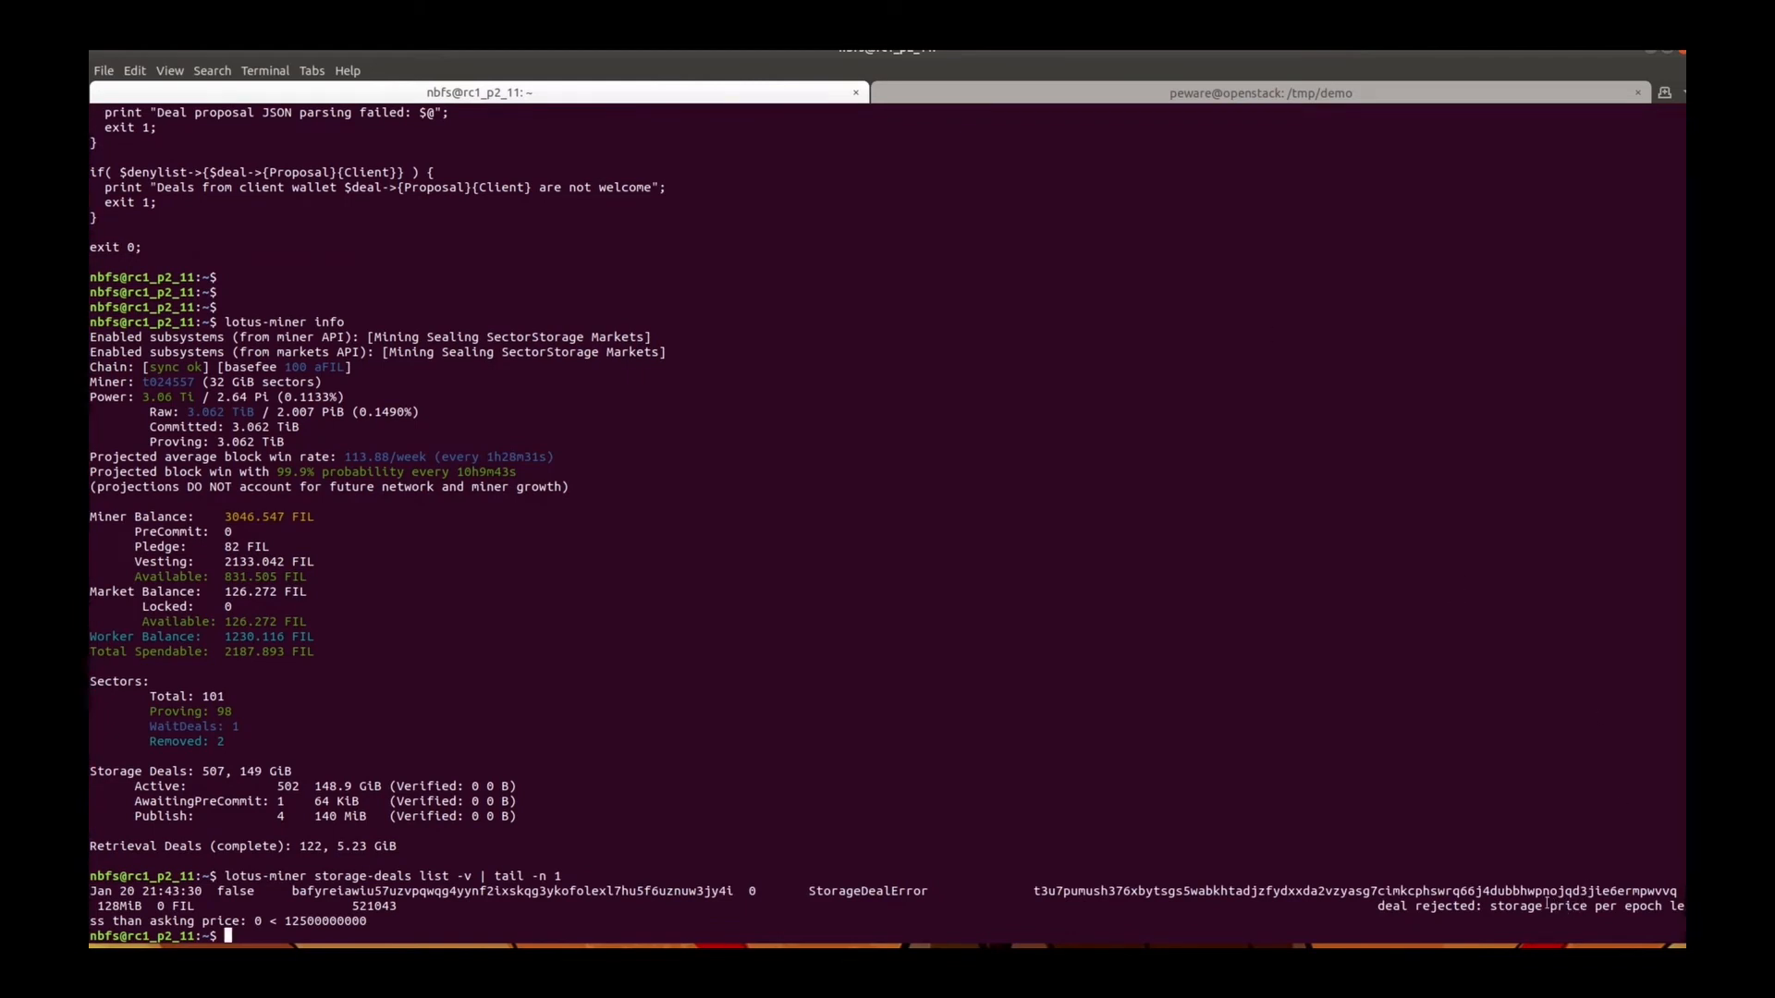
{"action": "double_click", "coordinate": [1568, 906]}
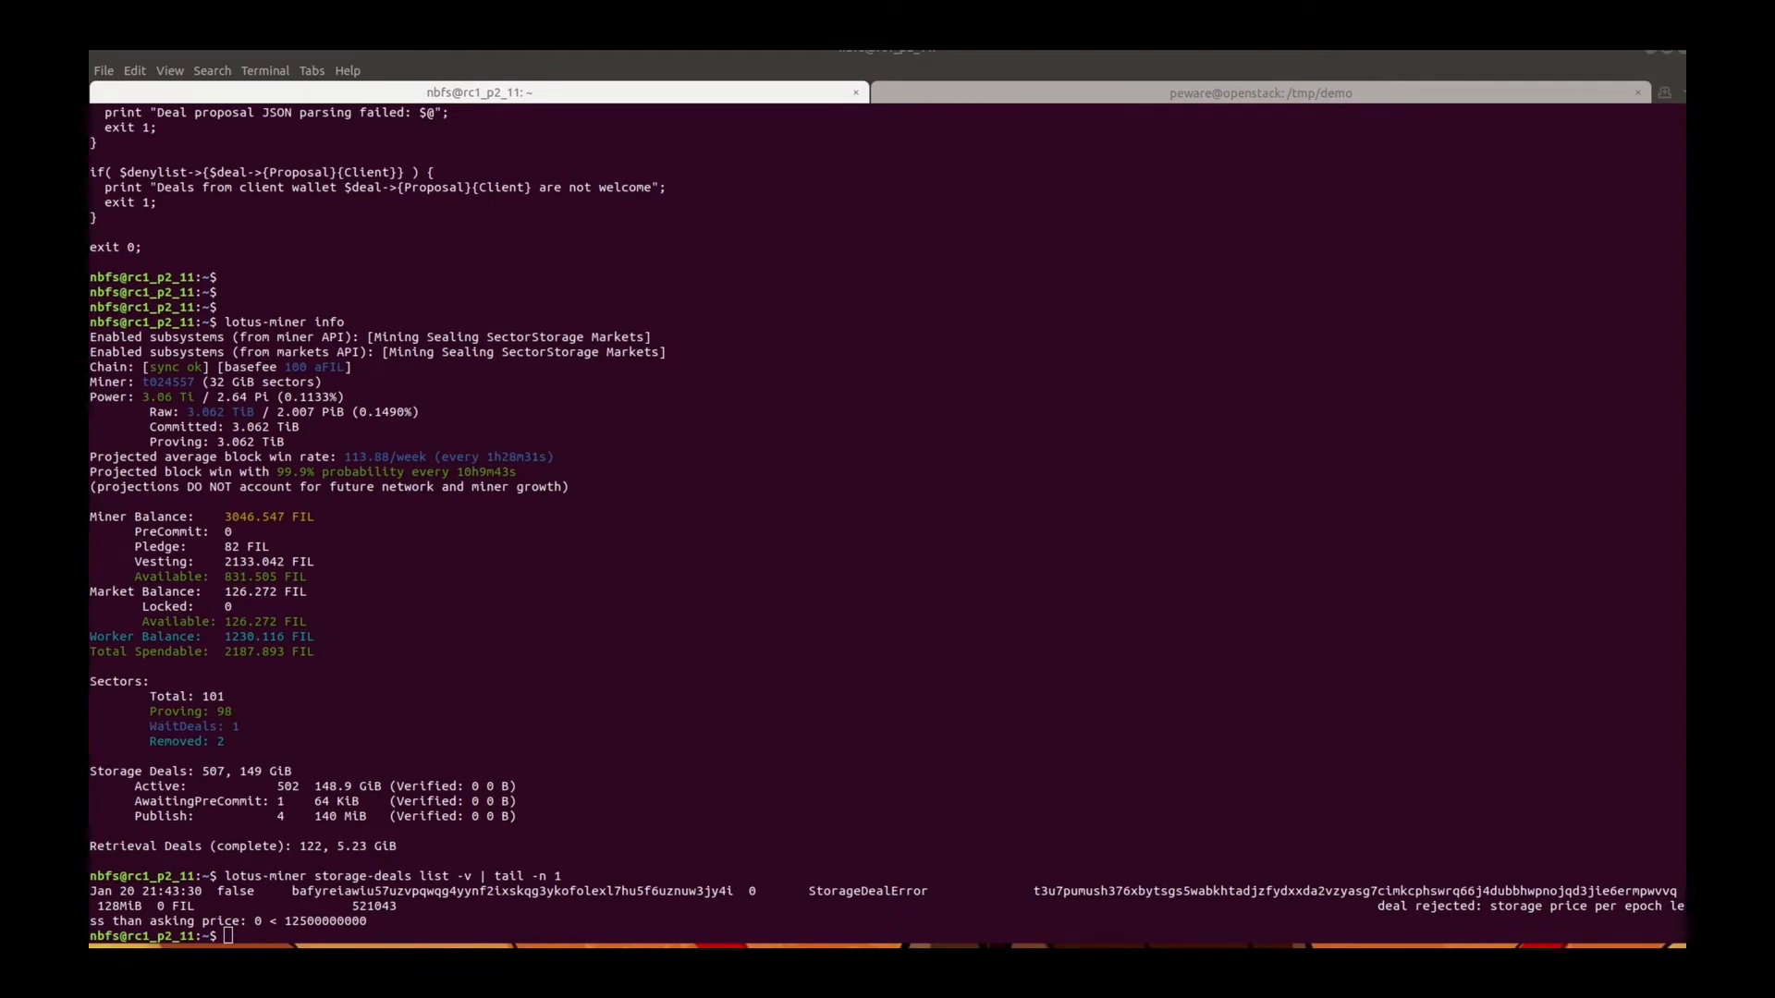
Set the miner ask price to 0, confirm it from the client, and re-propose the deal
{"action": "right_click", "coordinate": [571, 526]}
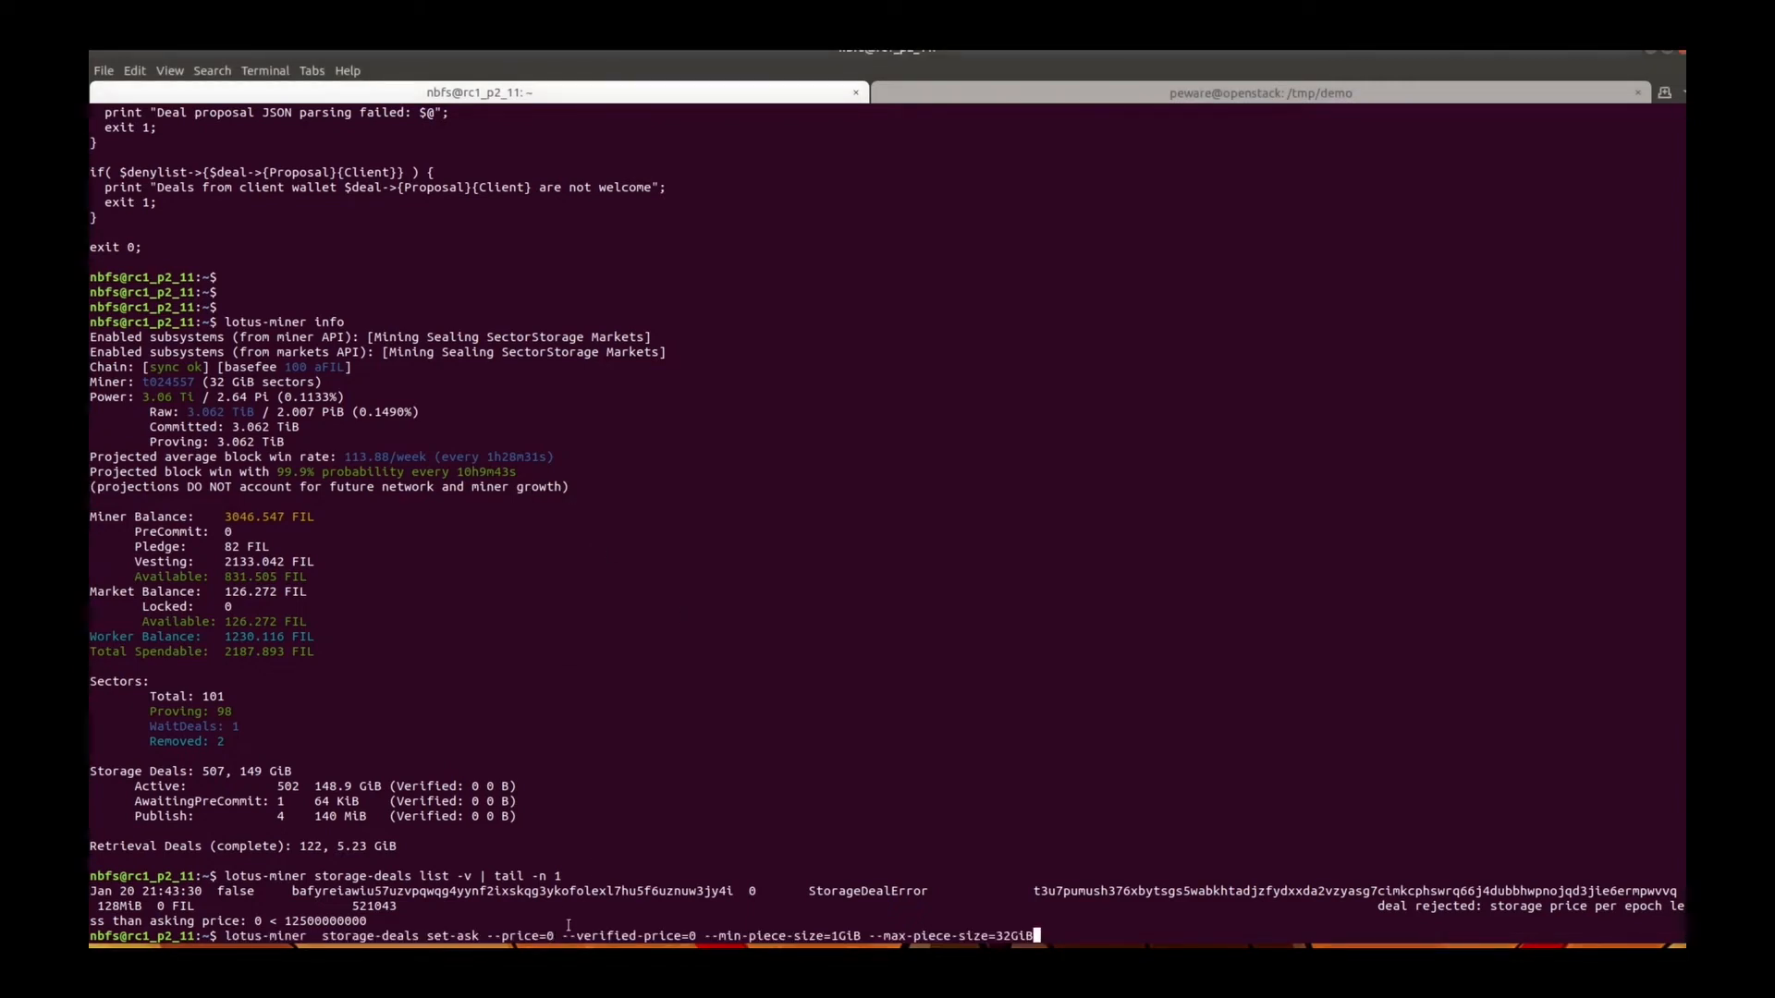
{"action": "key", "text": "Return"}
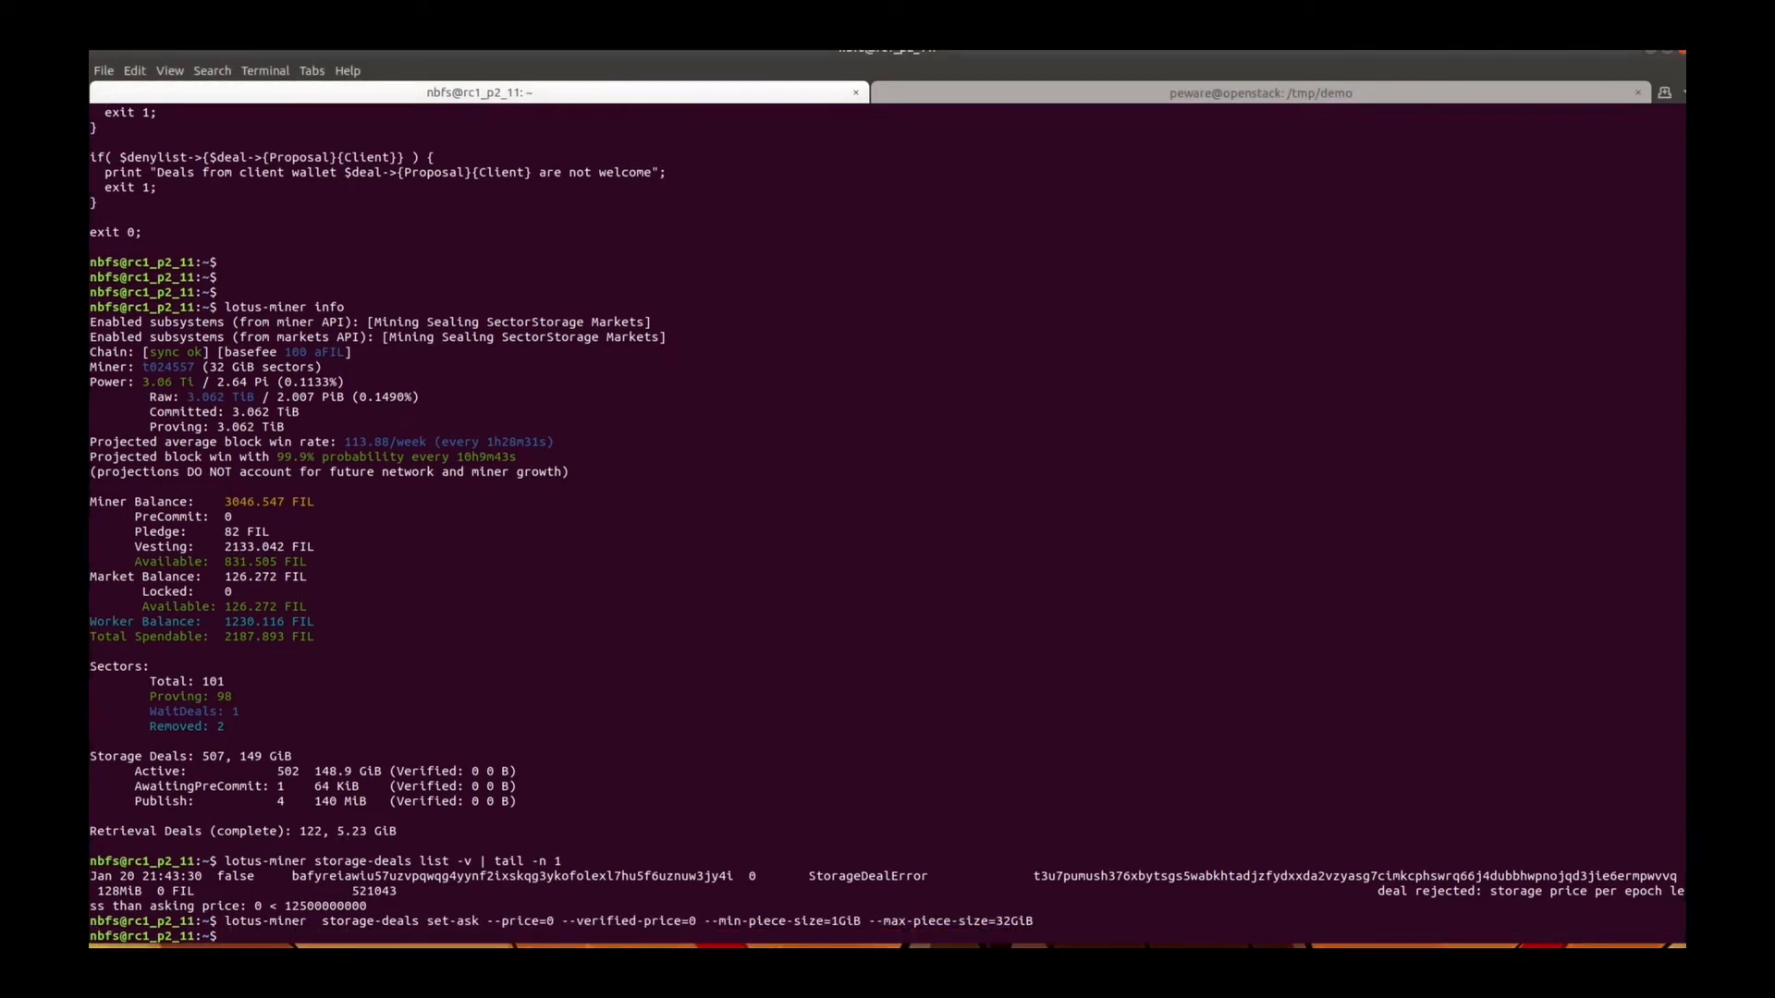
{"action": "left_click", "coordinate": [1256, 92]}
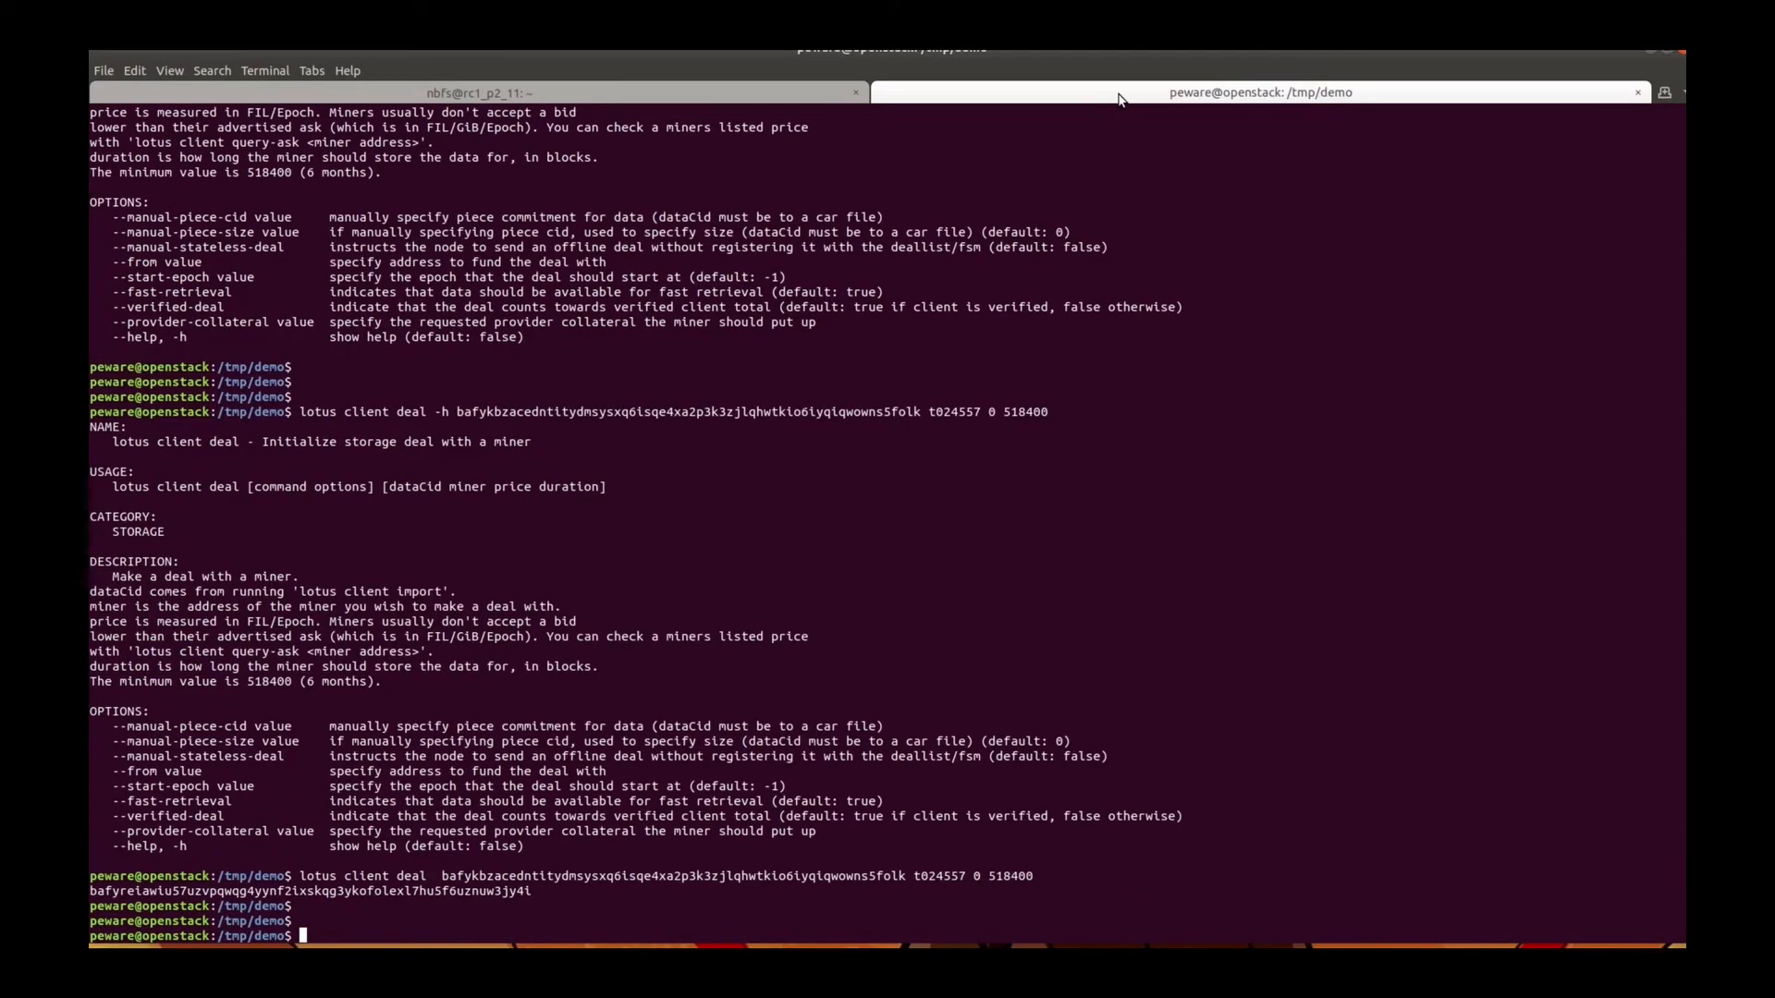
{"action": "type", "text": "lotus client -h"}
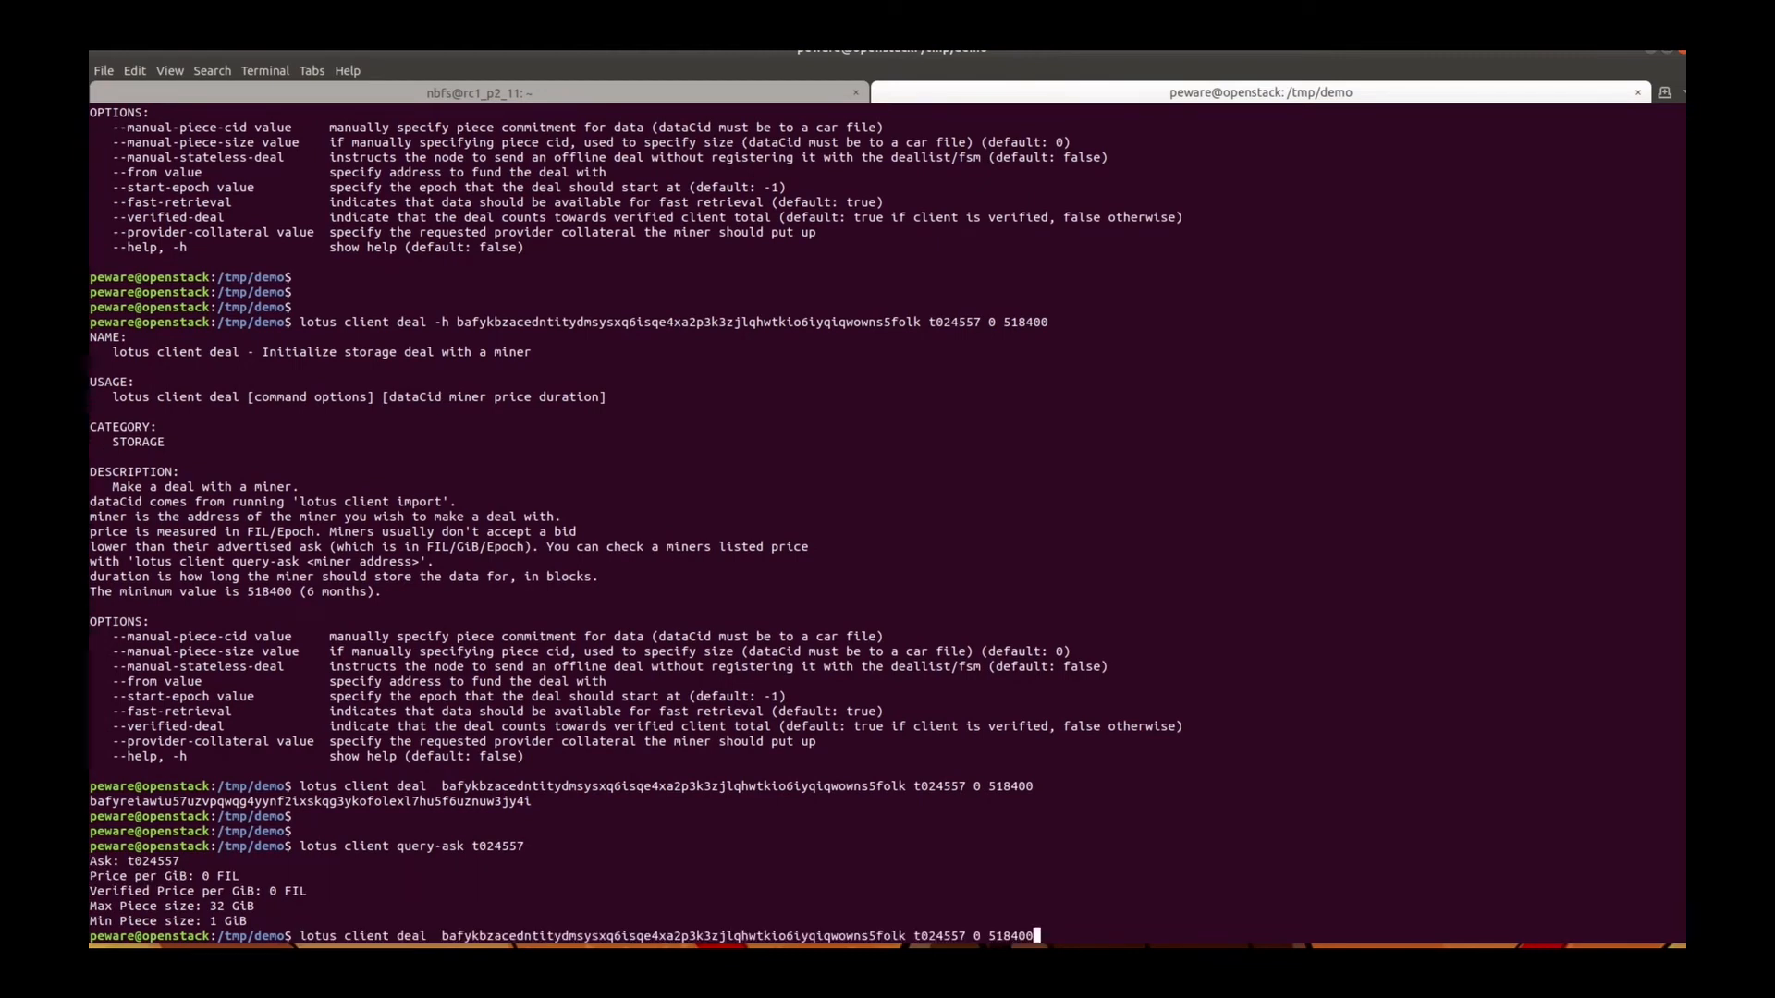
{"action": "key", "text": "Return"}
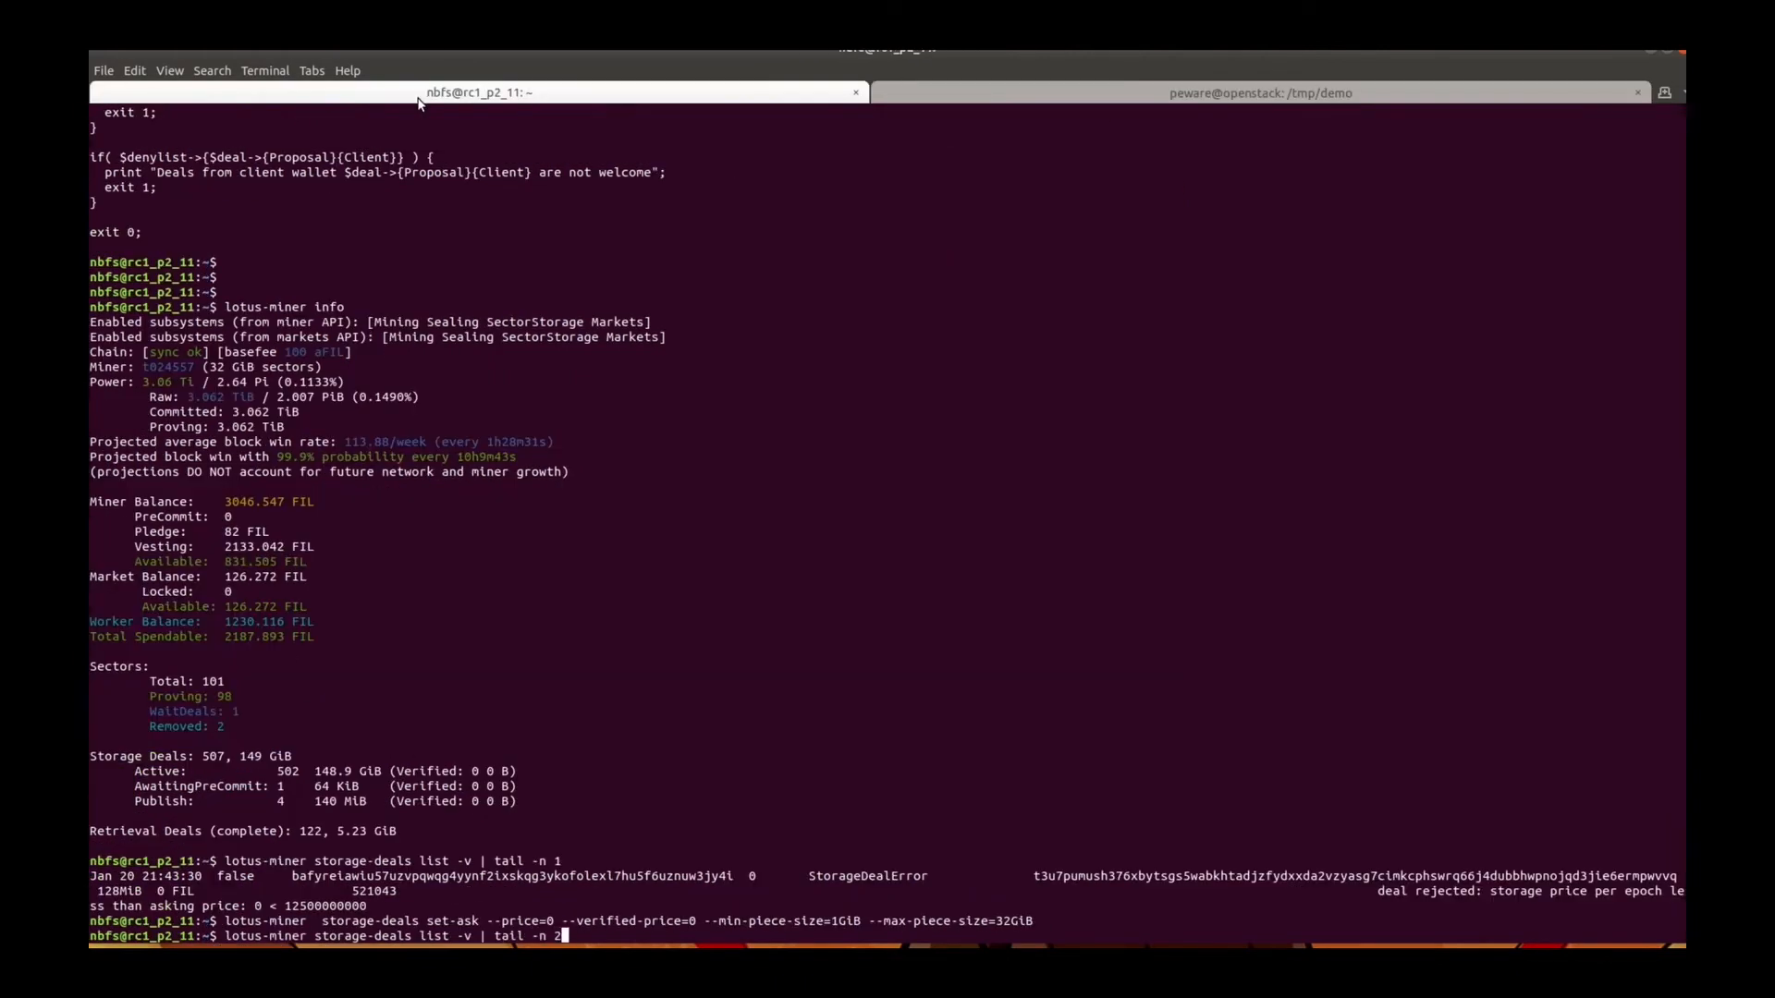
Review the two latest deals and set the miner's minimum piece size to 8MiB
{"action": "key", "text": "Return"}
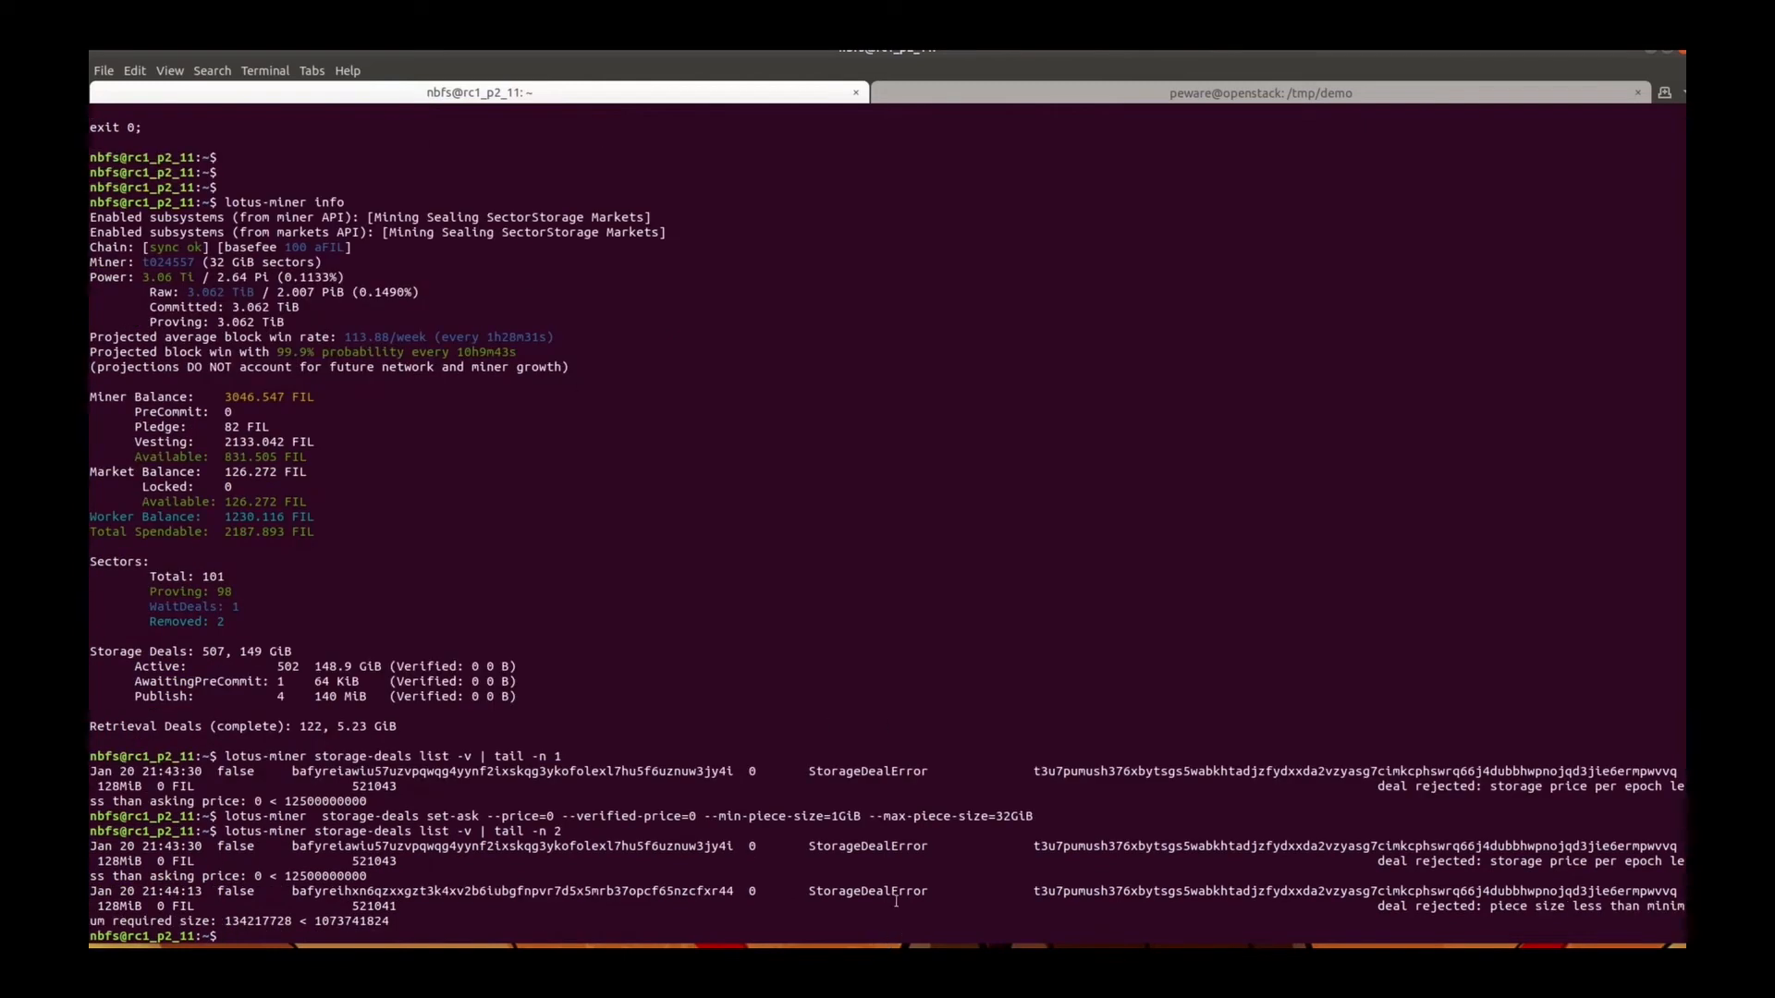
{"action": "double_click", "coordinate": [866, 891]}
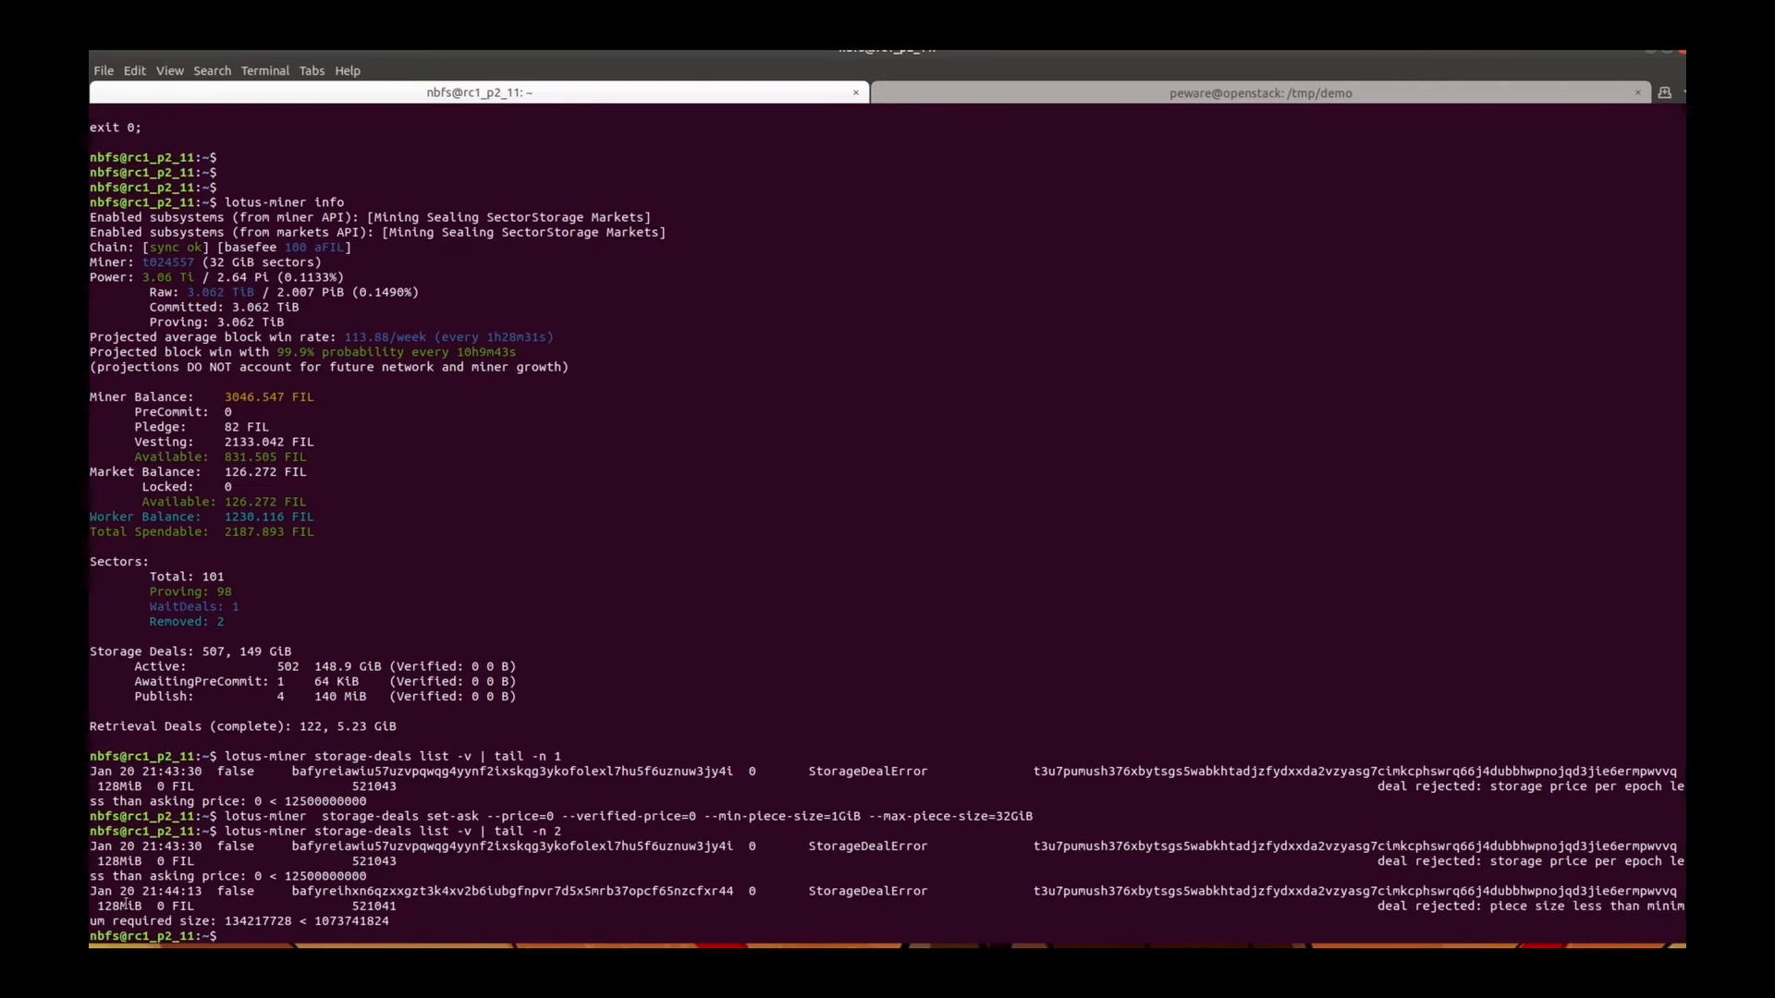
{"action": "double_click", "coordinate": [351, 920]}
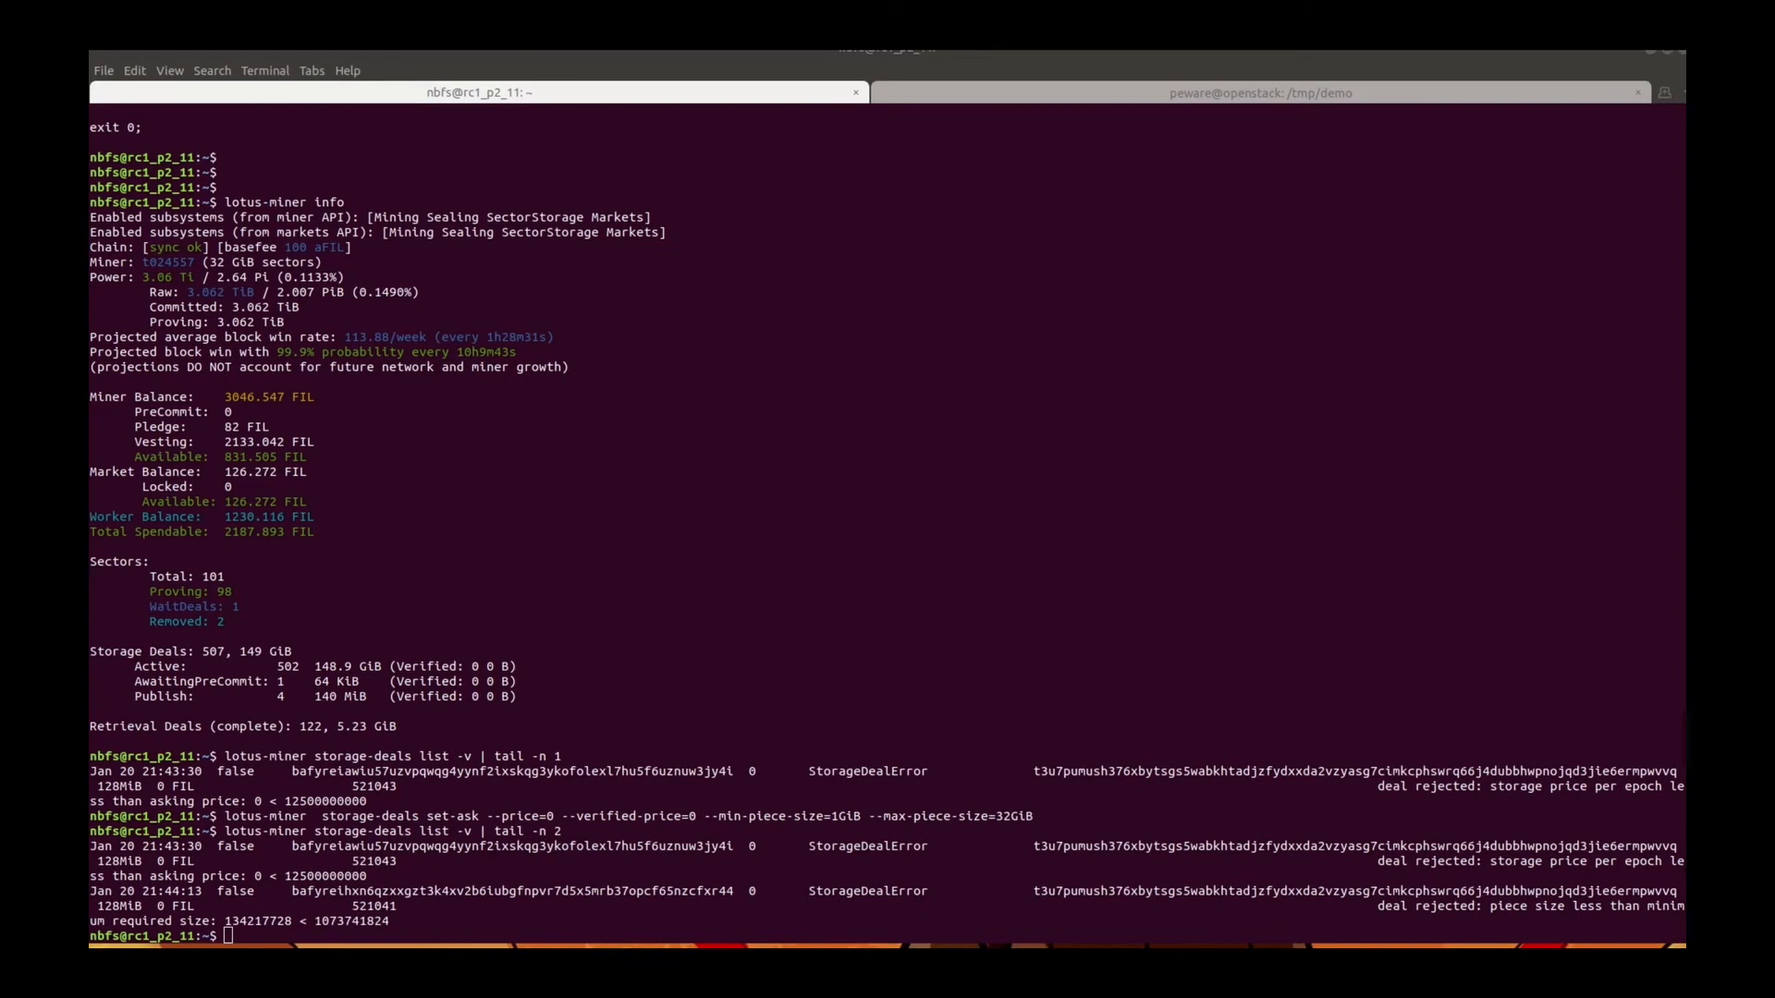
{"action": "type", "text": "lotus-miner  storage-deals set-ask --price=0 --verified-price=0 --min-piece-size=8MiB --max-piece-size=32GiB"}
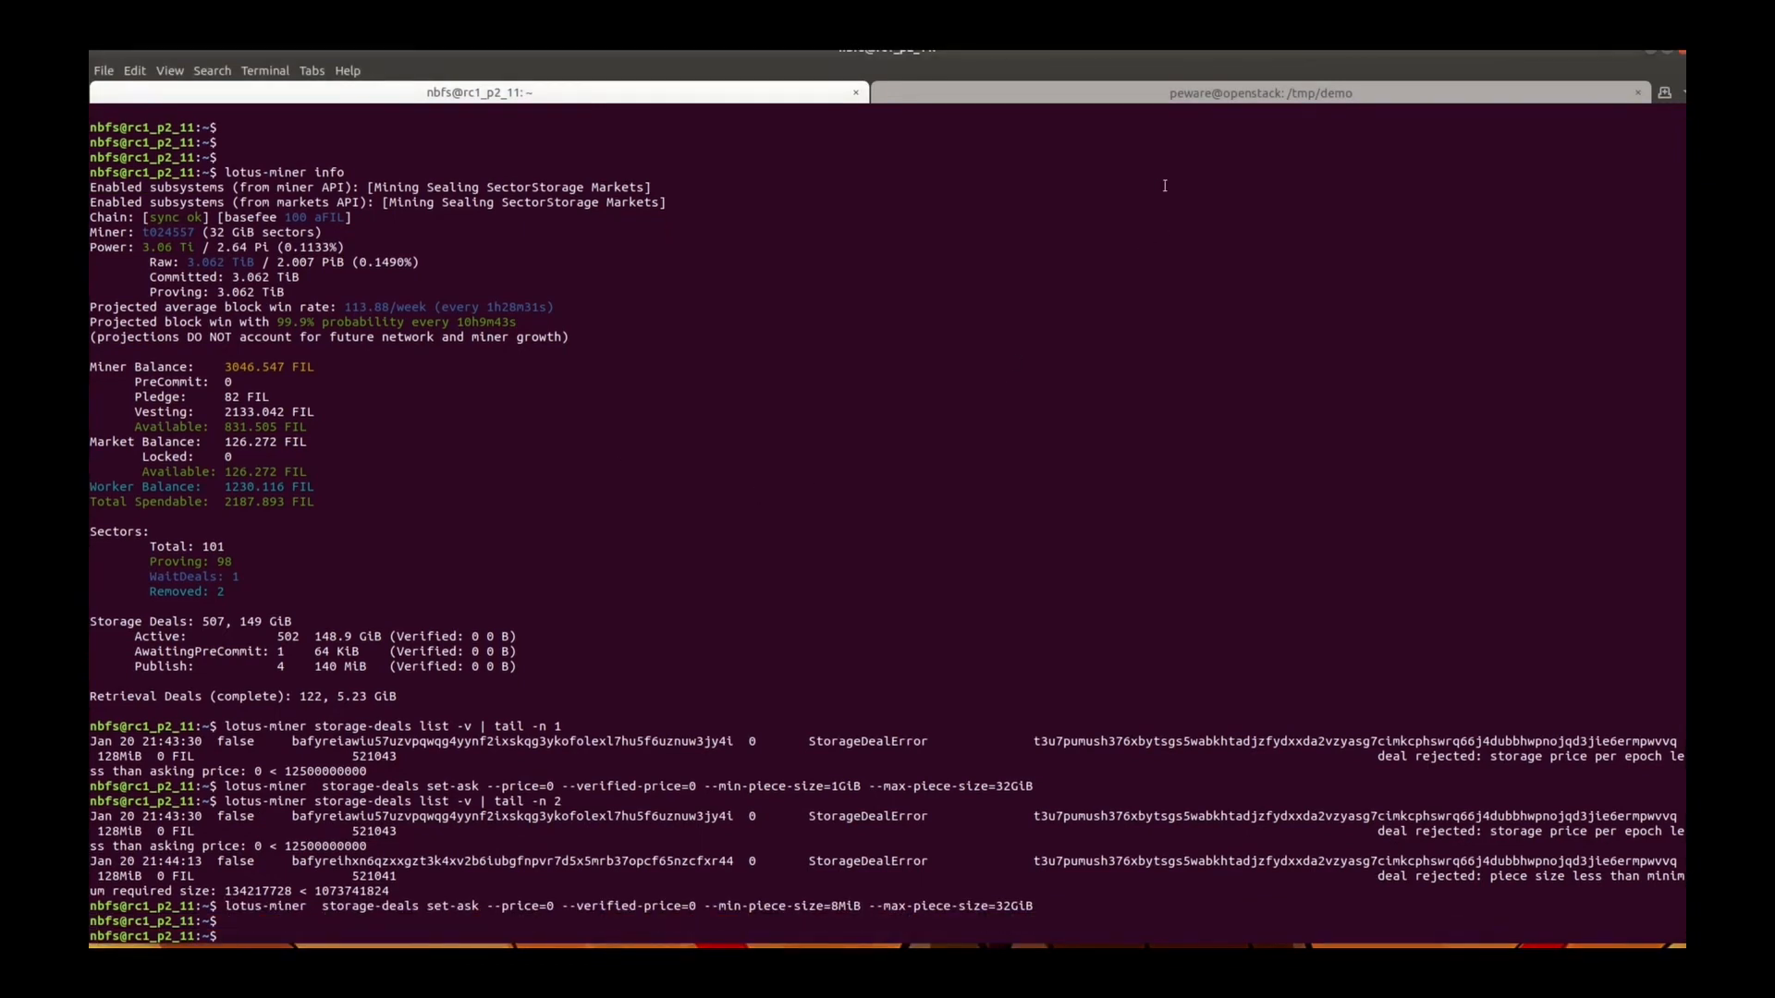
{"action": "left_click", "coordinate": [1260, 92]}
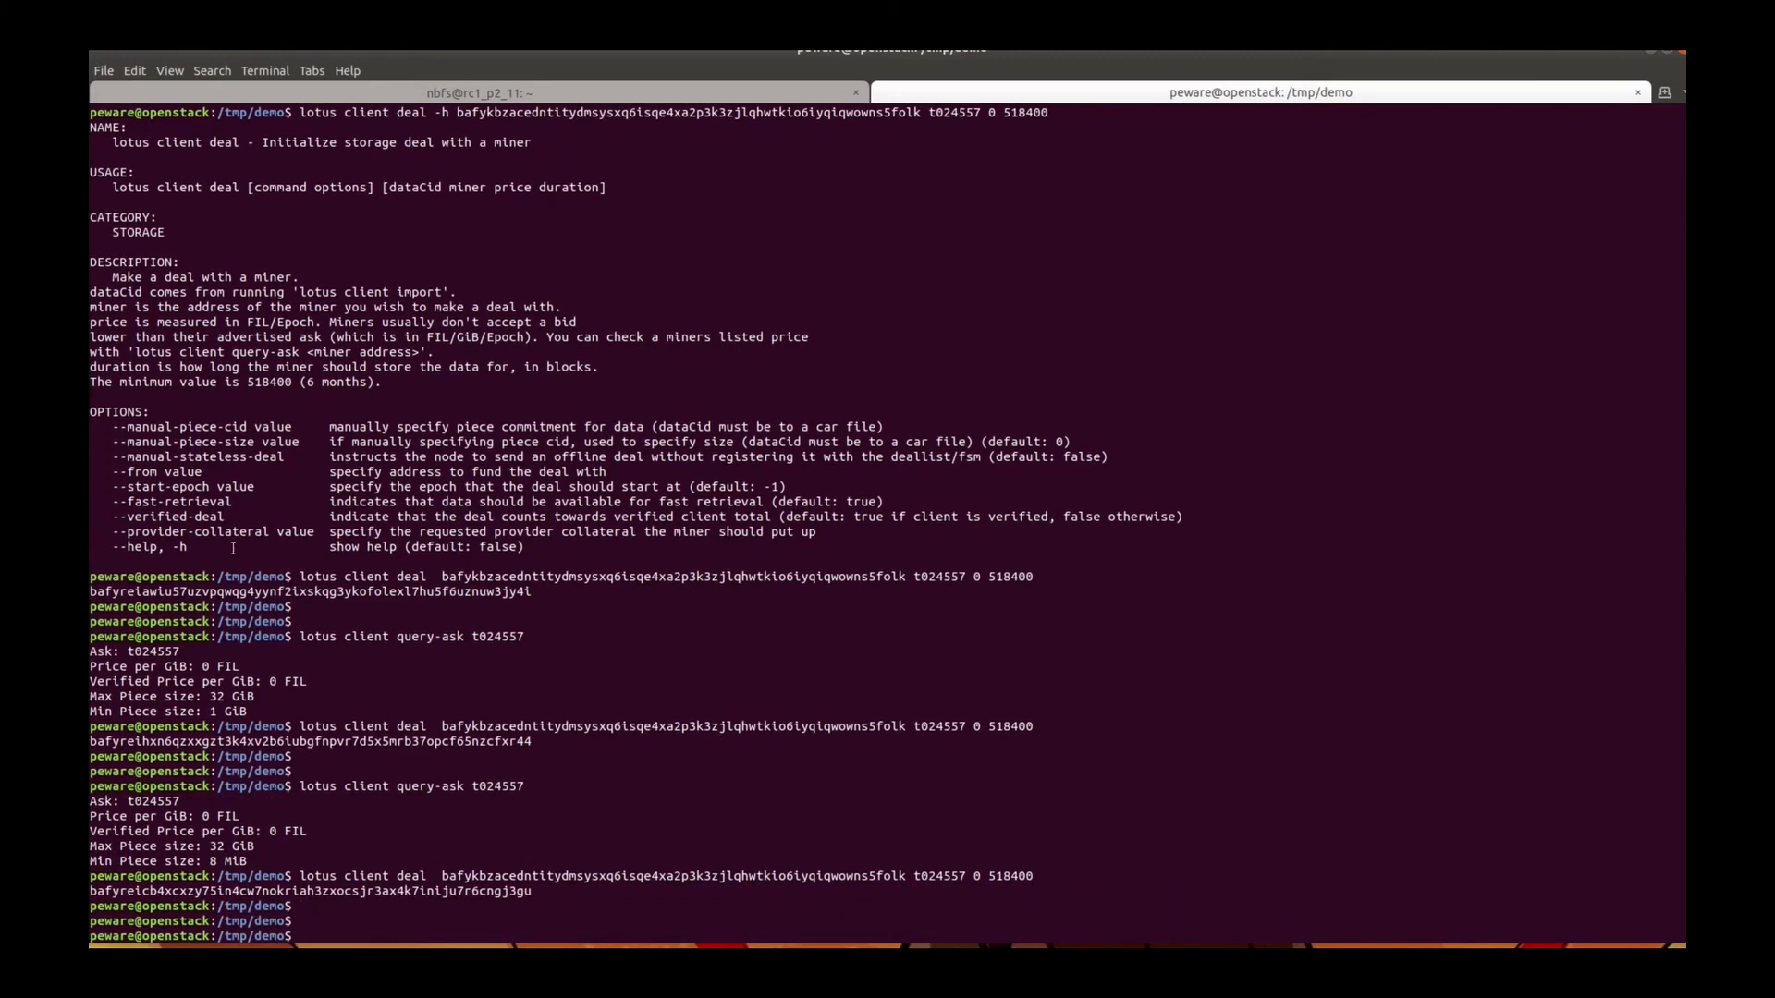
List the three latest deals on the miner tab and select the client wallet address
{"action": "left_click", "coordinate": [464, 92]}
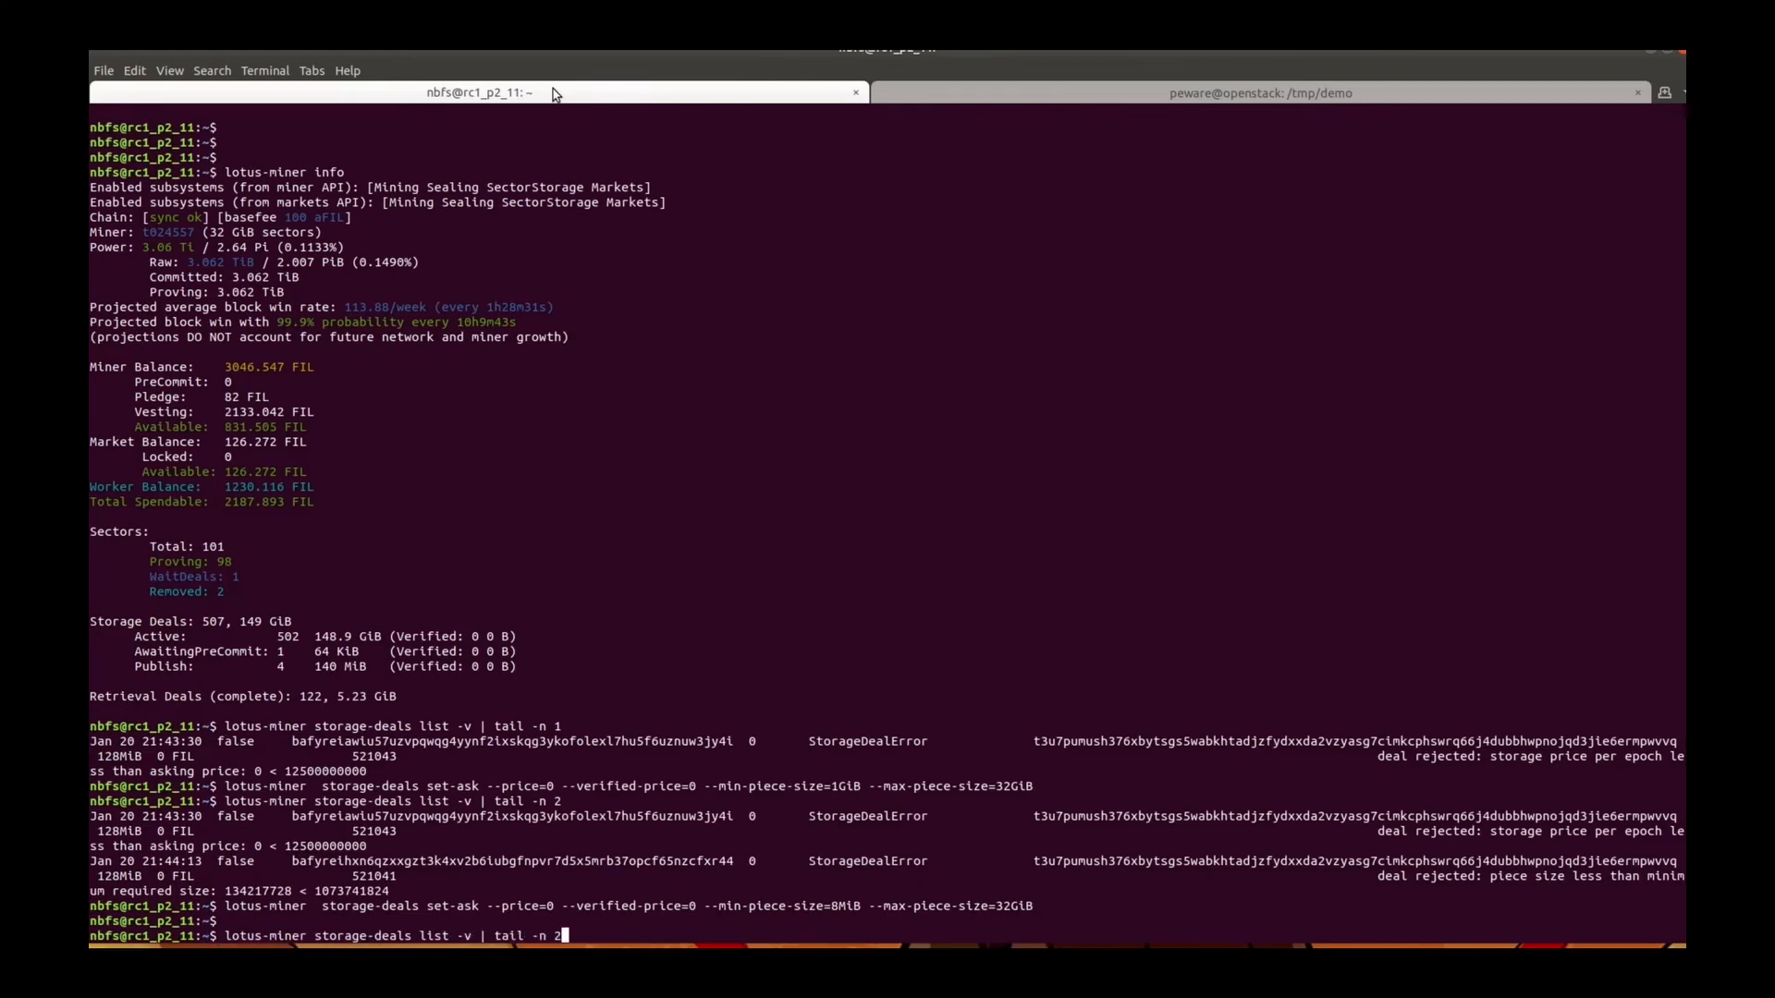
{"action": "type", "text": "3"}
{"action": "key", "text": "Return"}
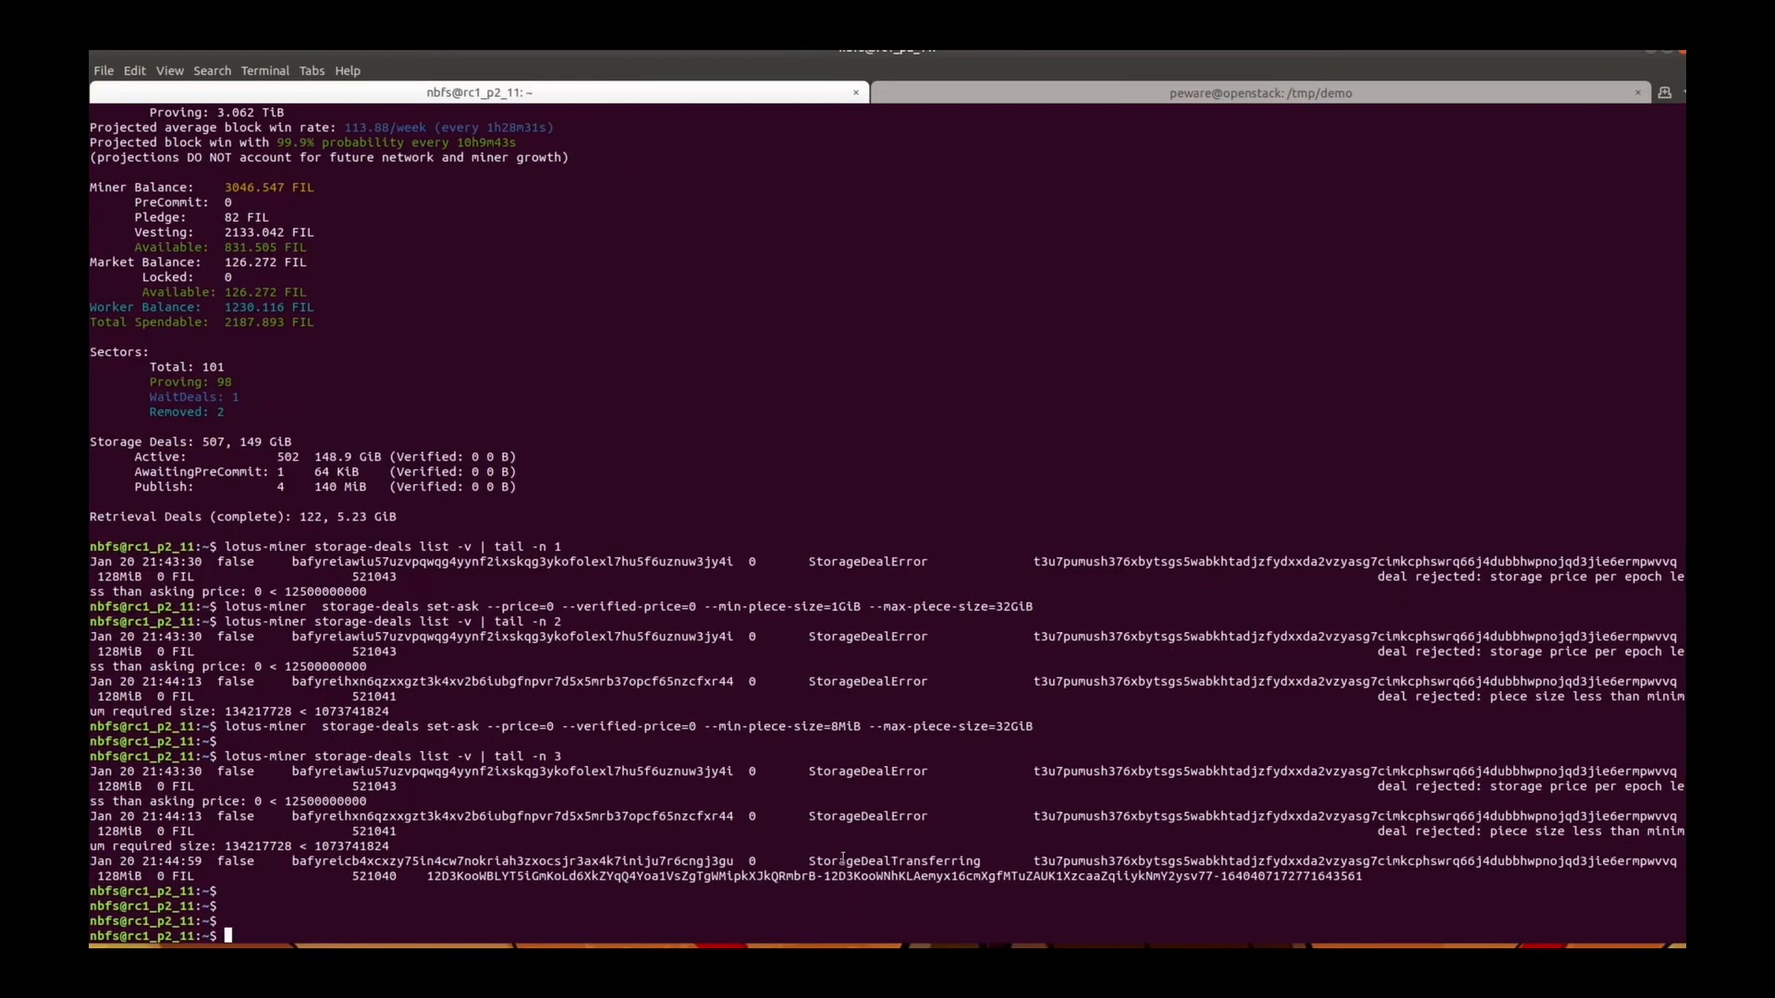
{"action": "double_click", "coordinate": [893, 861]}
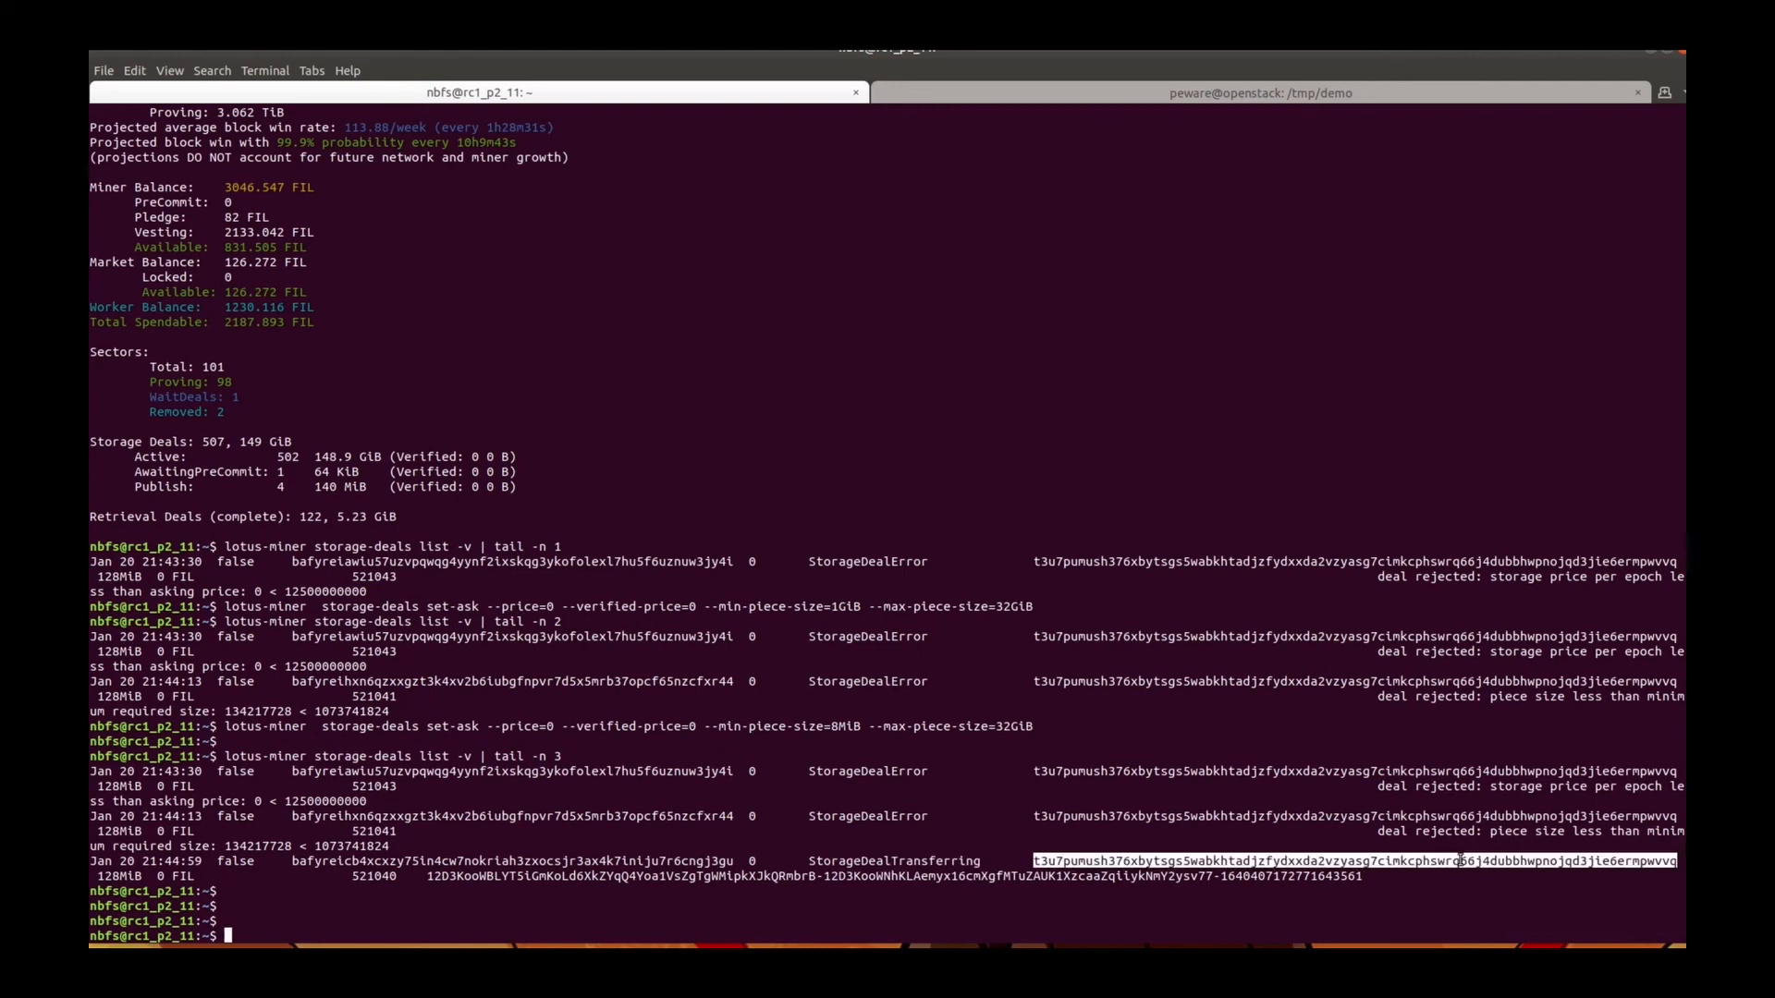
{"action": "mouse_move", "coordinate": [1032, 542]}
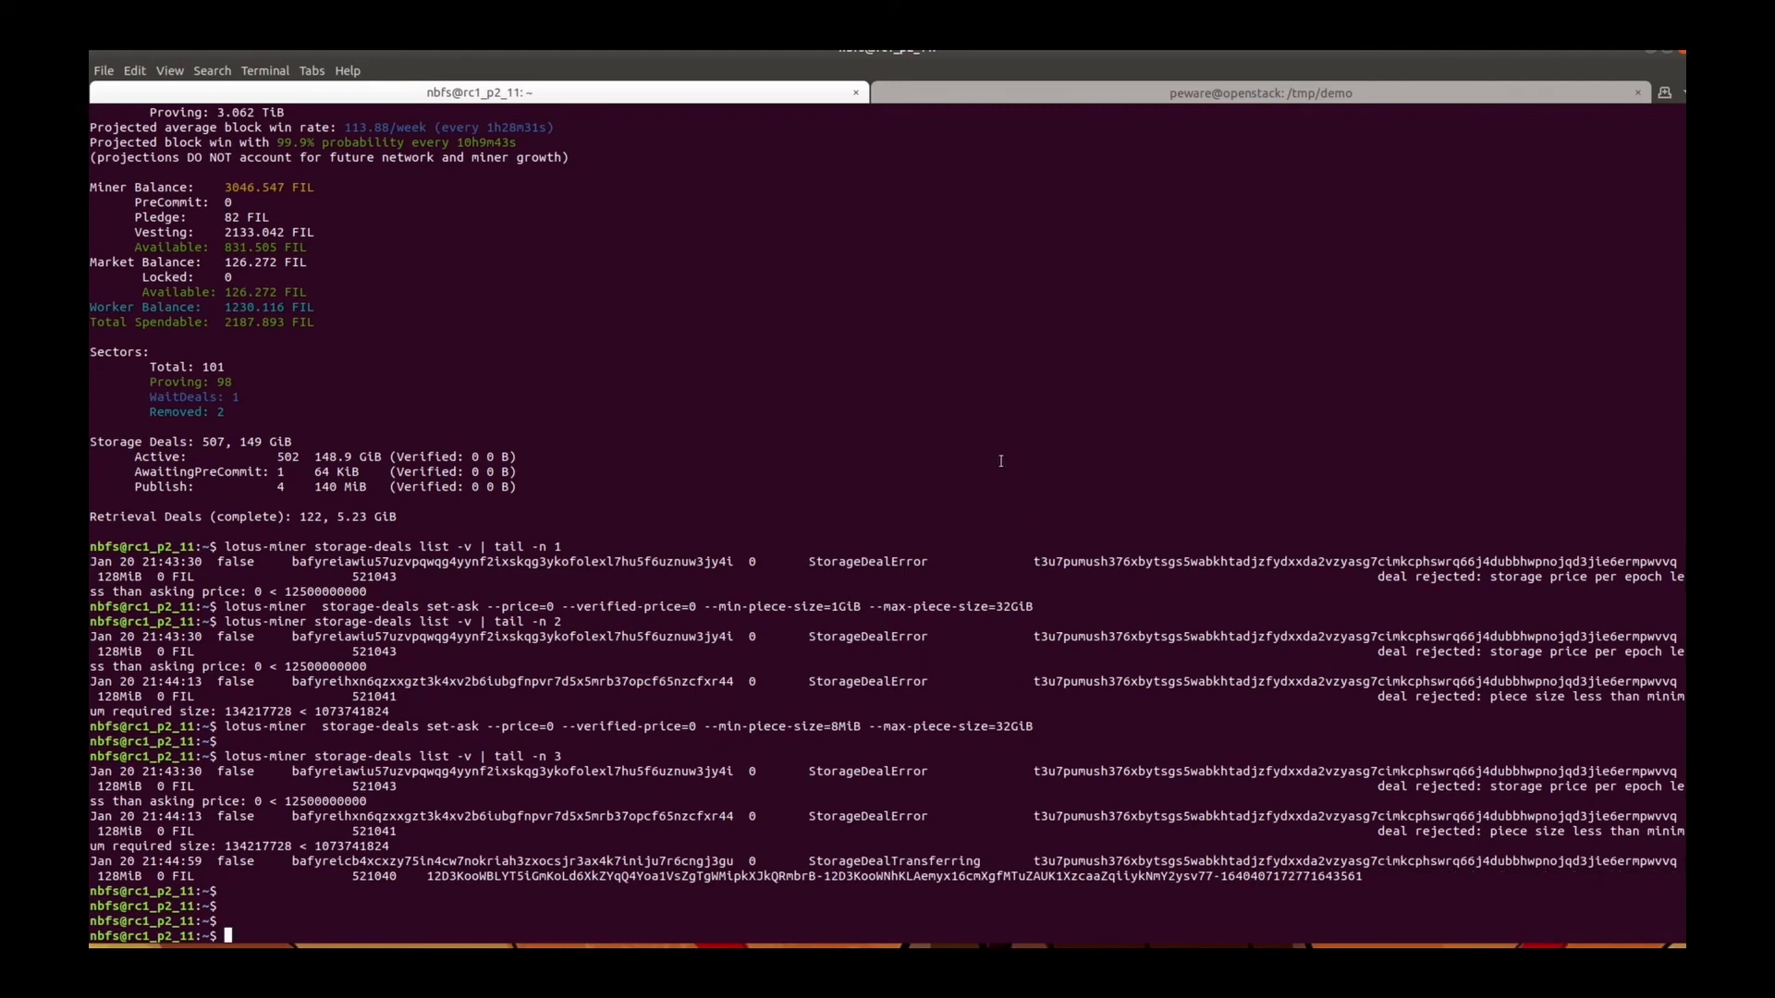
Open lotusstorage/dealfilter.pl in vim and paste the client wallet address into its deny list
{"action": "type", "text": "vim l"}
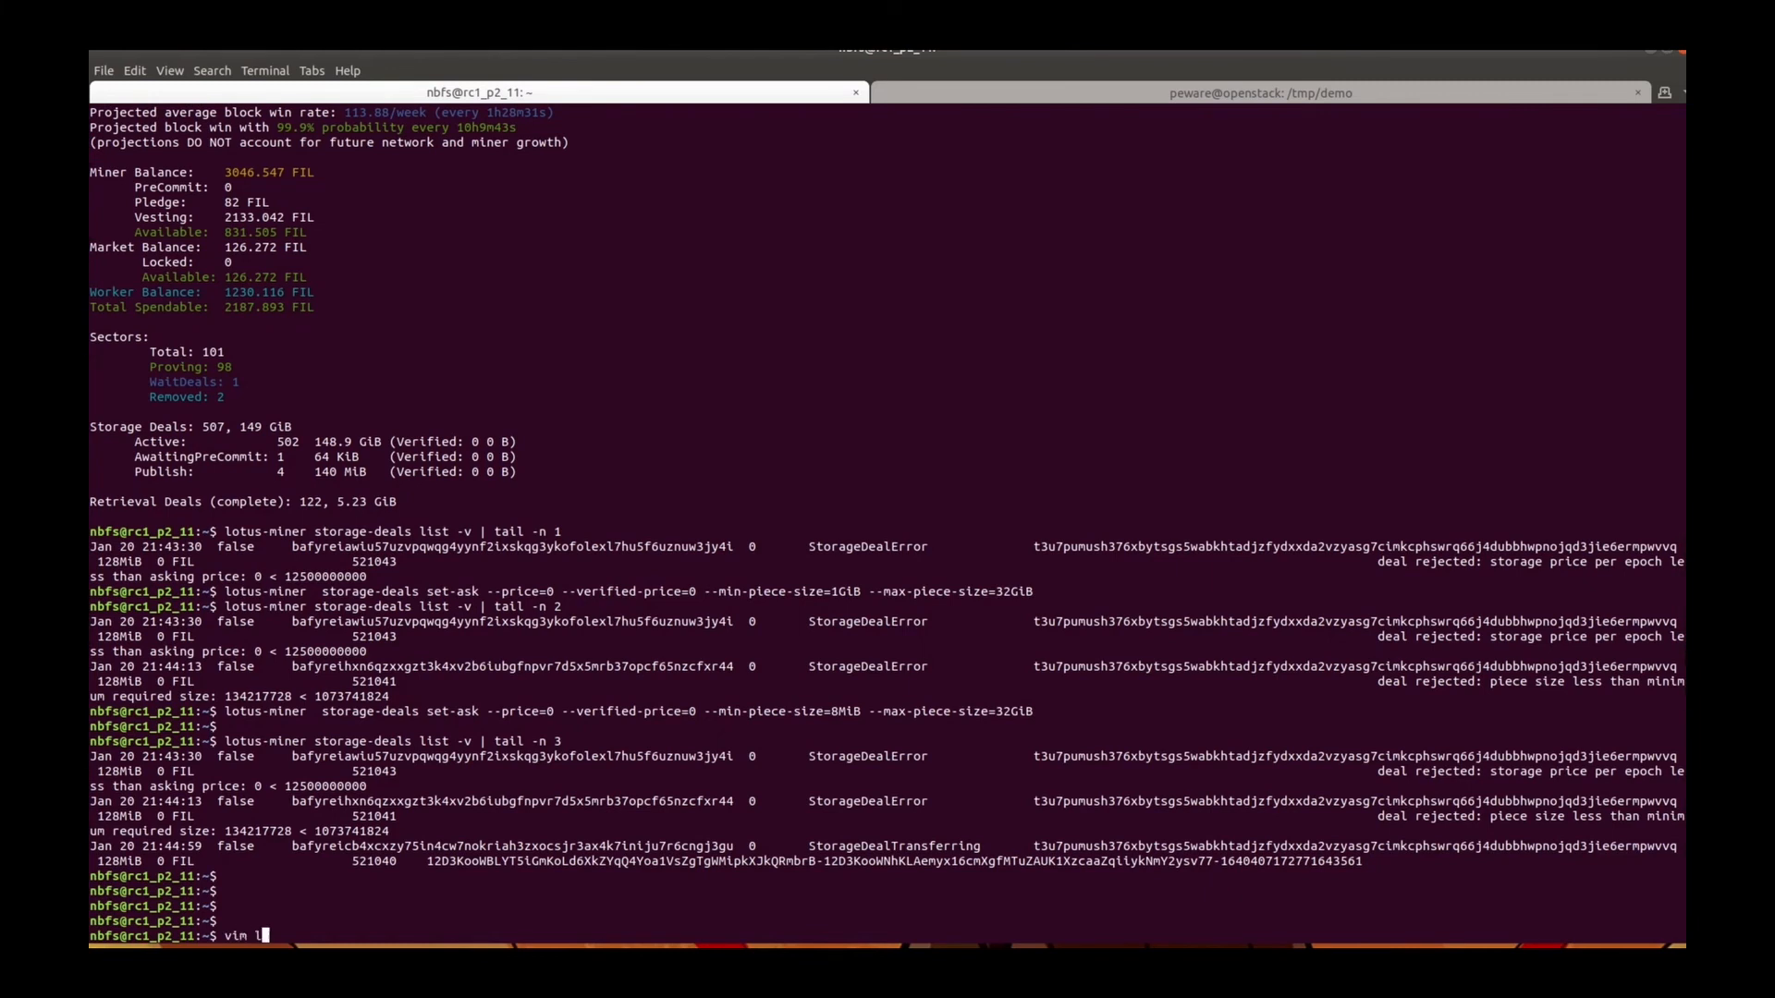
{"action": "type", "text": "otusstorage/c"}
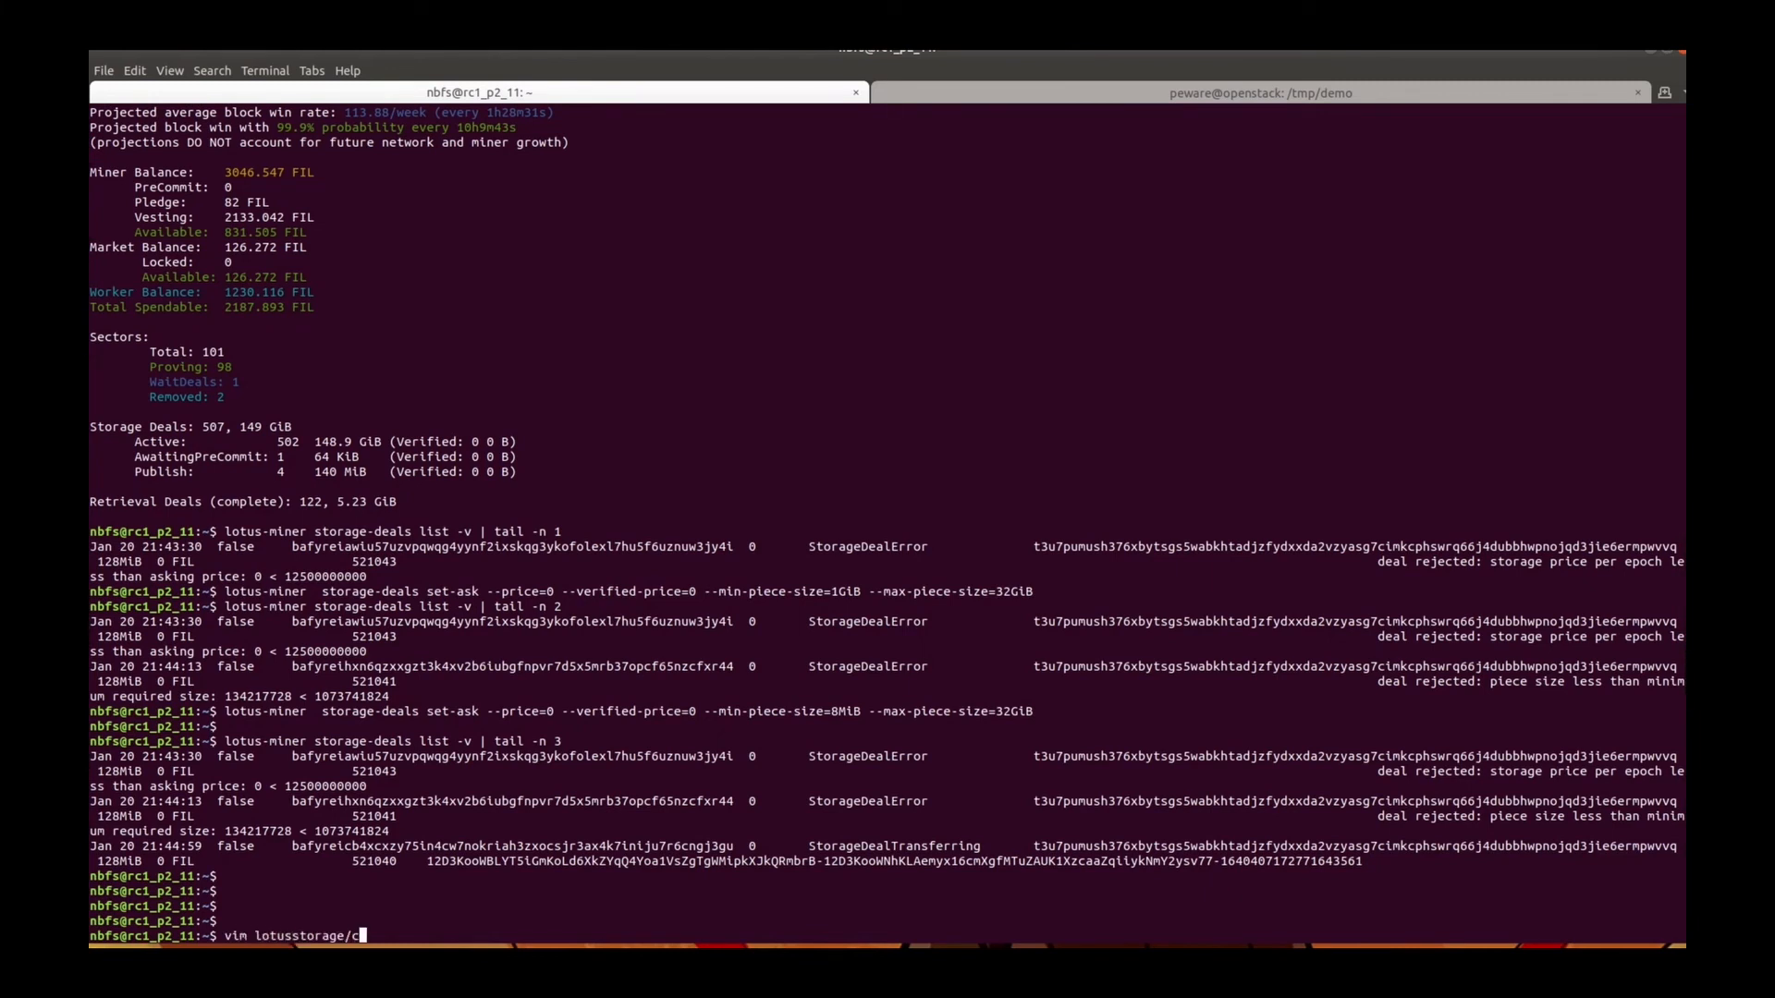
{"action": "key", "text": "Return"}
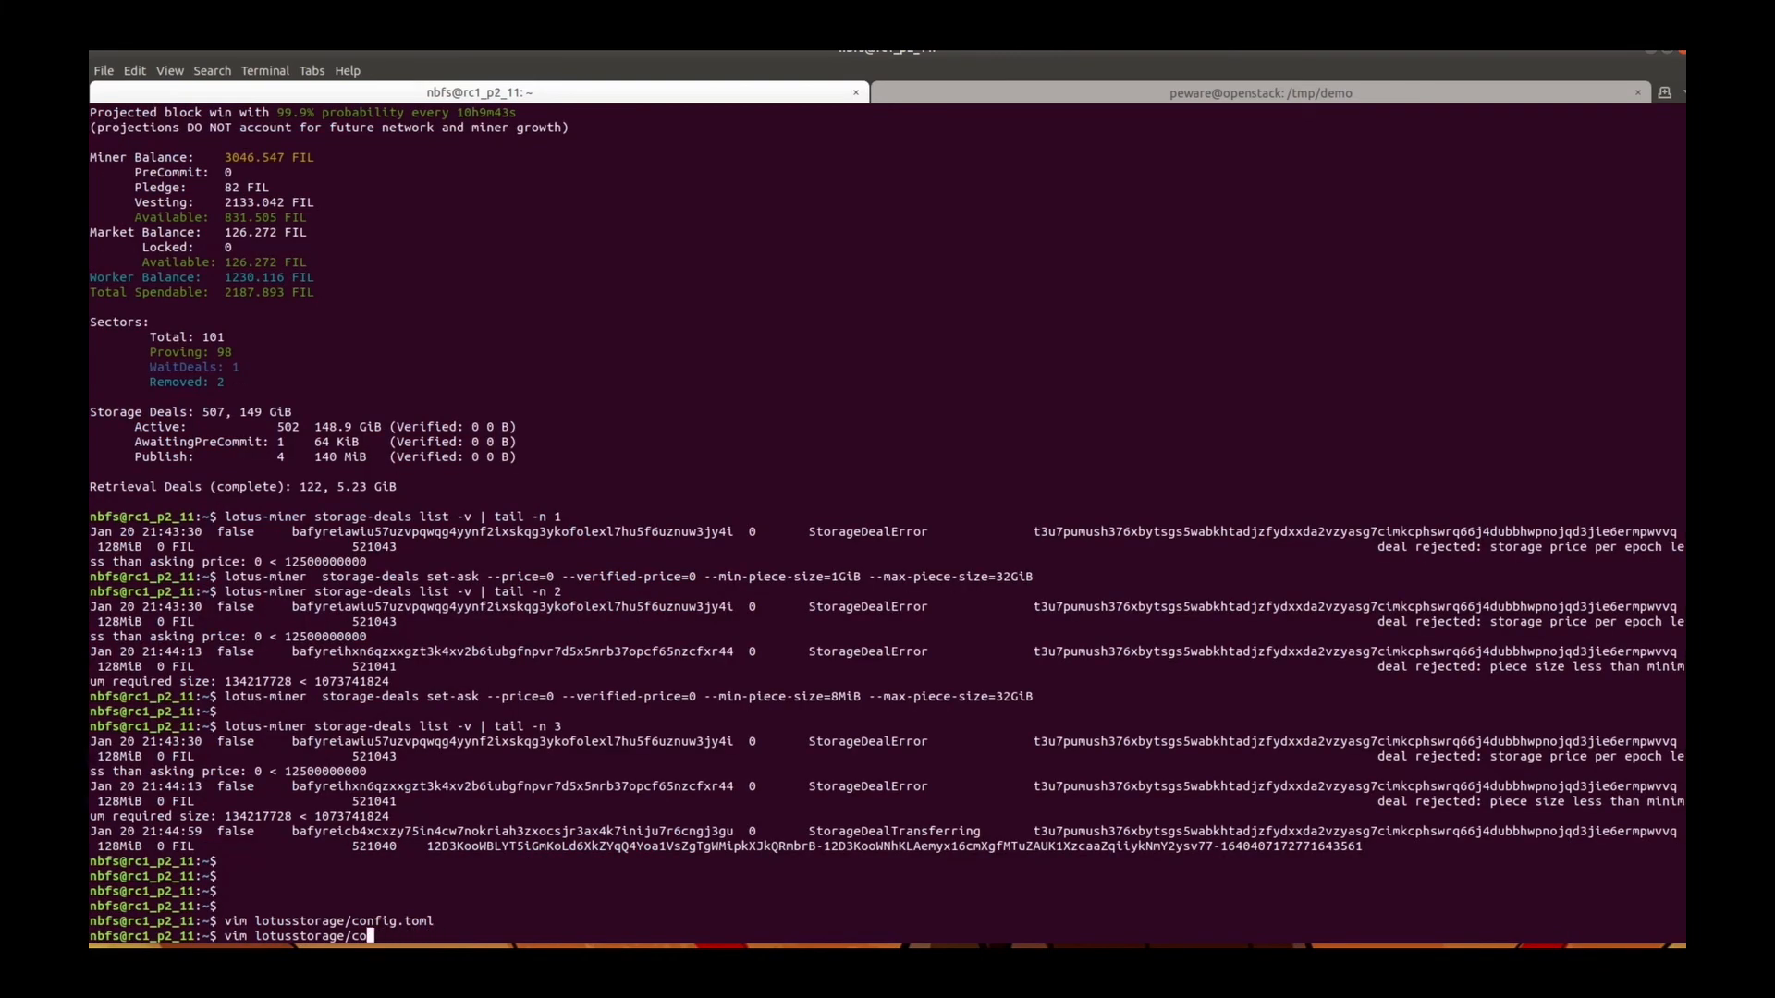
{"action": "key", "text": "Return"}
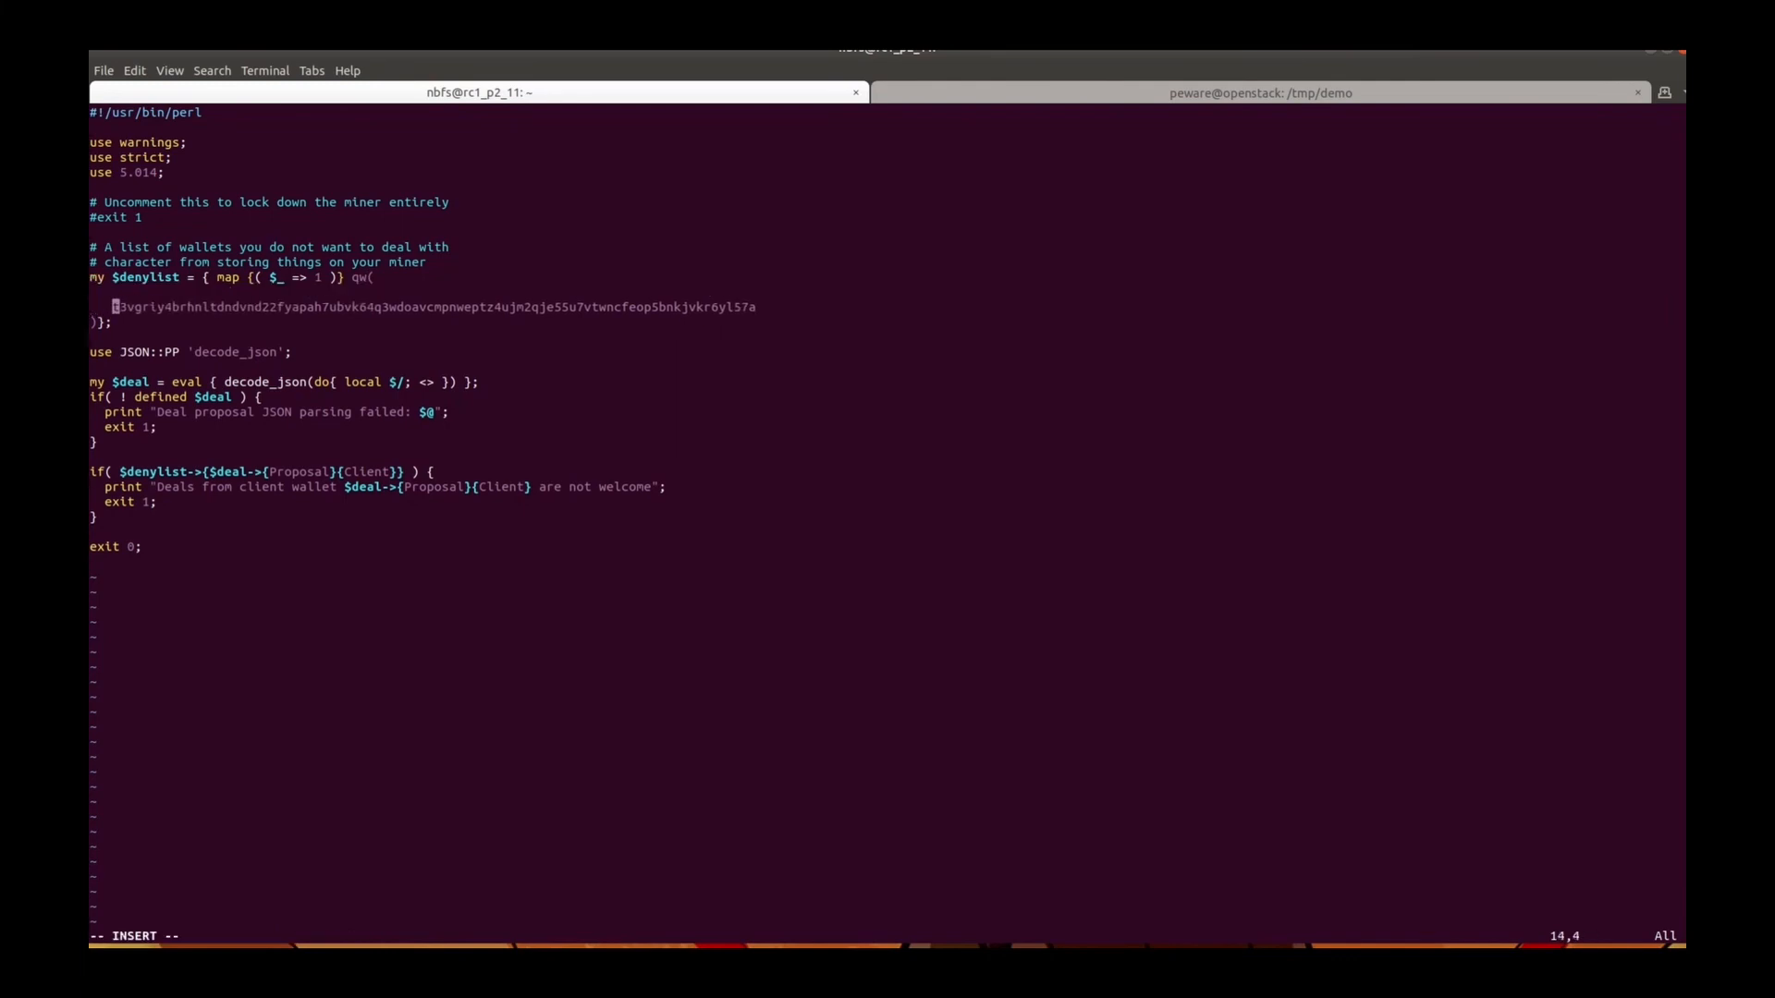
{"action": "right_click", "coordinate": [954, 684]}
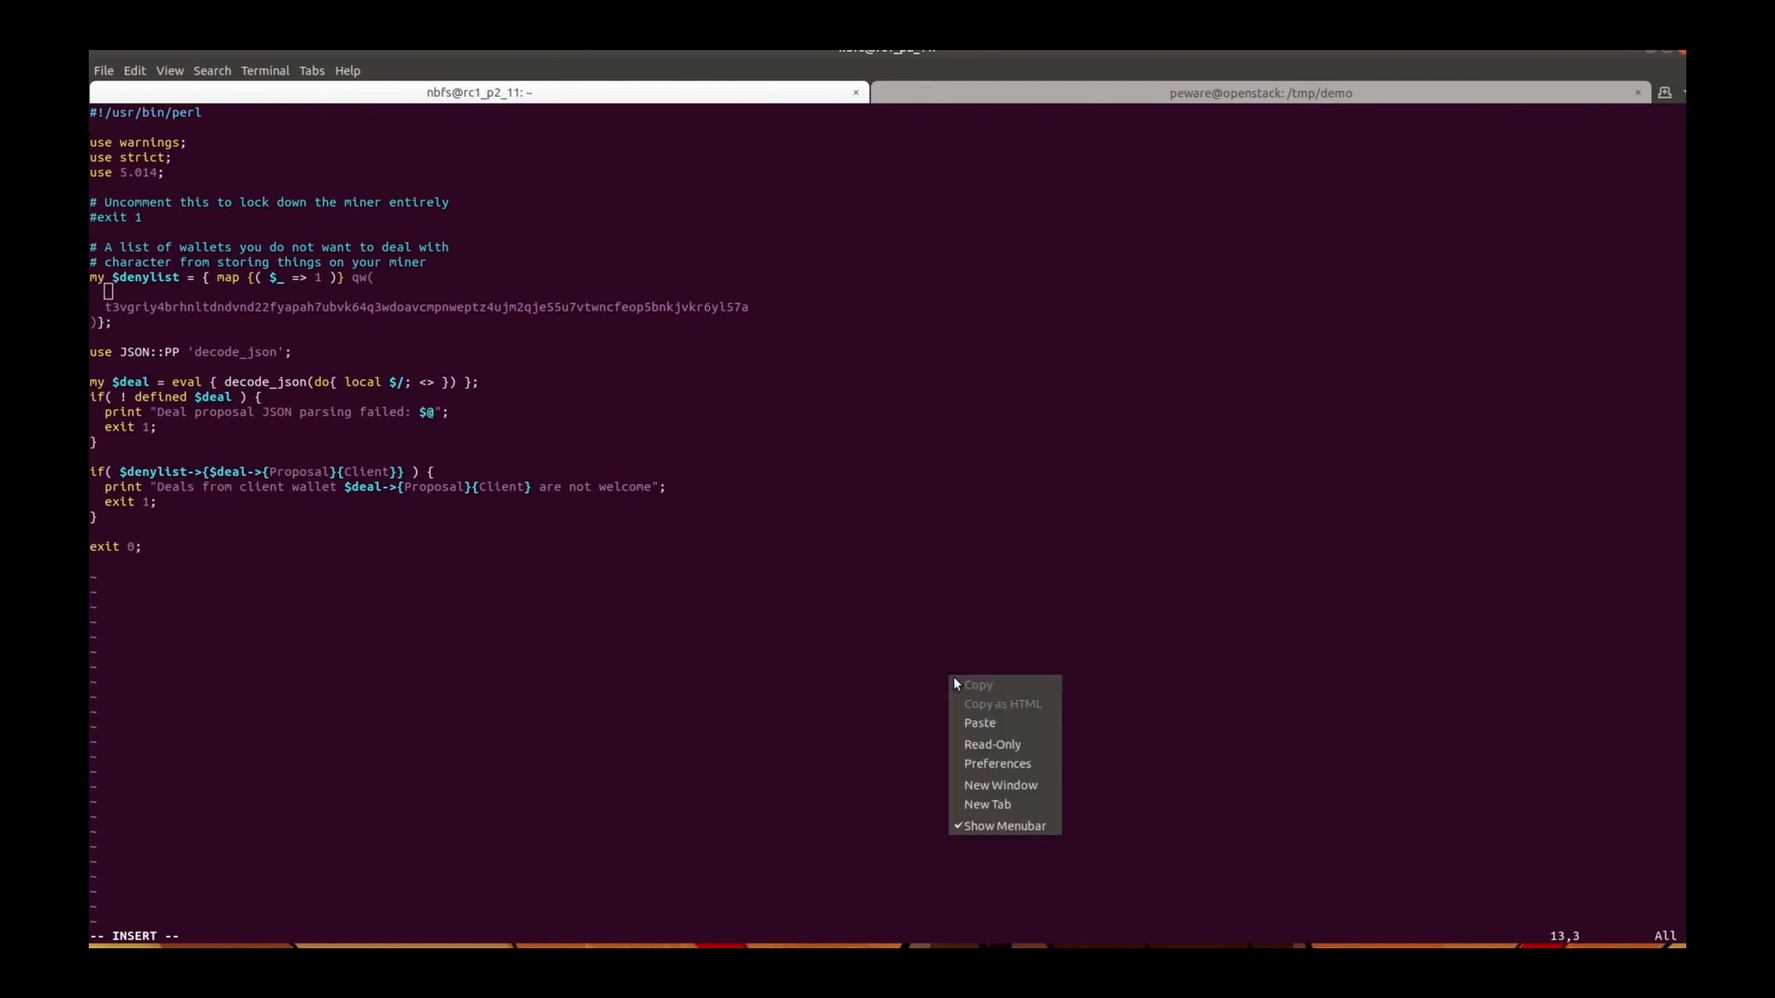
{"action": "left_click", "coordinate": [979, 722]}
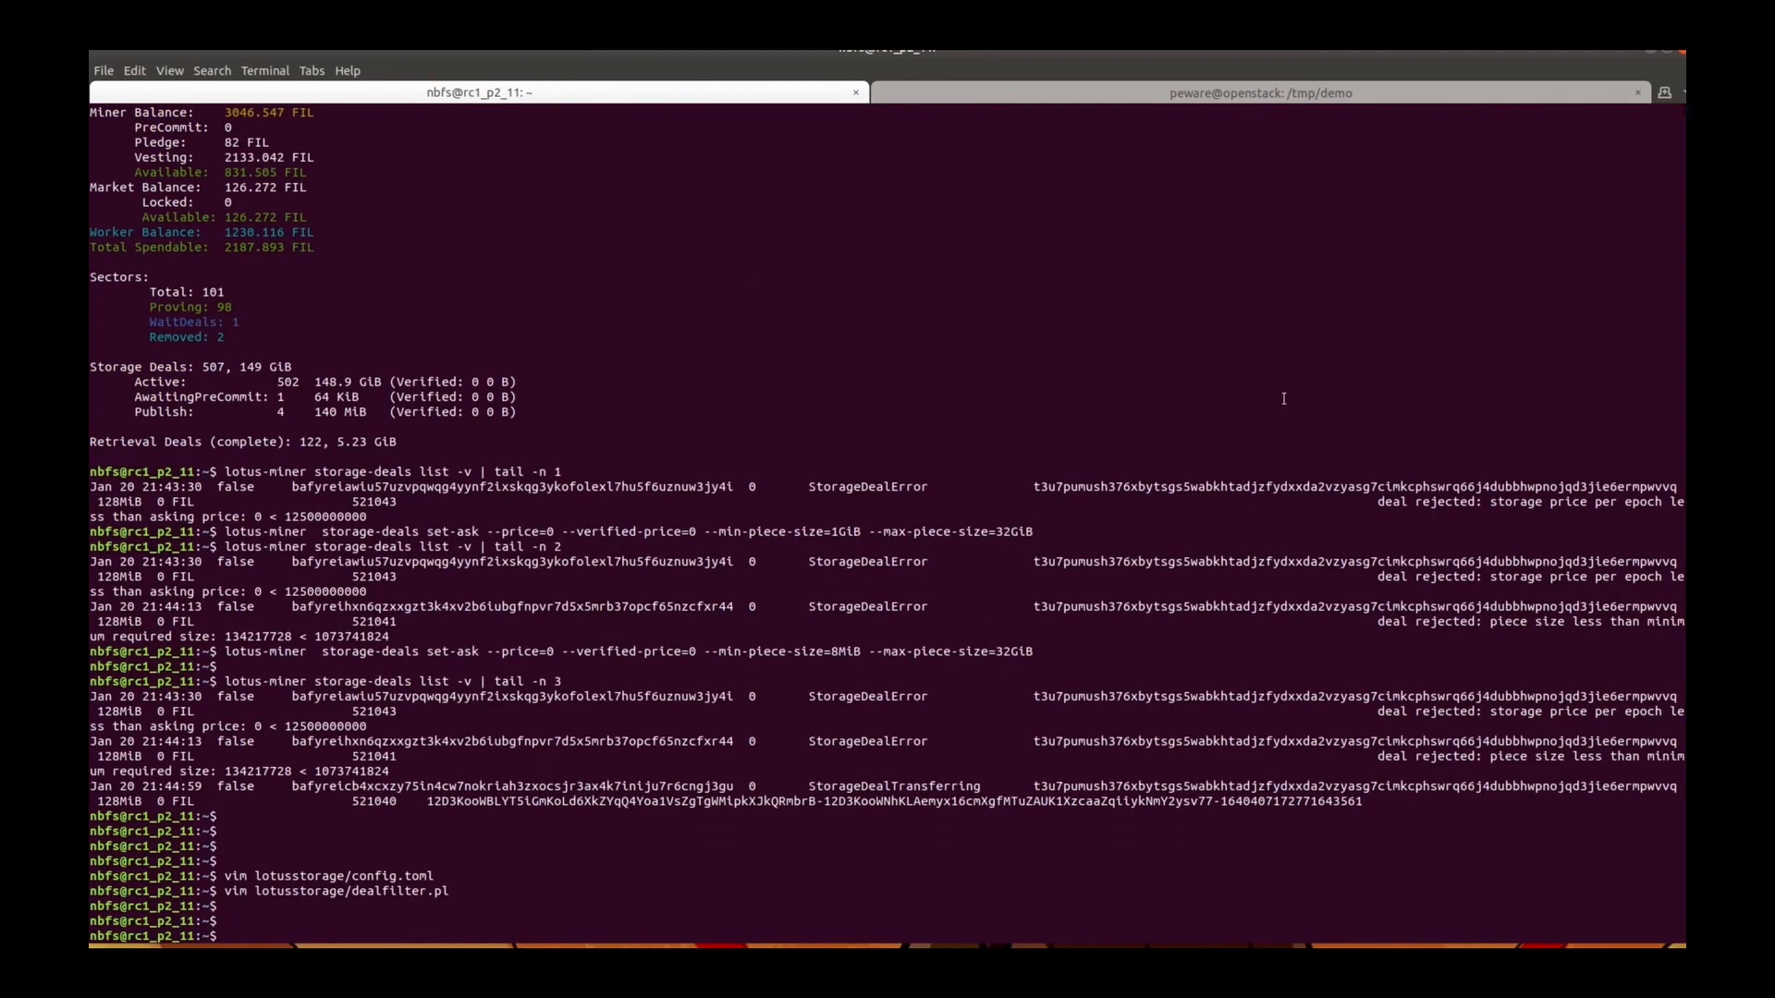
Propose a fourth deal from the client, then list the miner's last four deals to confirm rejection
{"action": "left_click", "coordinate": [1260, 93]}
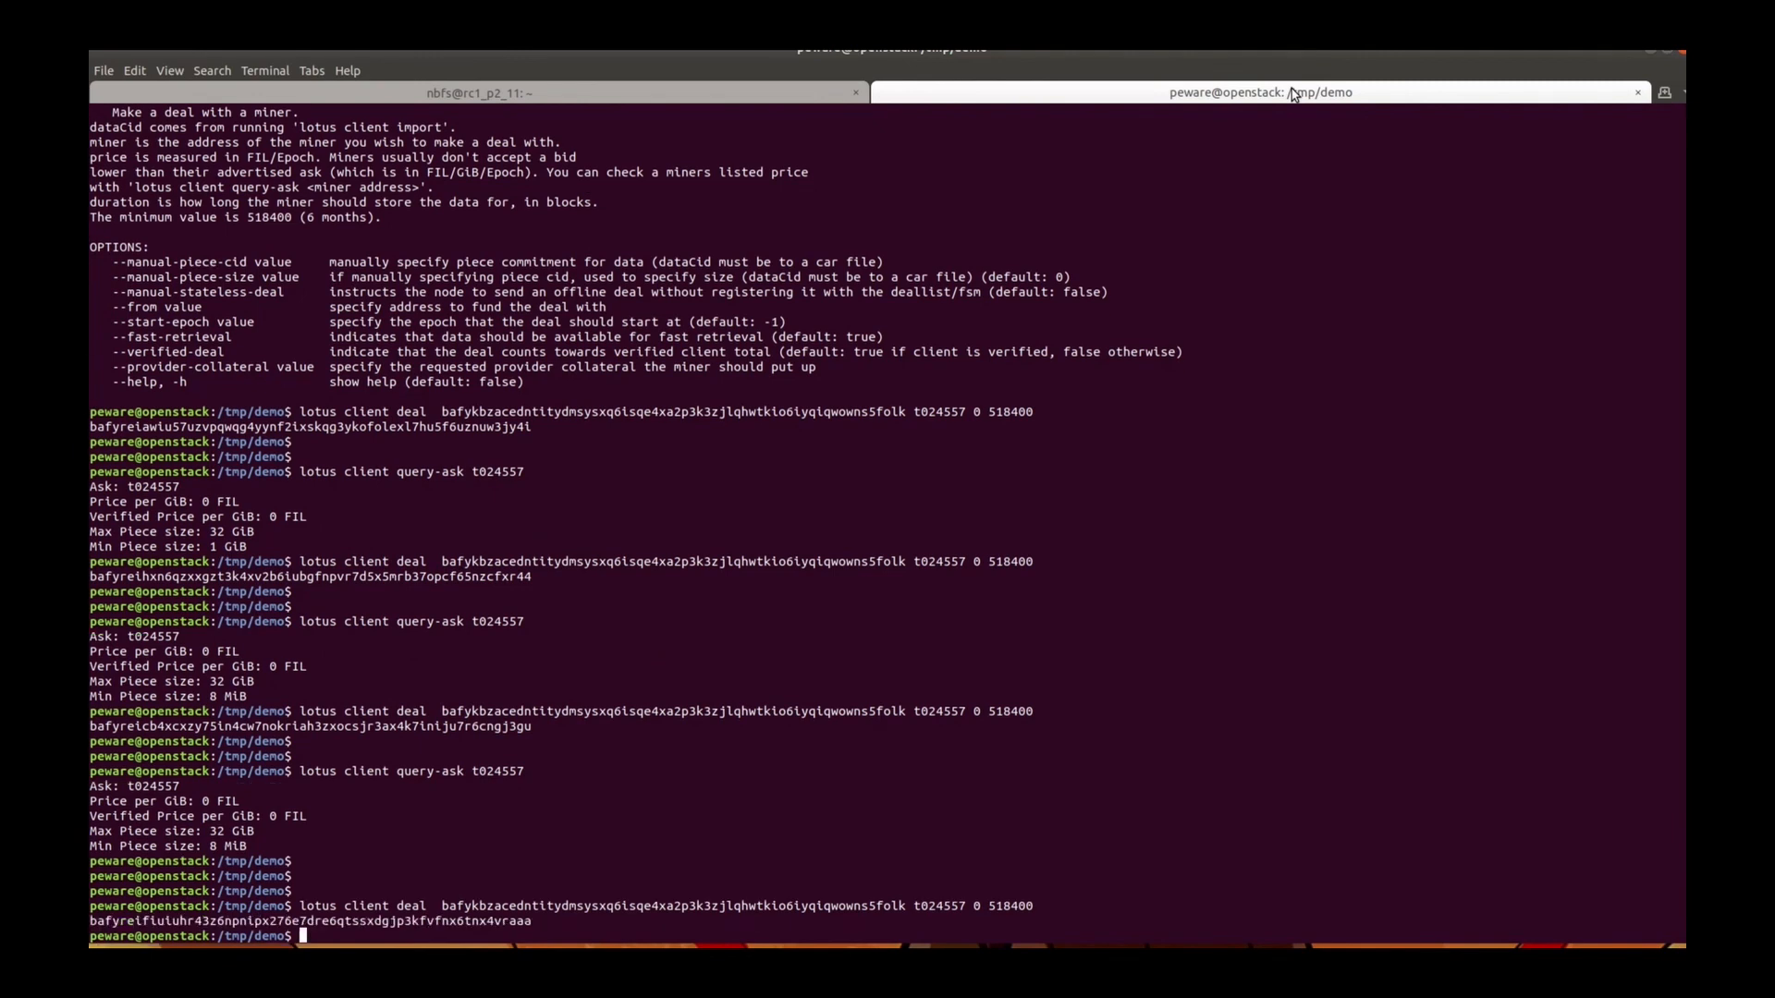
{"action": "scroll", "scroll_direction": "down", "scroll_amount": 3}
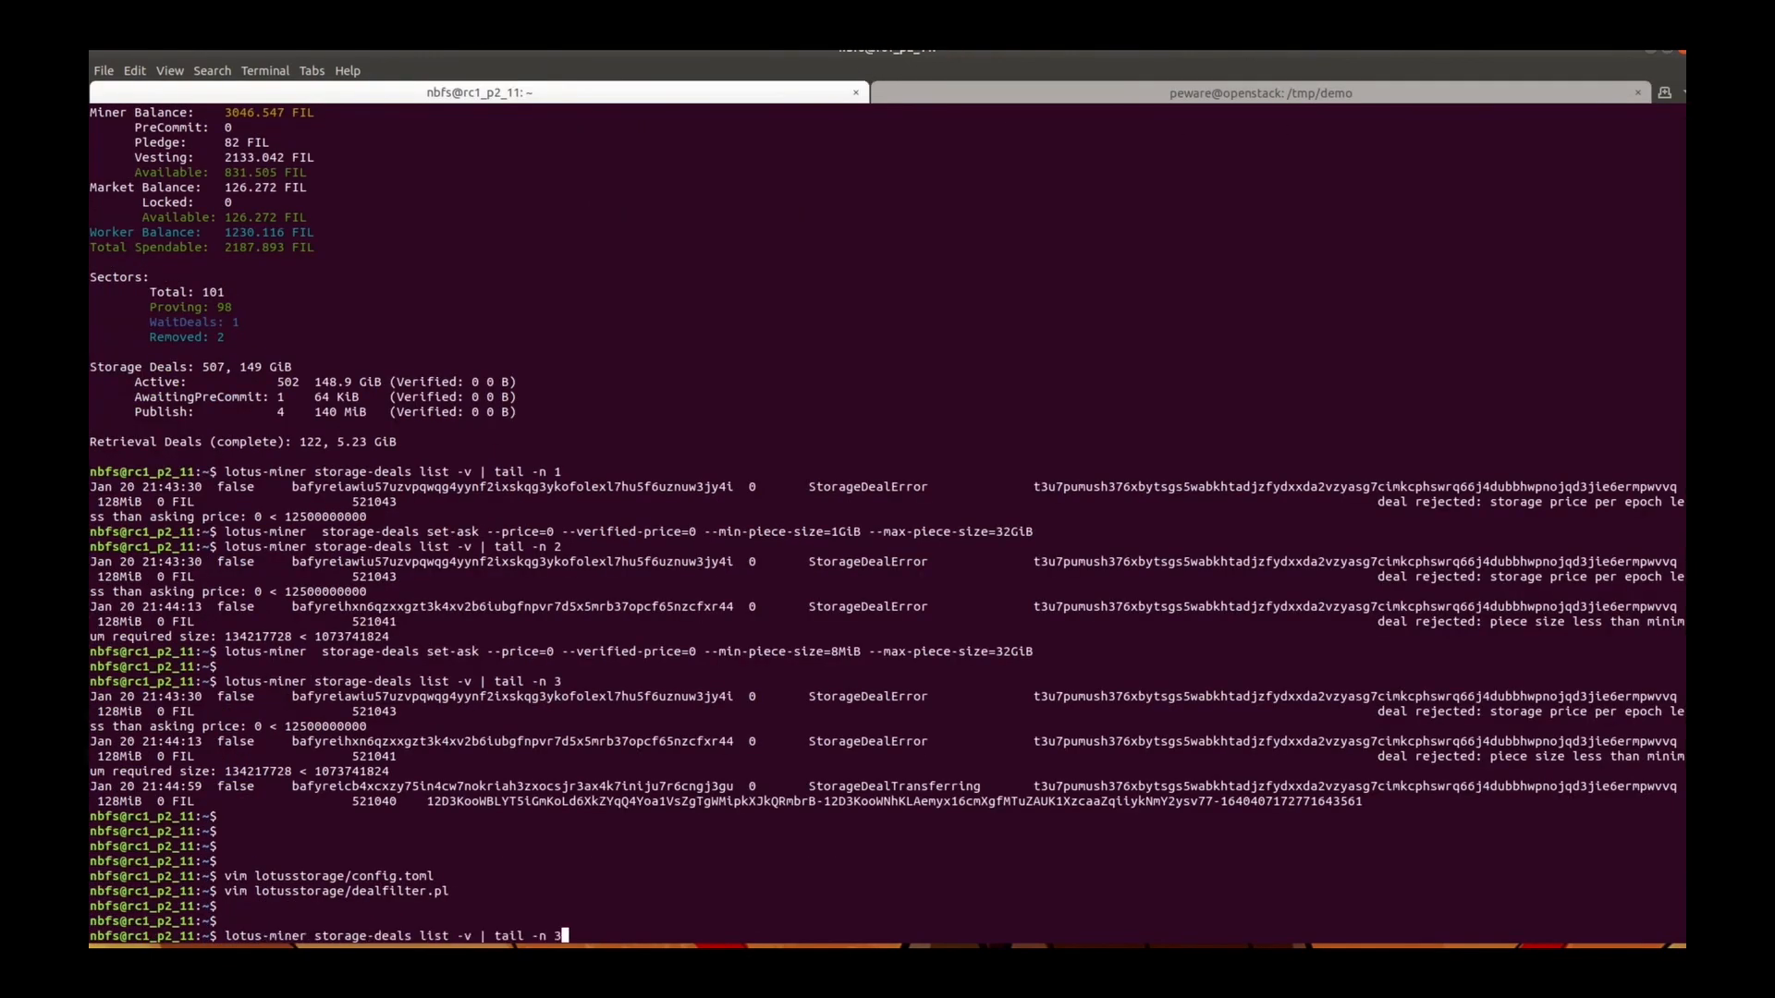
{"action": "key", "text": "Return"}
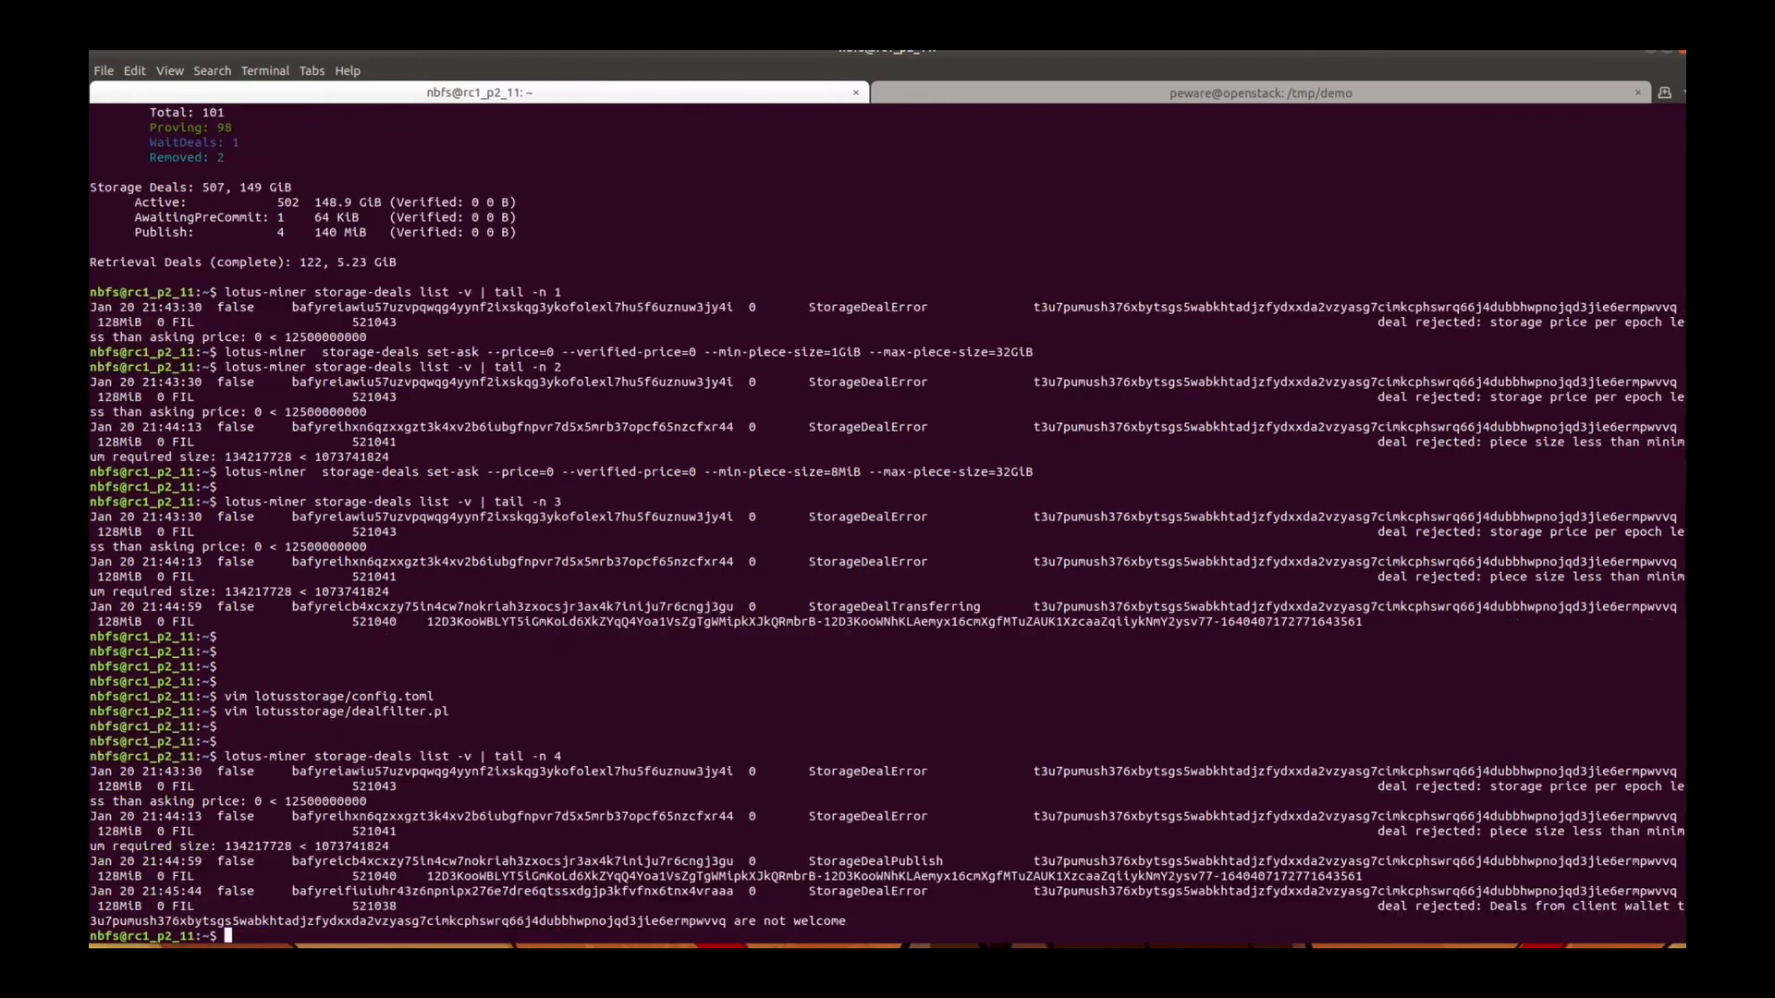